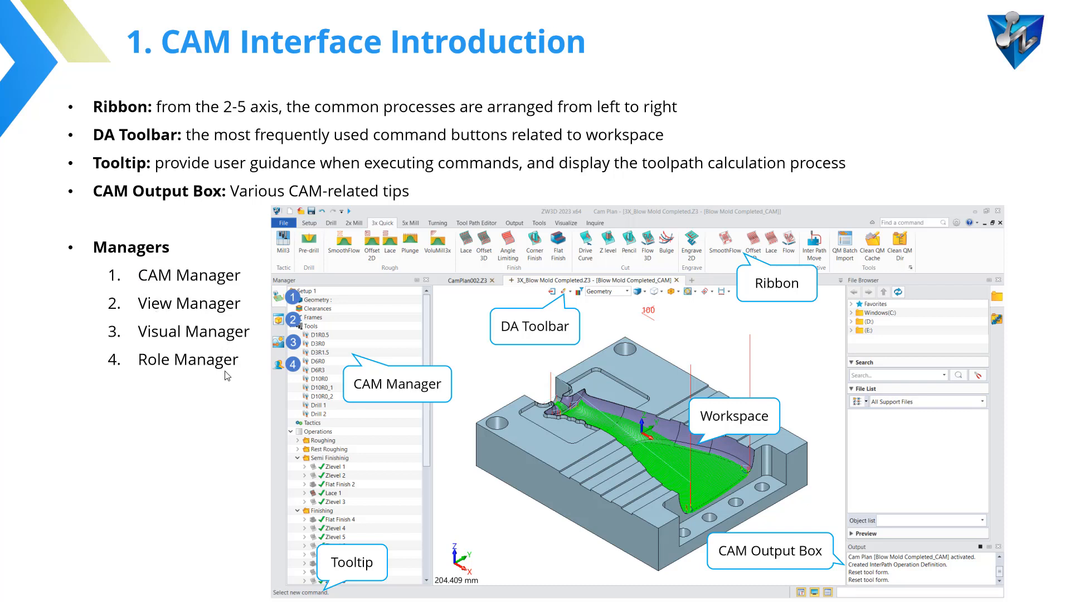
Browse the Drill, 3x Quick and Turning operation groups, finishing on the 2x Mill operations
key(Right)
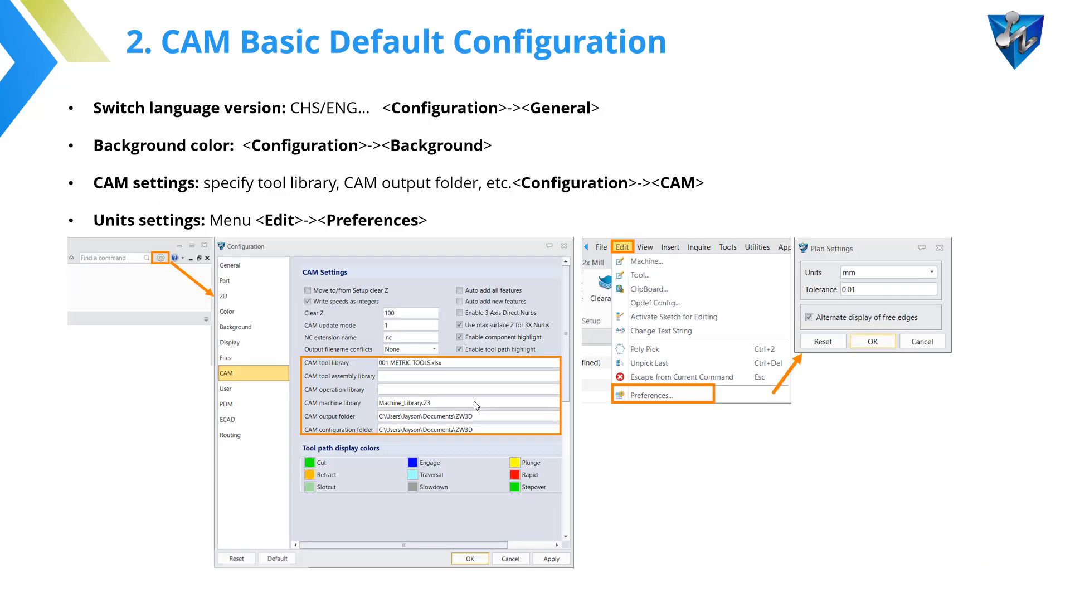
mouse_move(453, 374)
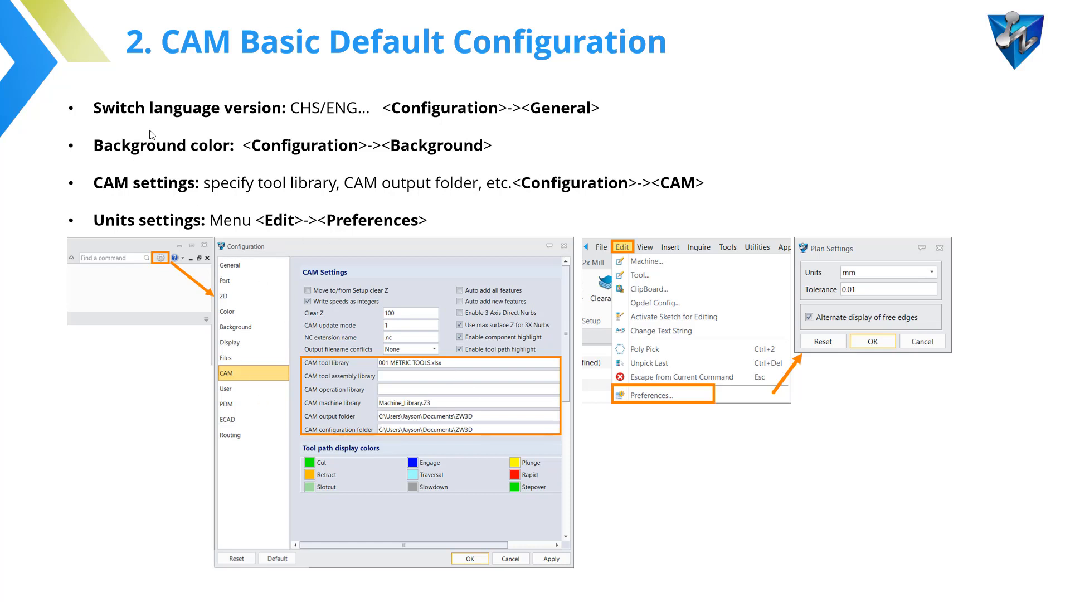
mouse_move(207, 171)
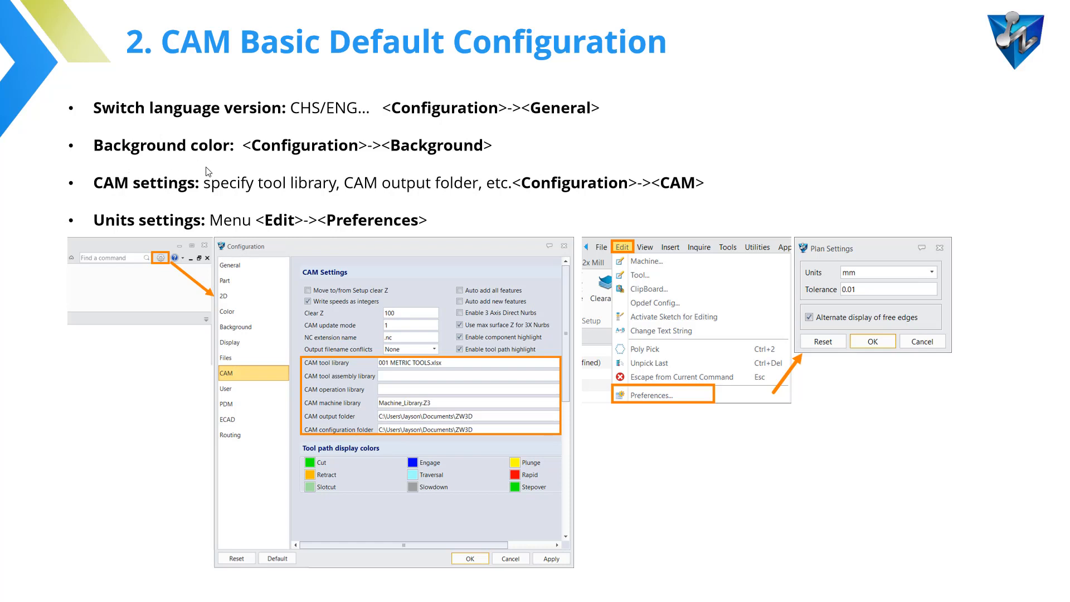
mouse_move(152, 207)
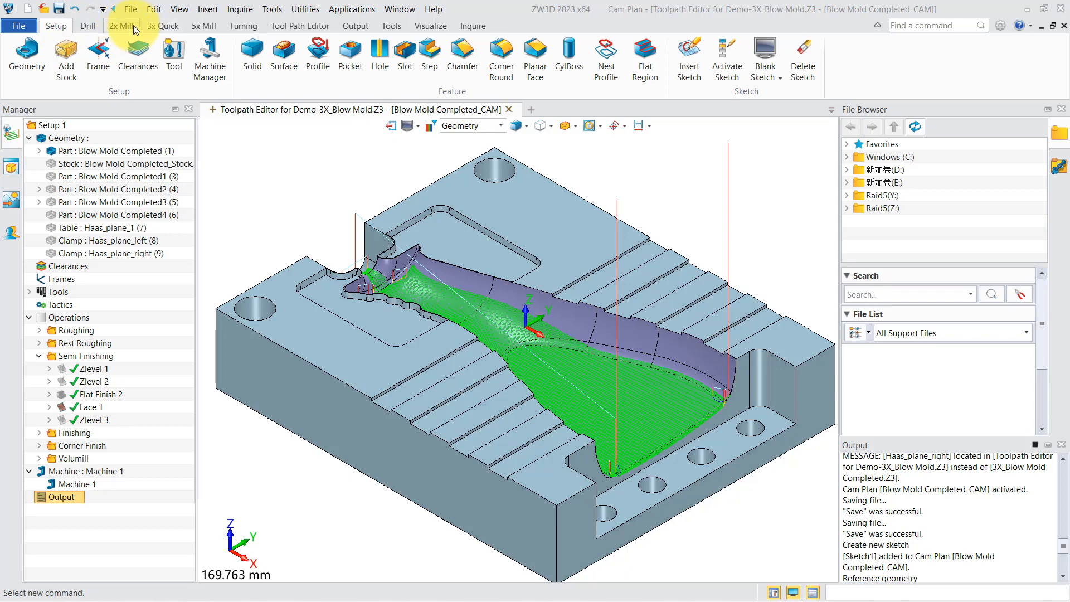
click(121, 26)
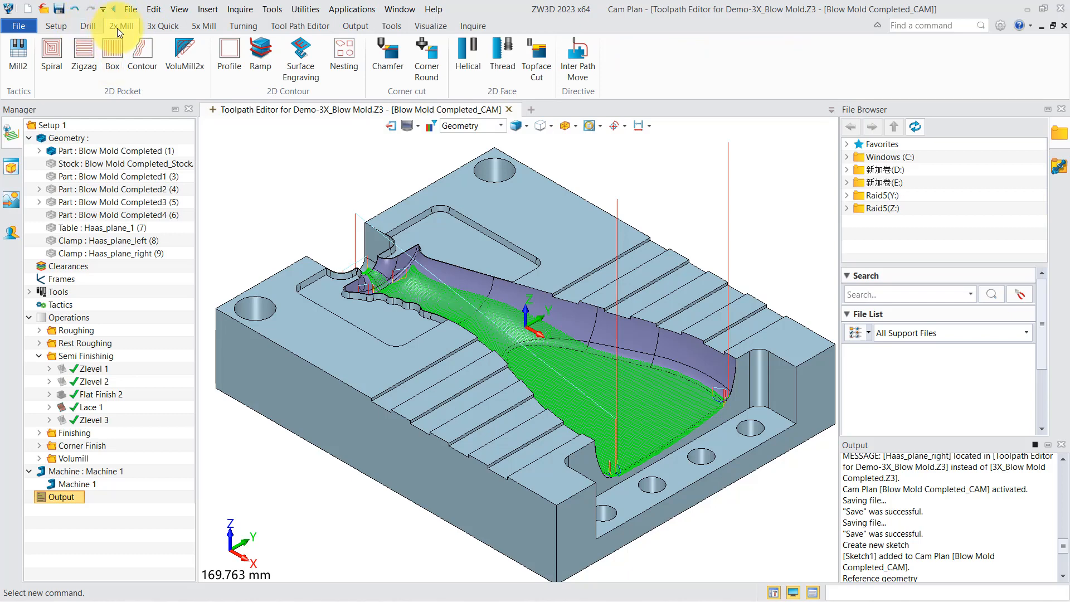
click(203, 26)
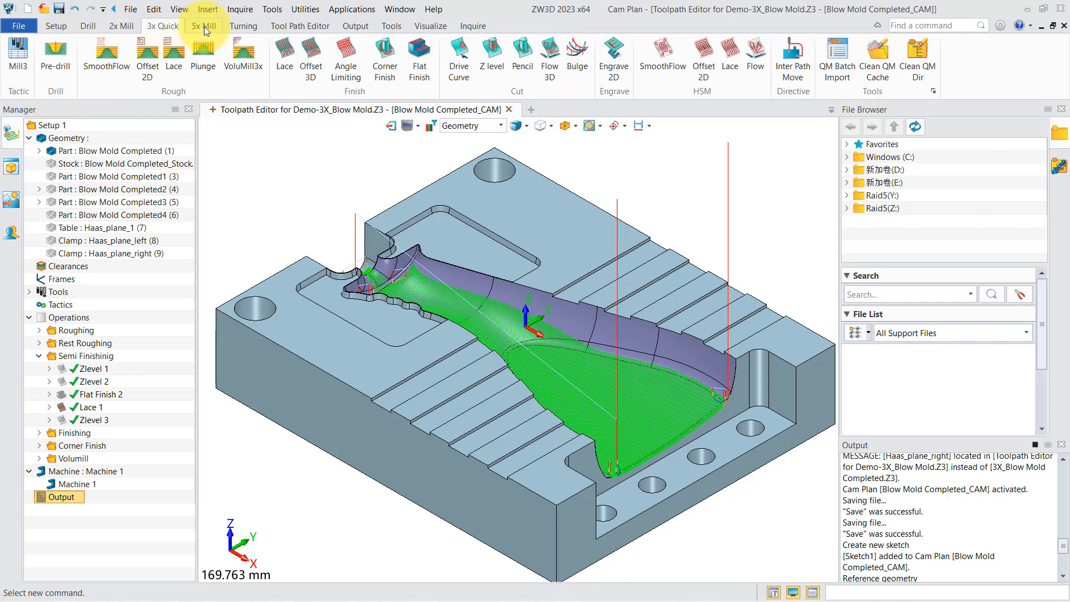
click(122, 26)
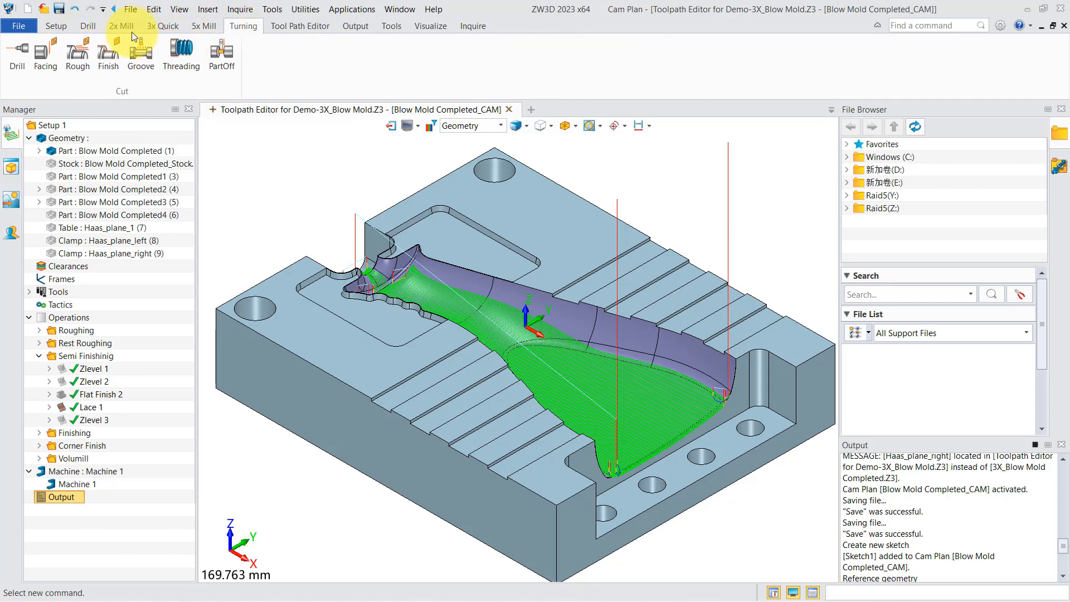
click(87, 26)
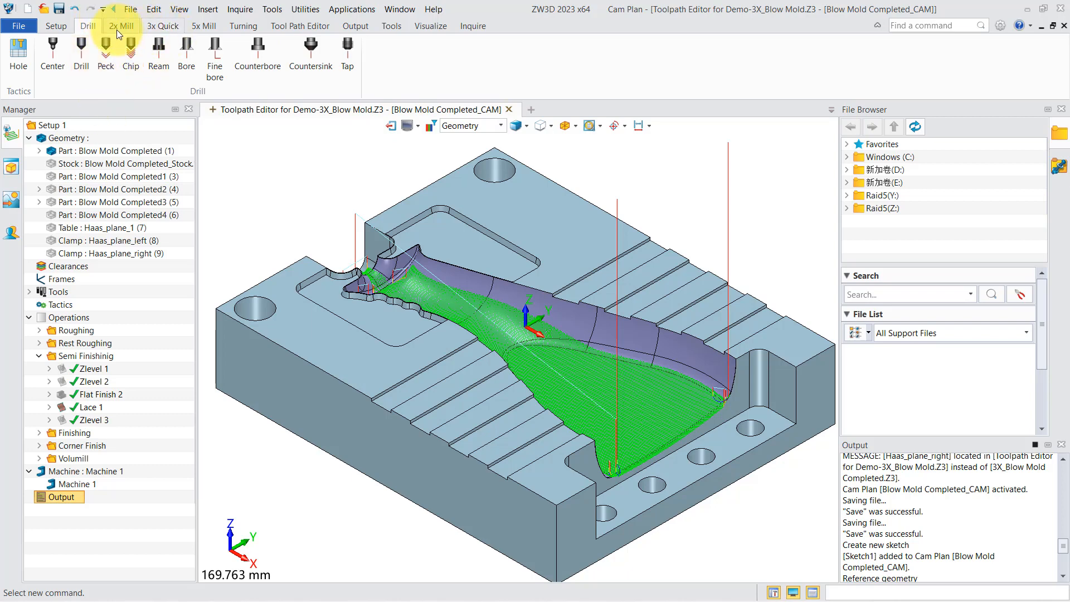
click(121, 26)
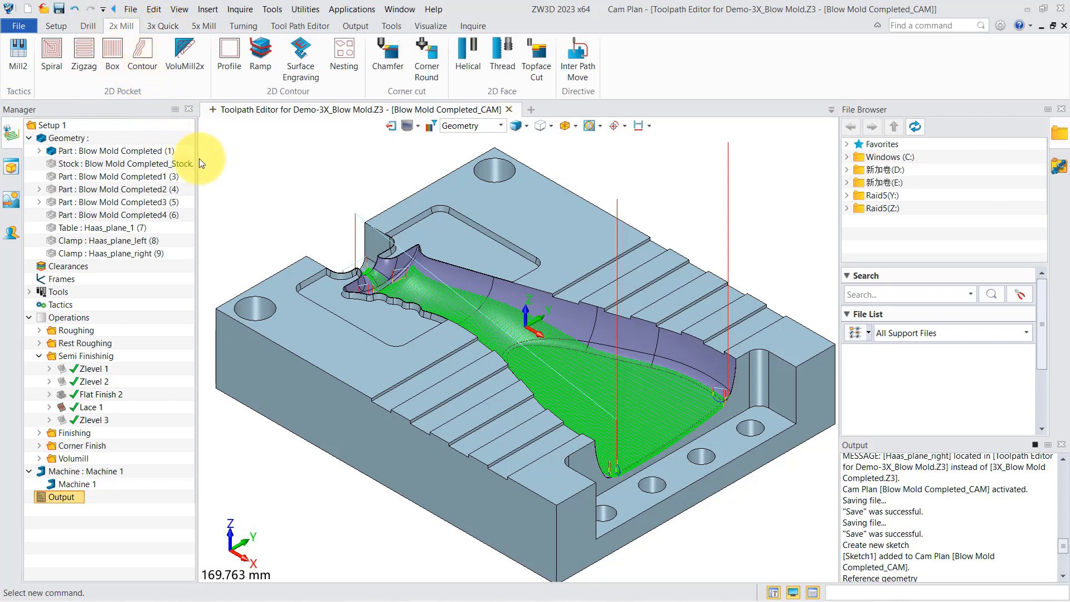
click(85, 355)
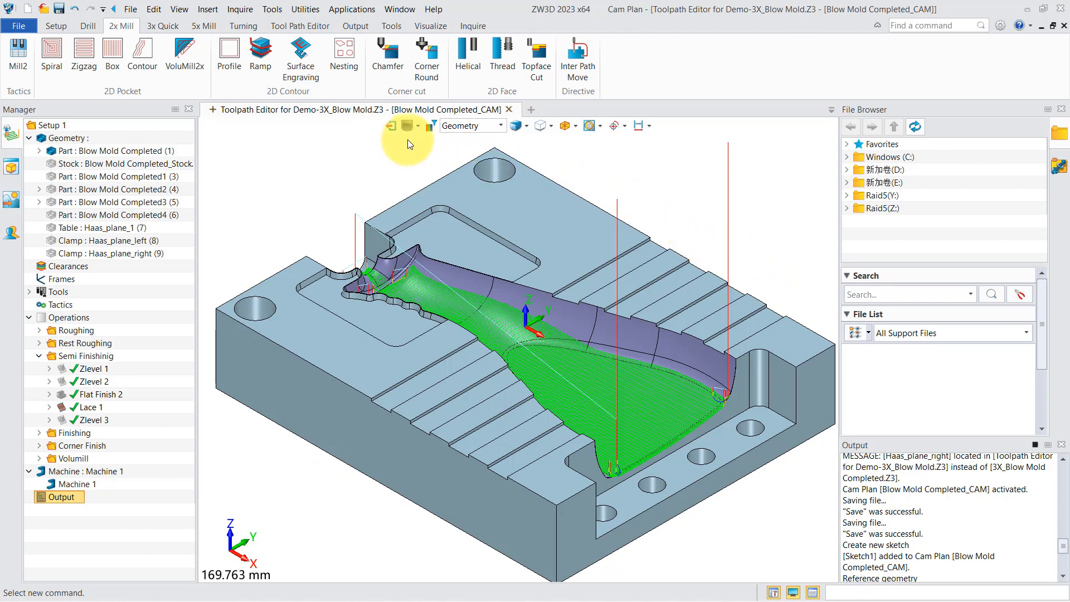
mouse_move(844, 161)
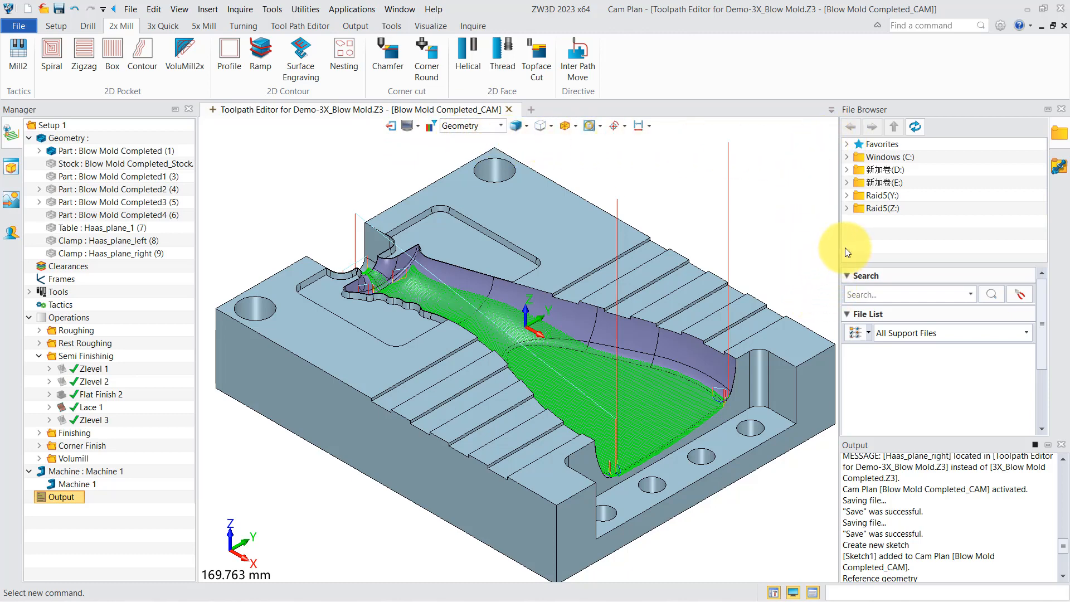
mouse_move(361, 578)
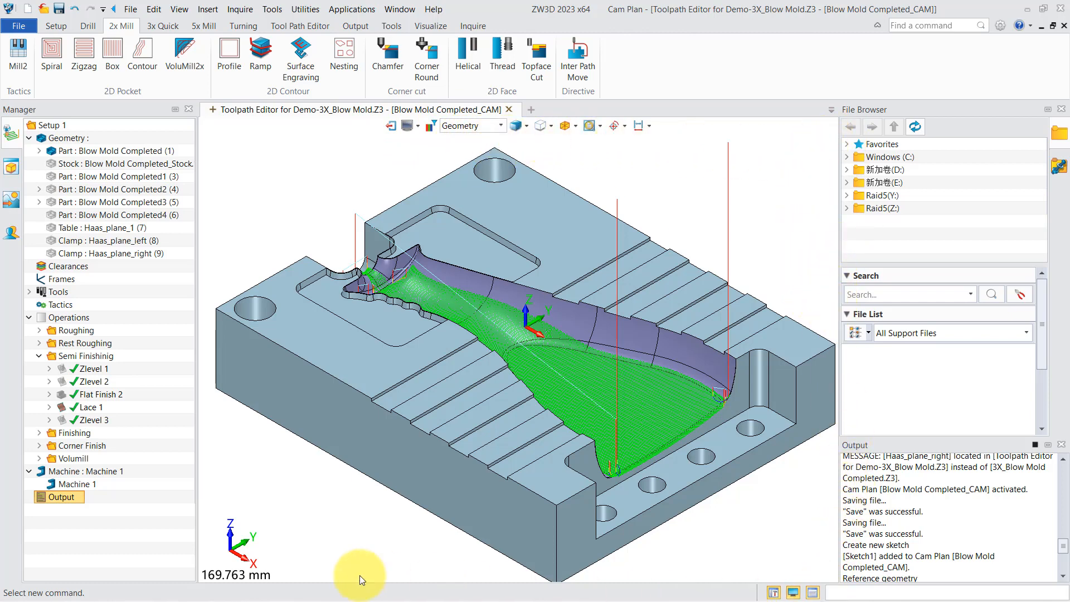
mouse_move(85, 592)
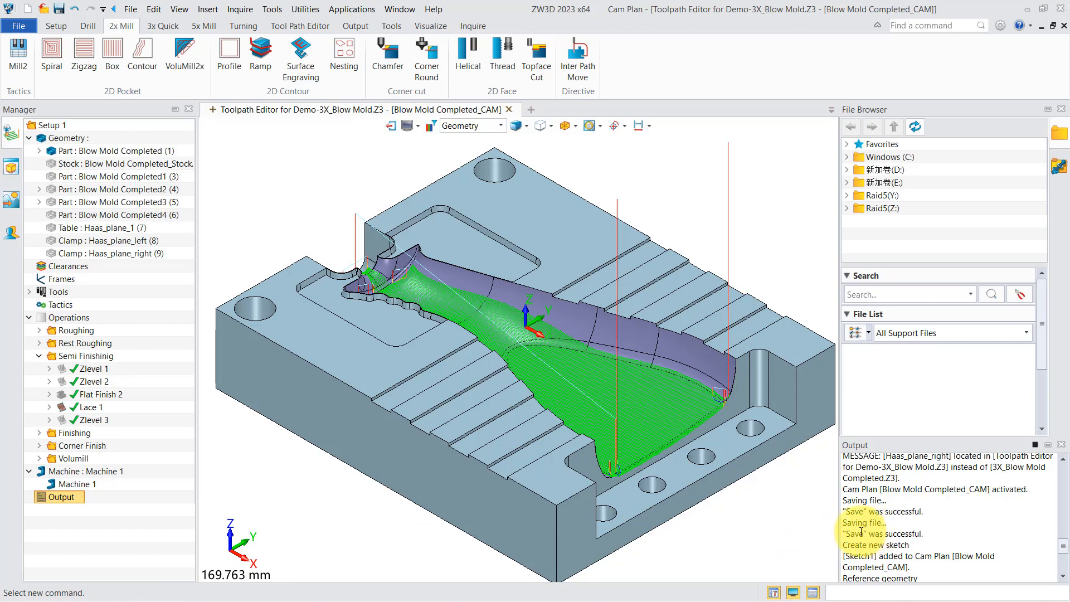
mouse_move(831, 530)
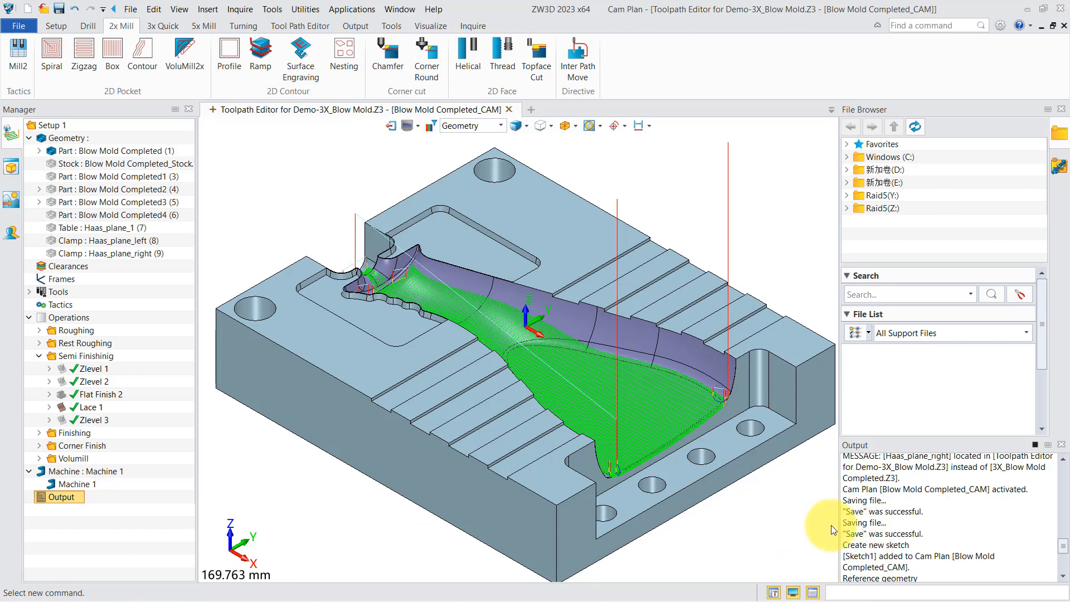
mouse_move(829, 532)
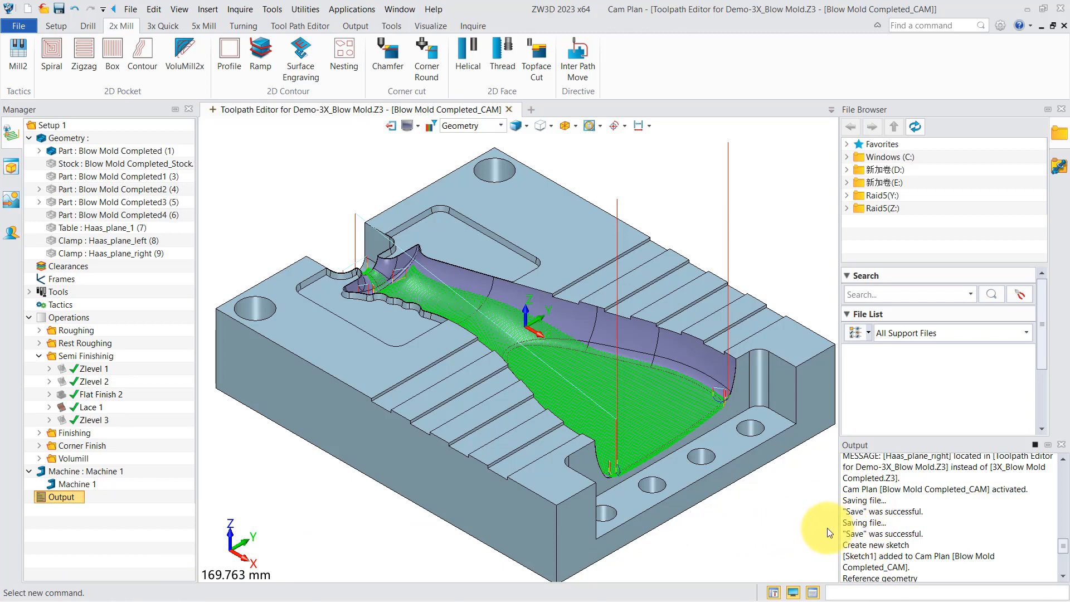
mouse_move(815, 531)
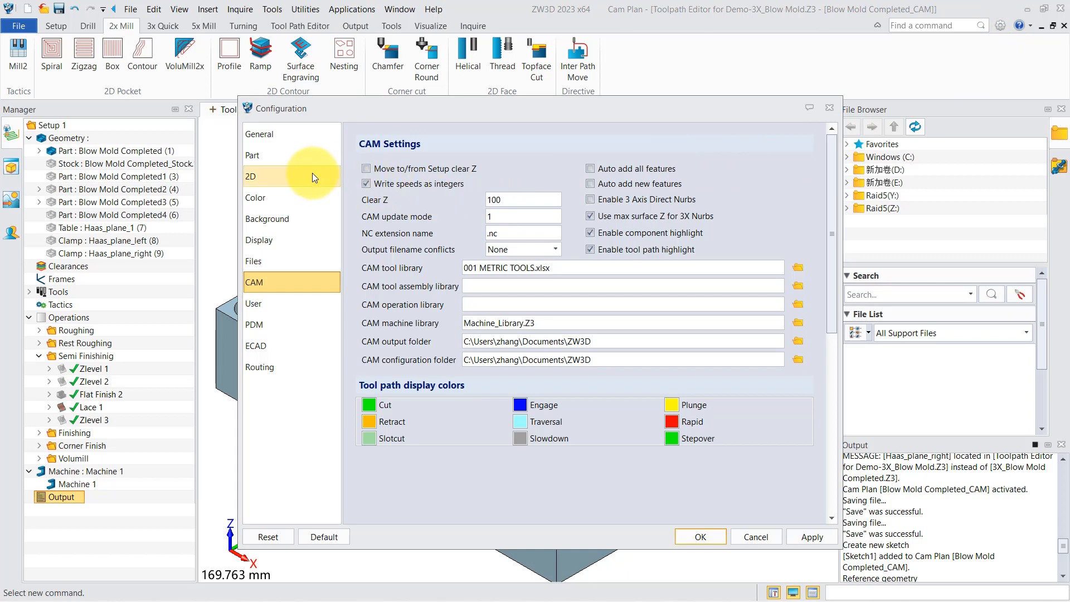
Choose the CAM environment for the Background settings, then show the CAM page with its library and output folders
click(258, 133)
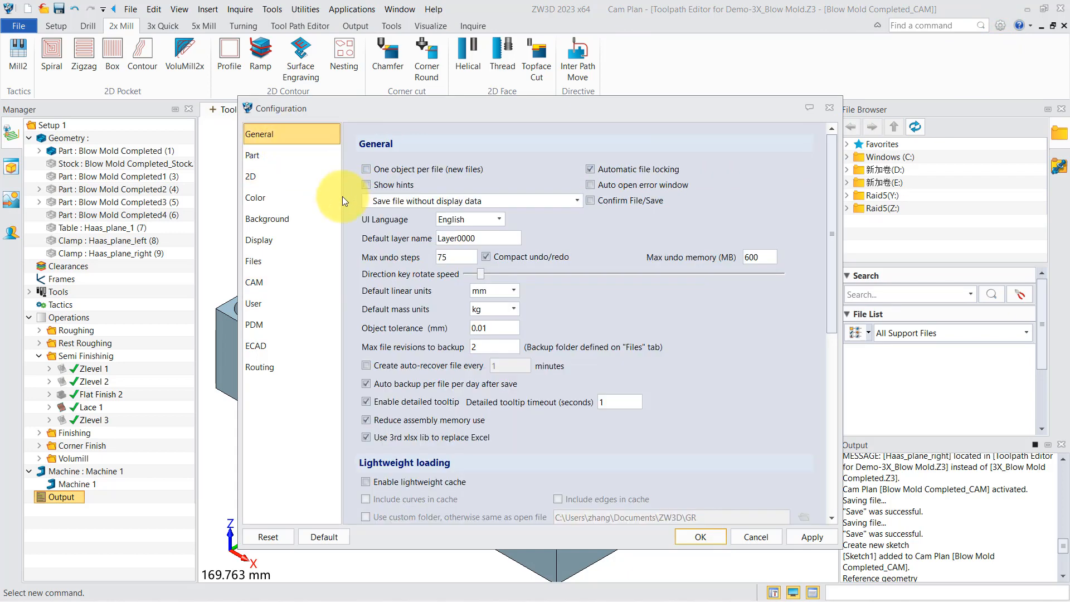
mouse_move(416, 230)
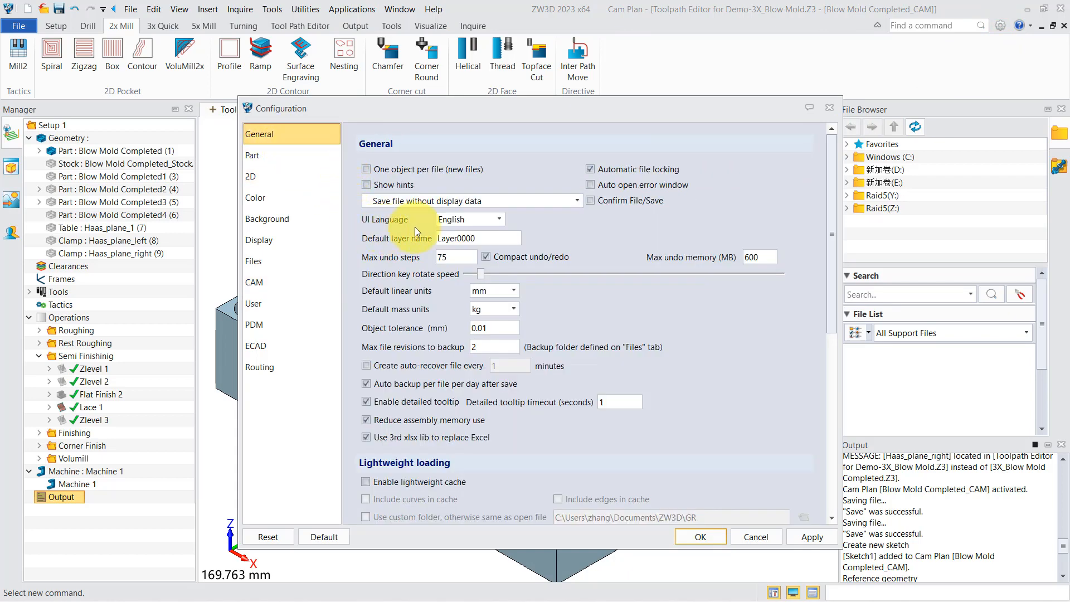
click(497, 218)
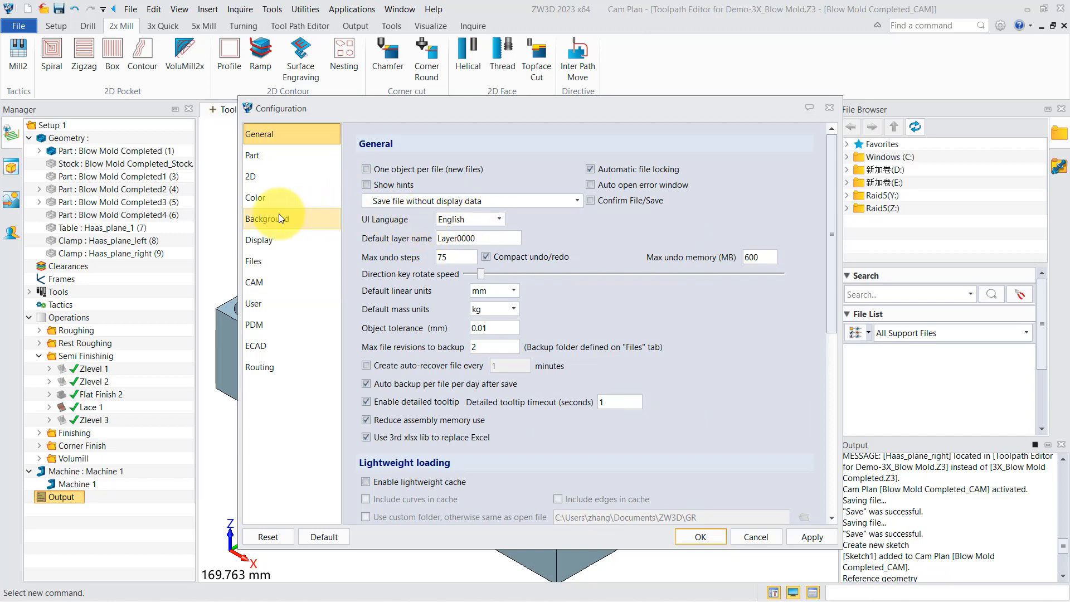
click(267, 218)
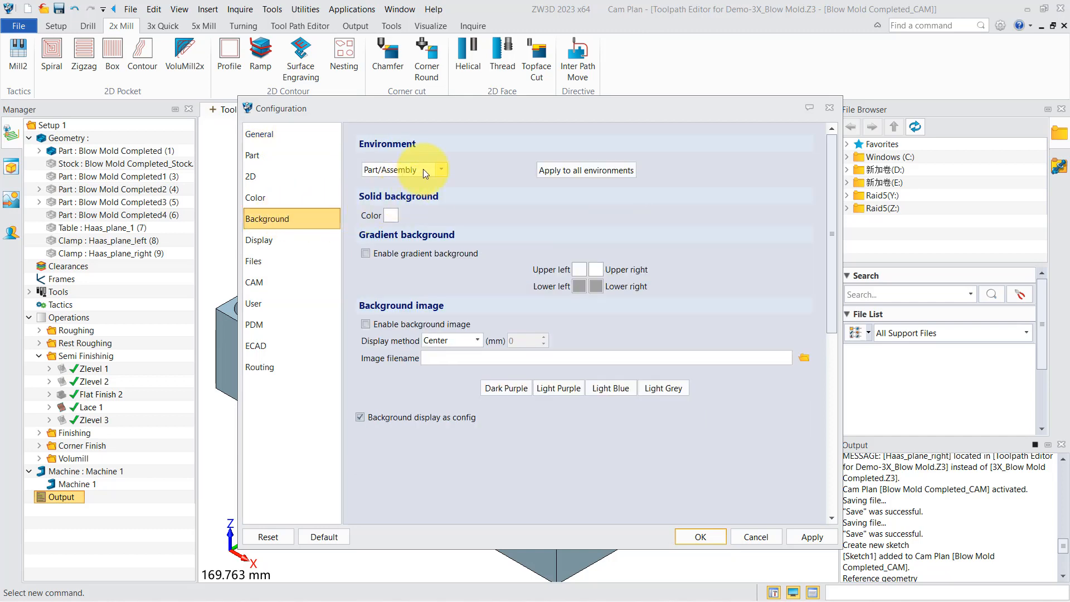
click(440, 170)
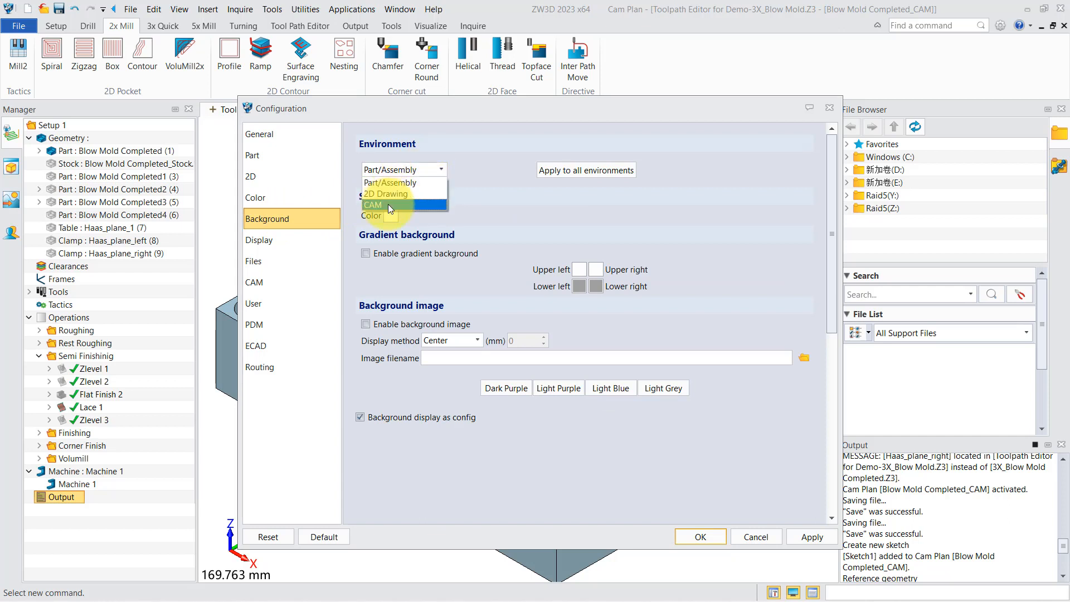
click(373, 205)
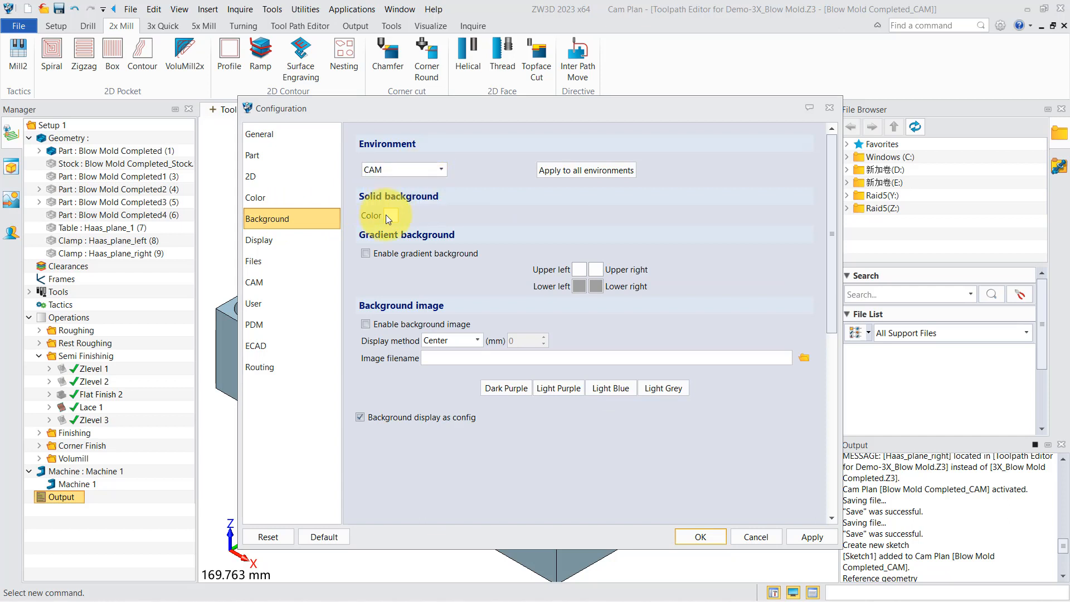
click(392, 216)
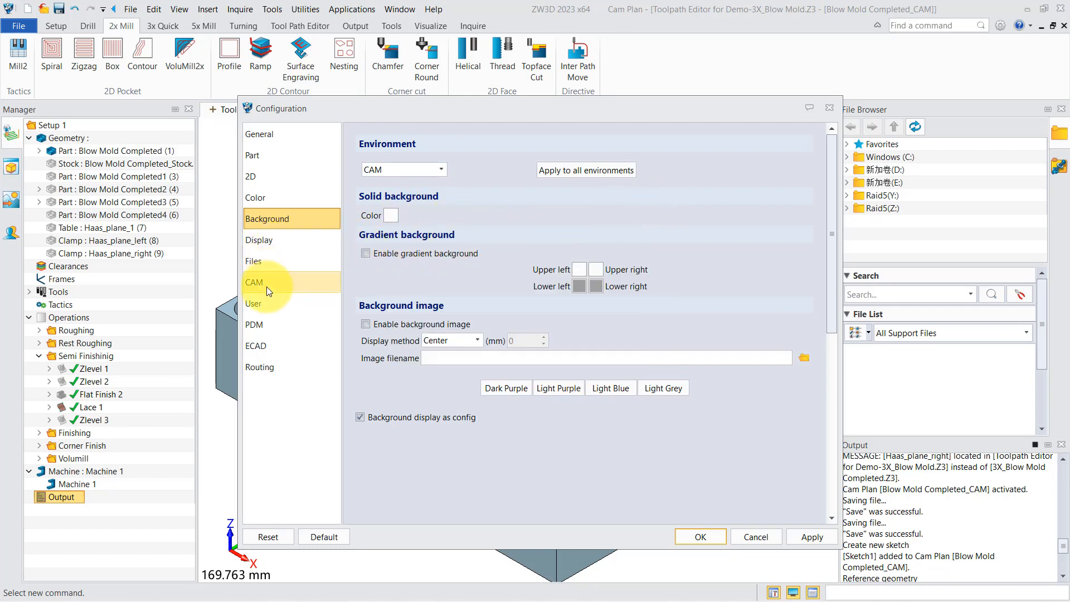
click(254, 283)
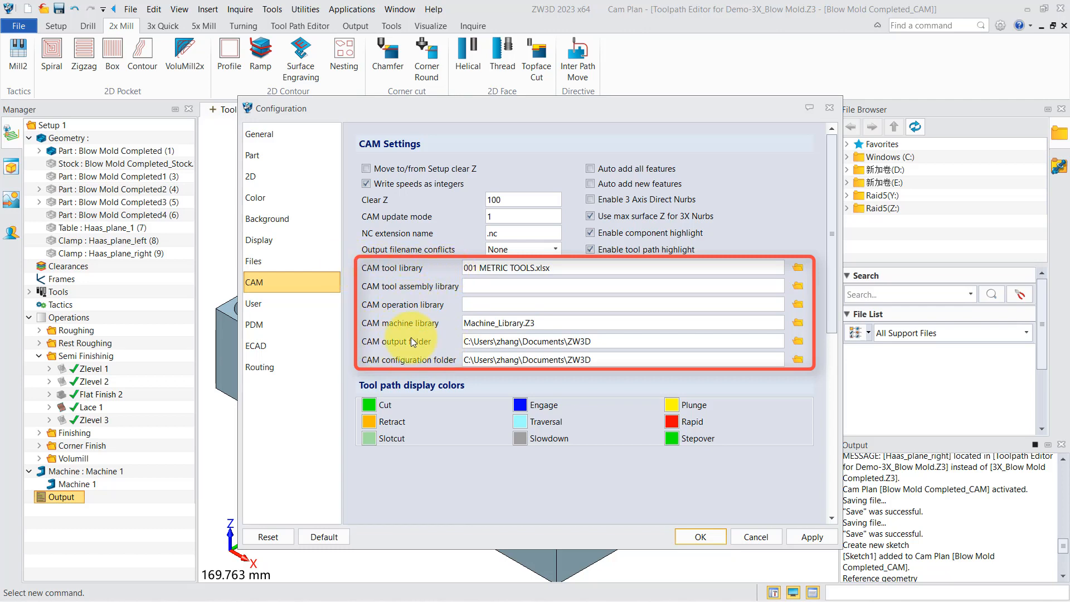
Close Configuration and confirm the plan settings at millimetre units and 0.01 tolerance
click(699, 536)
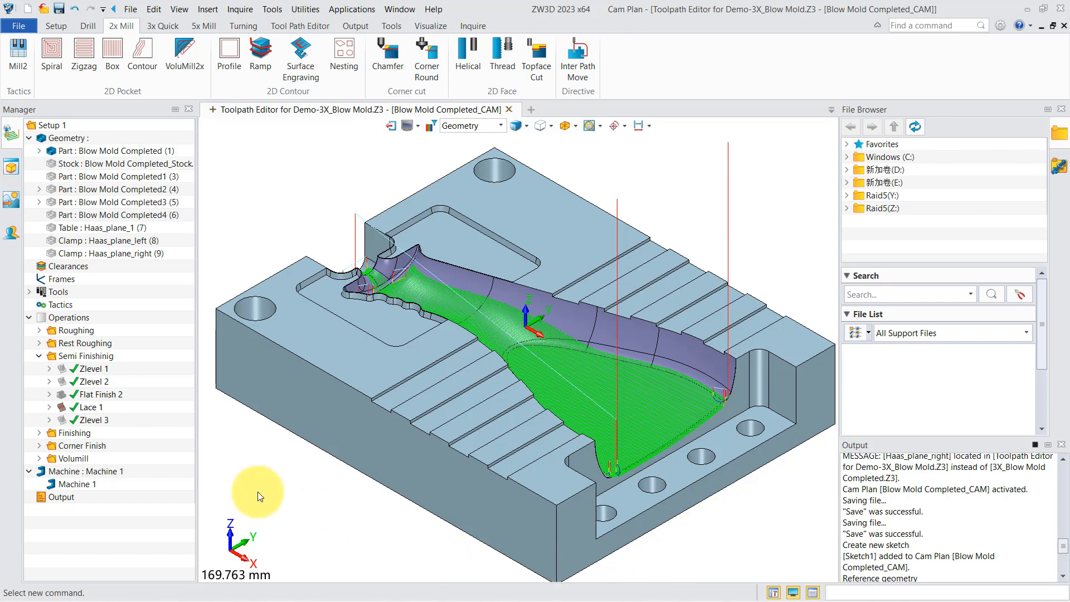
mouse_move(154, 10)
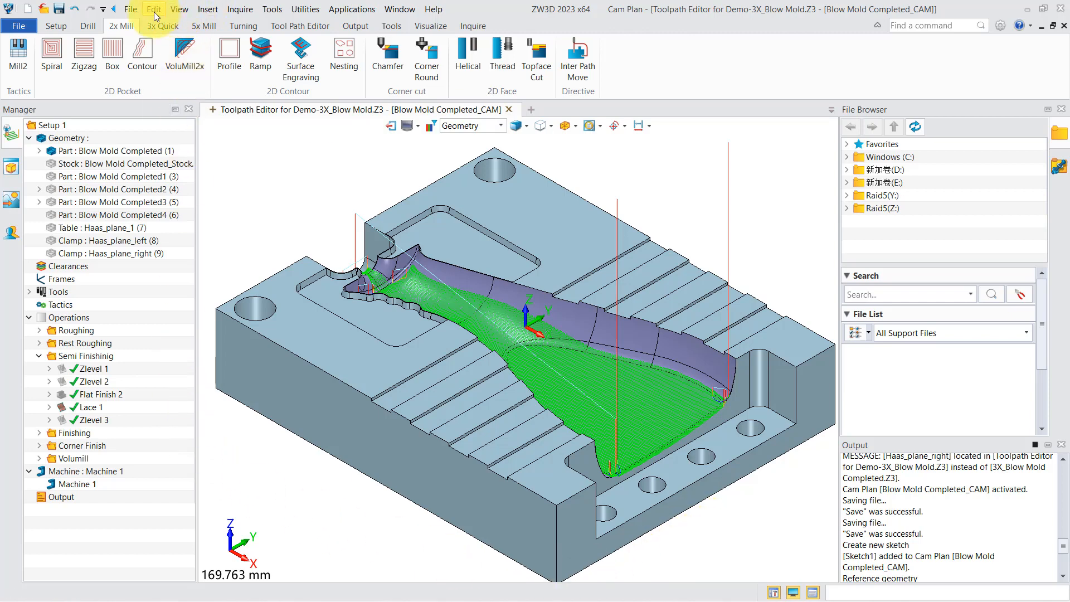
click(153, 9)
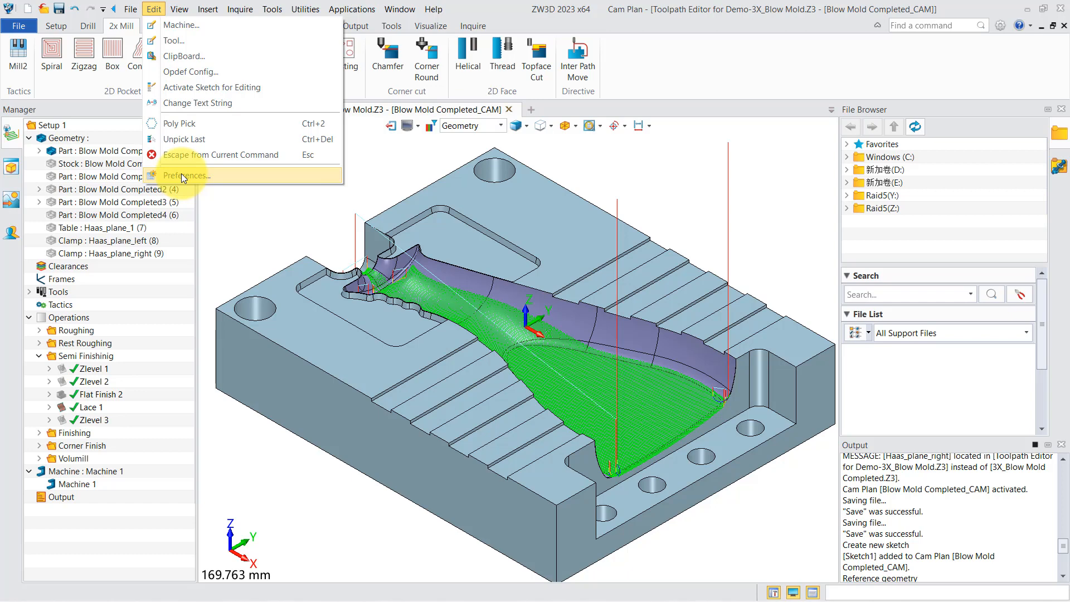
click(186, 176)
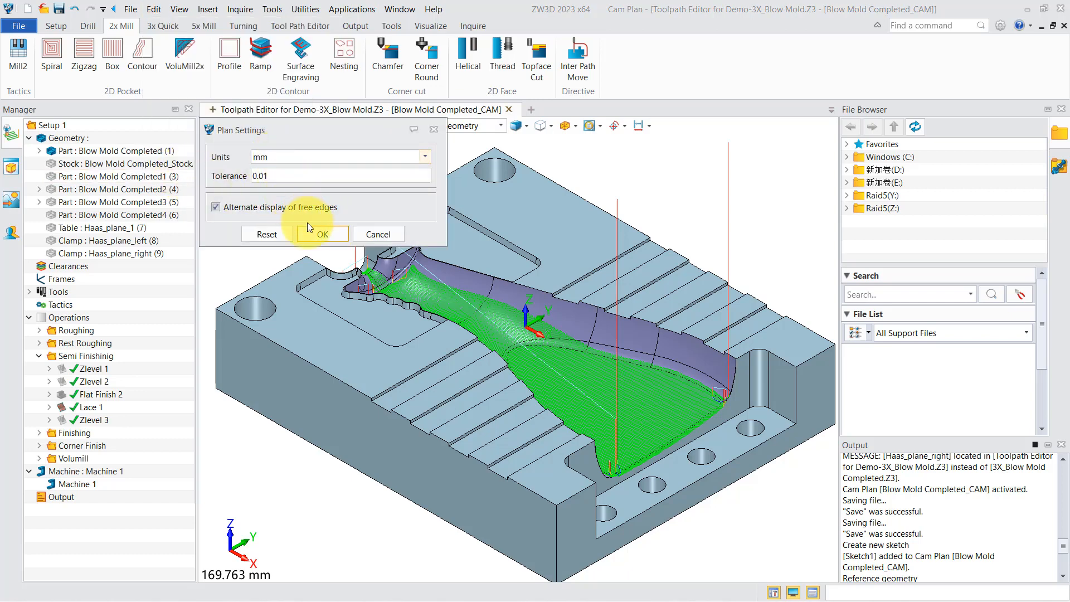
click(321, 233)
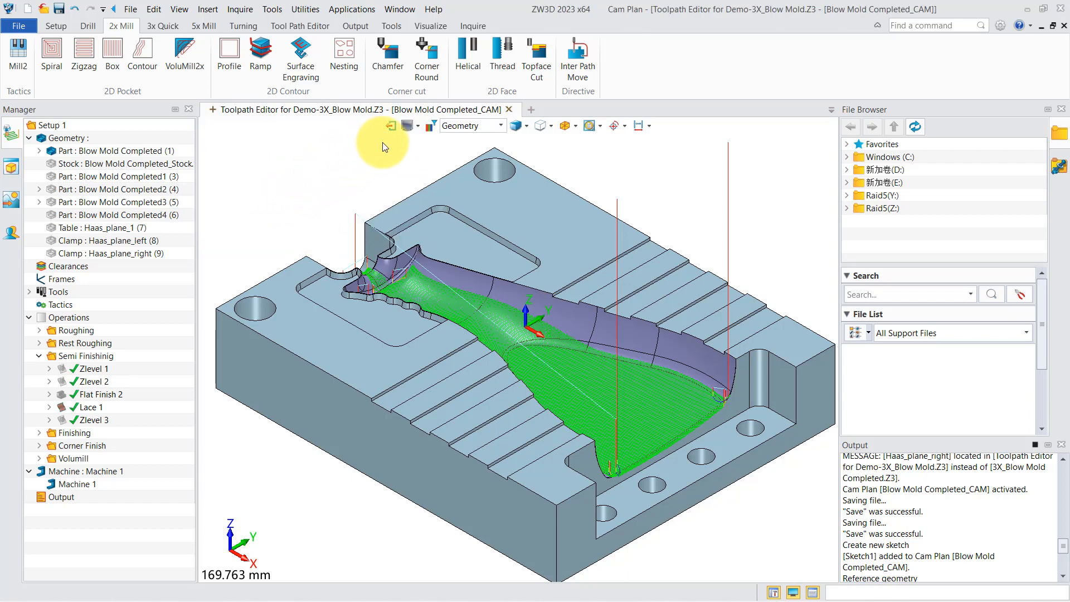
mouse_move(392, 143)
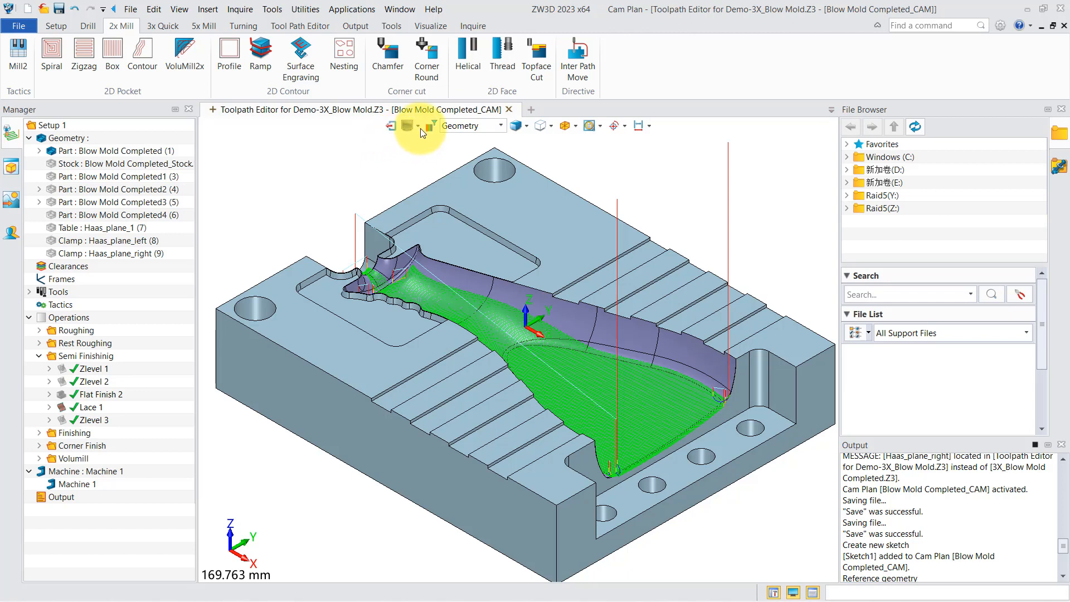
Unblank all sketches, then blank the rectangle sketch so only the part and toolpaths show
click(407, 126)
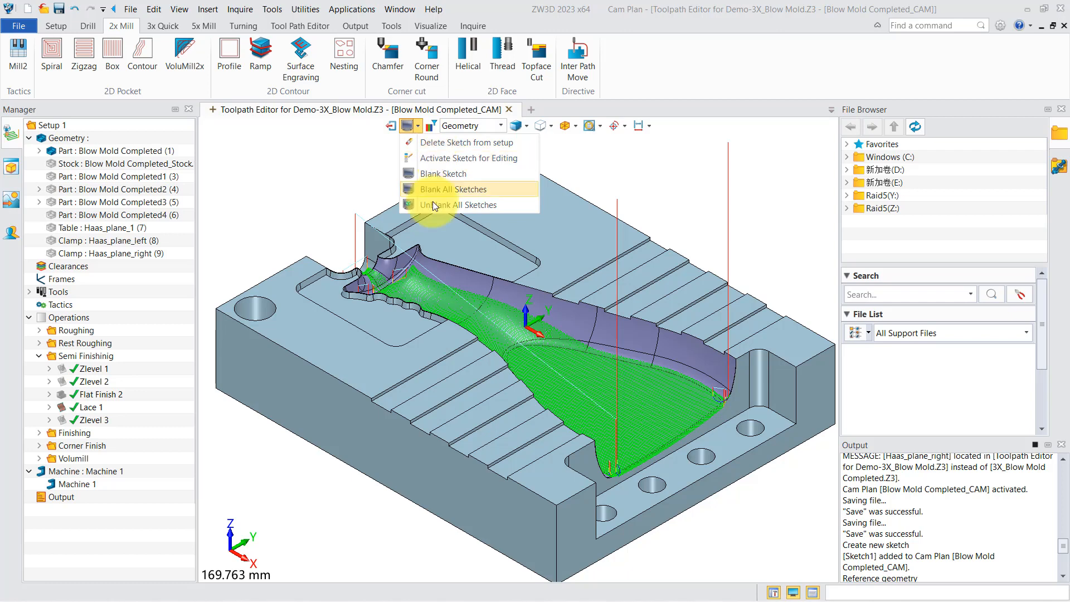
click(452, 189)
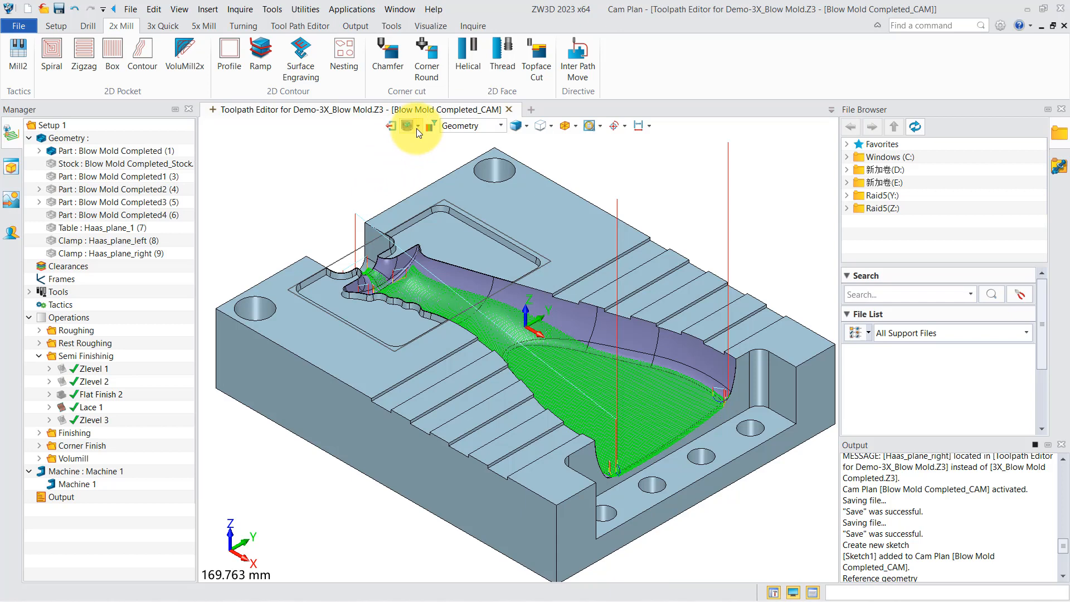
click(411, 126)
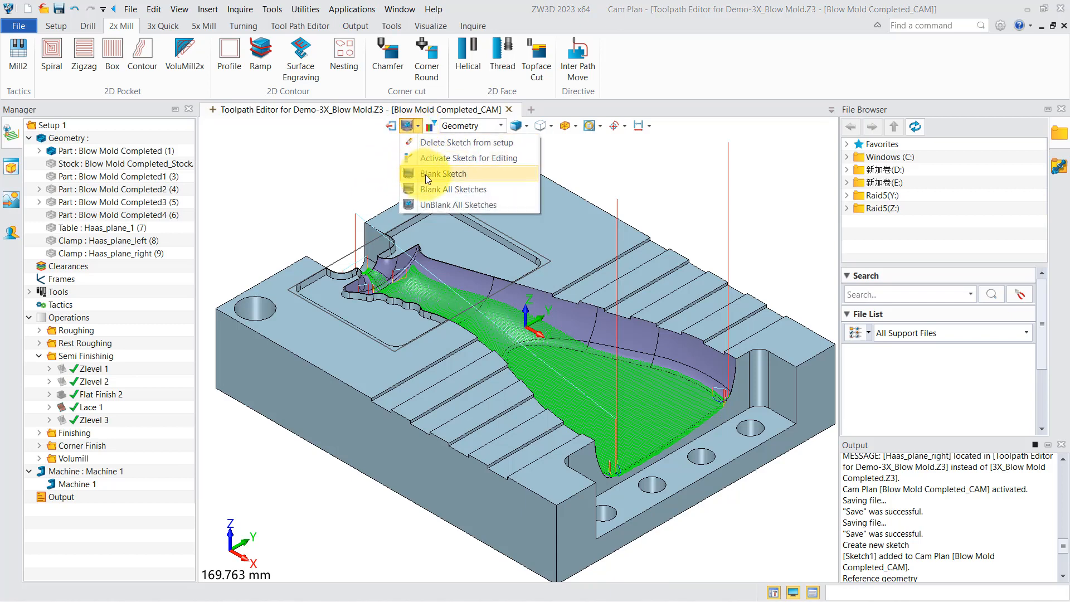
click(444, 174)
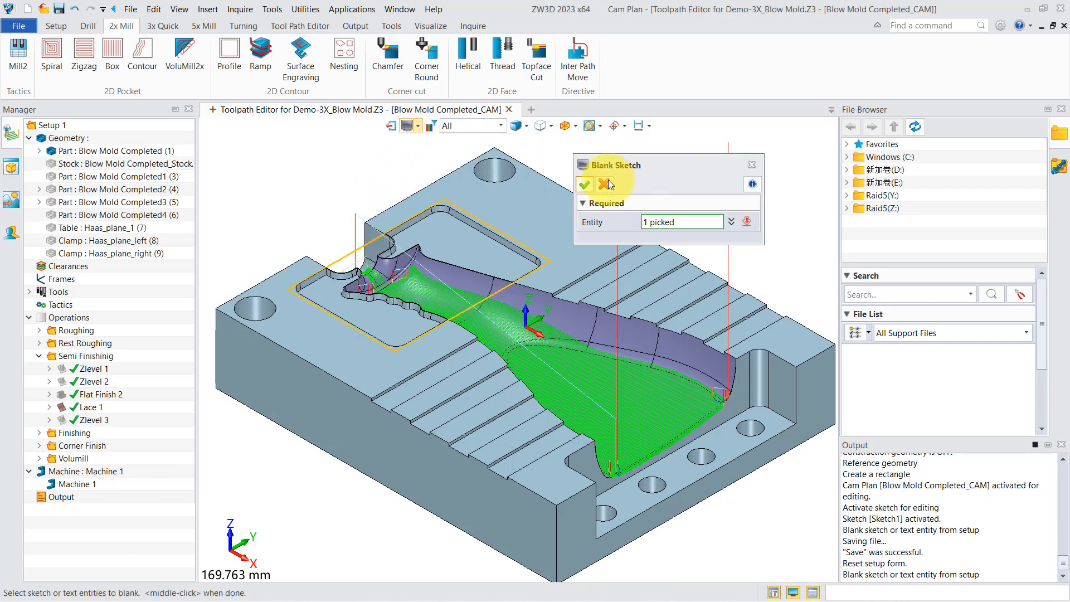
click(583, 184)
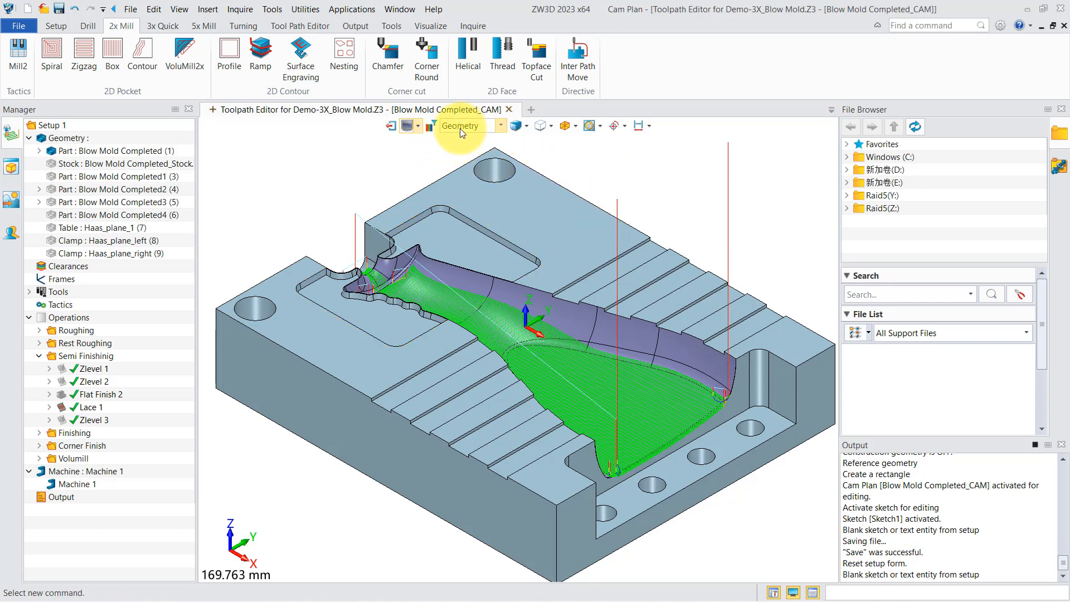
click(501, 125)
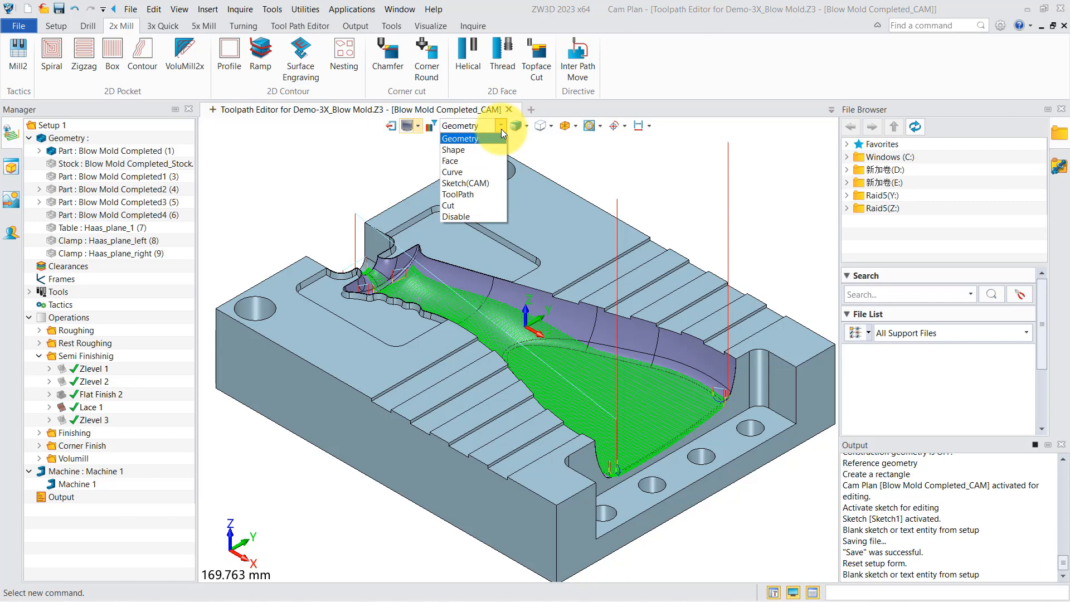
mouse_move(498, 145)
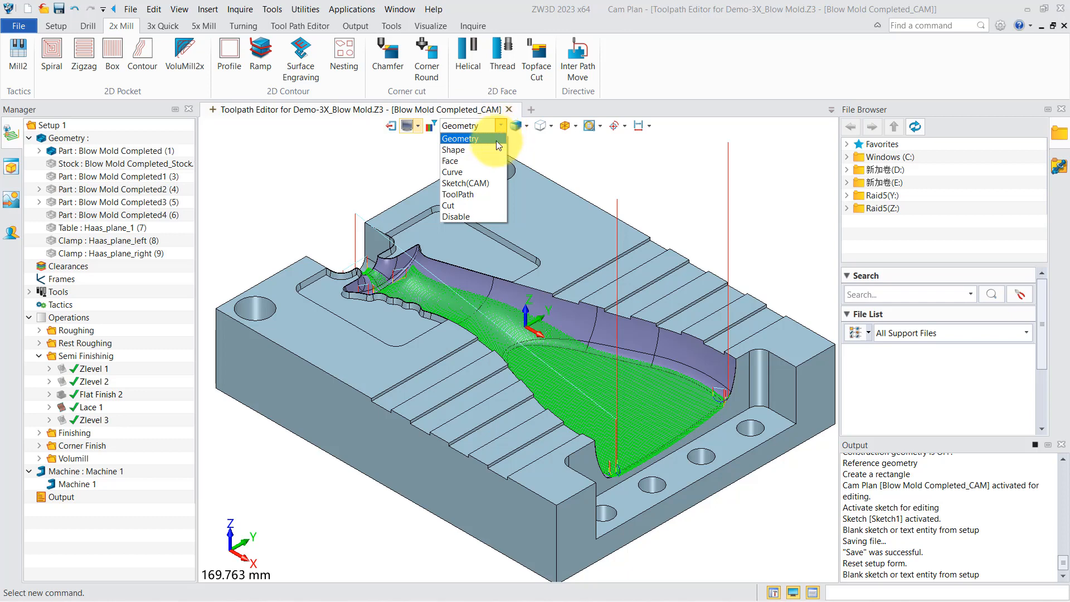
mouse_move(453, 160)
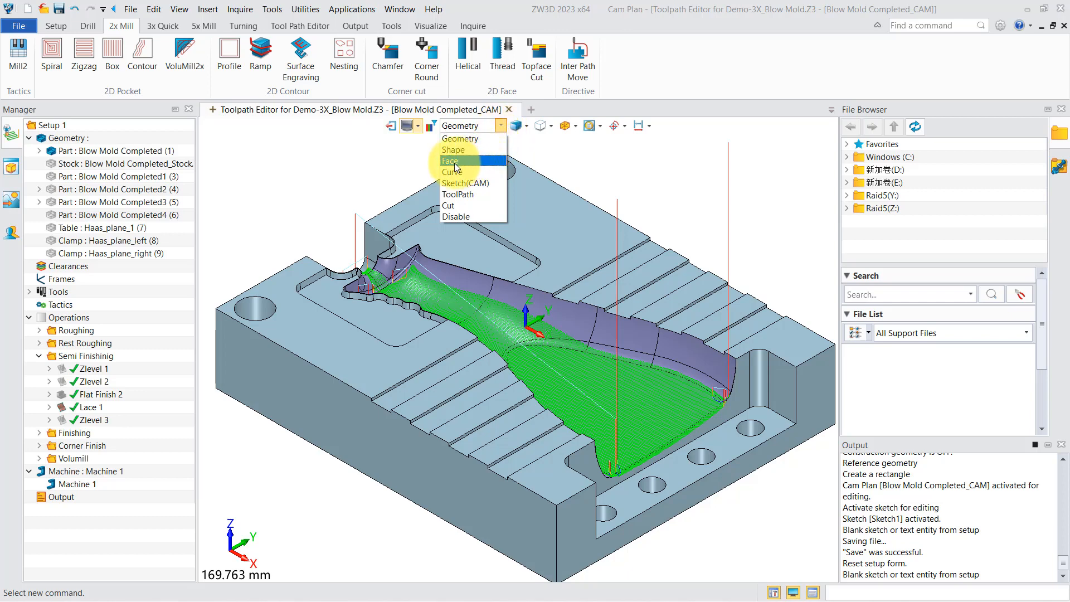
Limit picking to Face and display the mold plate in Wireframe
click(450, 160)
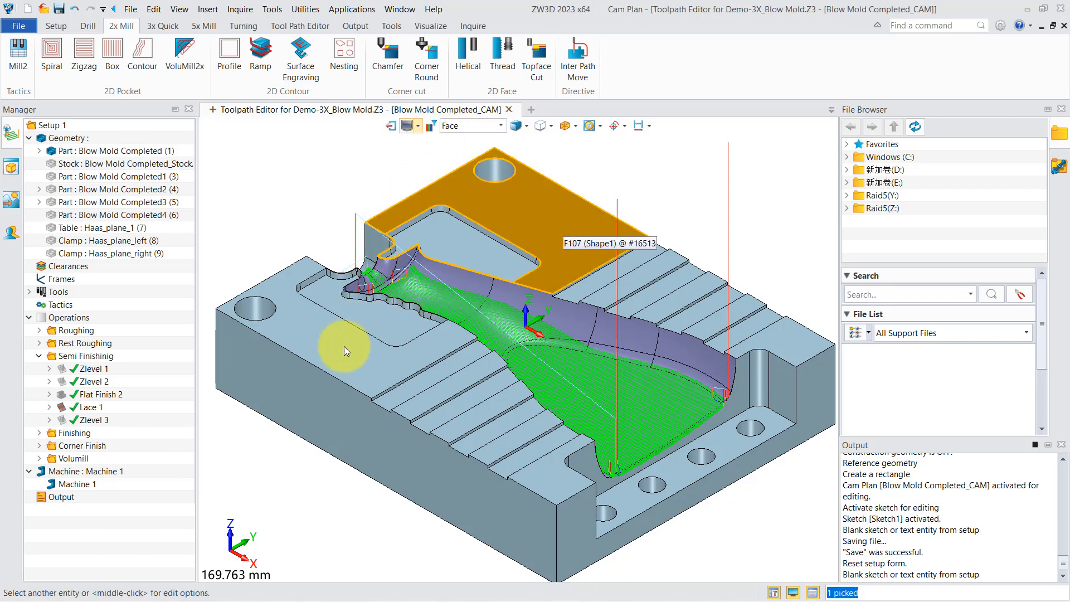
click(516, 124)
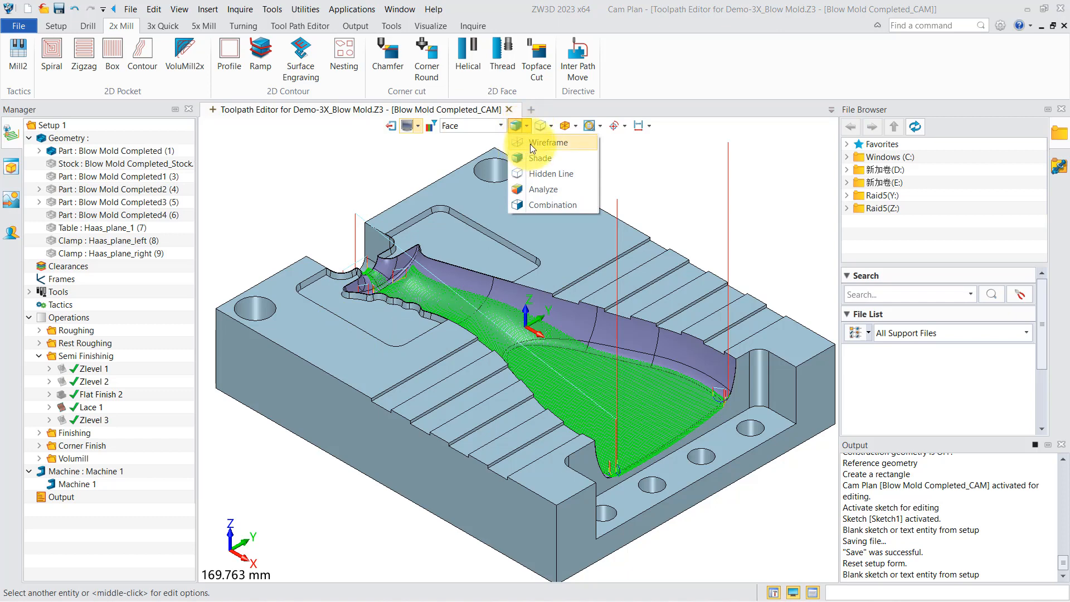
mouse_move(532, 149)
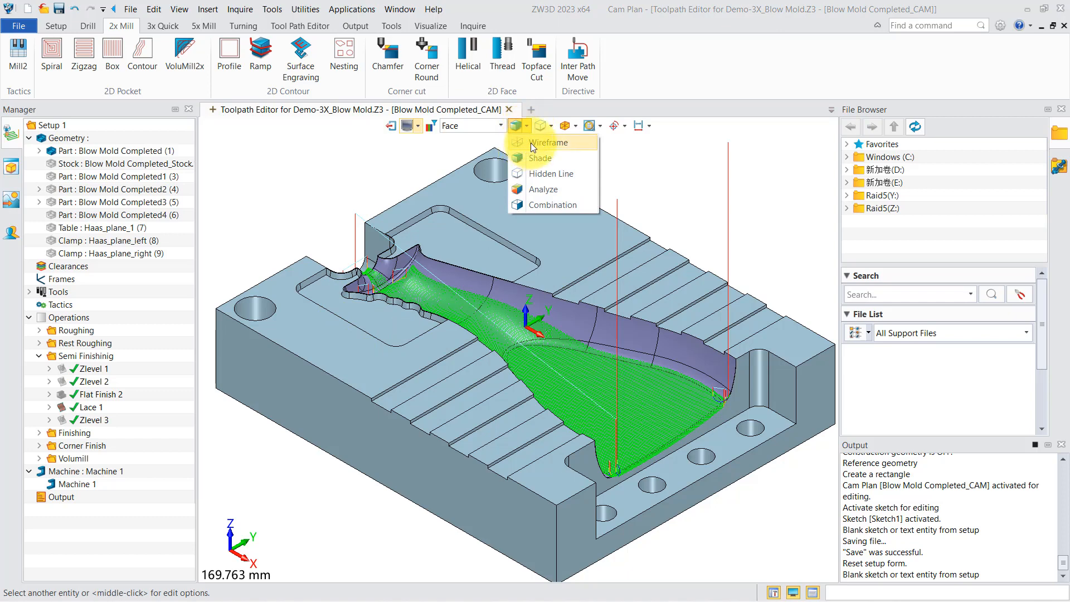
click(547, 142)
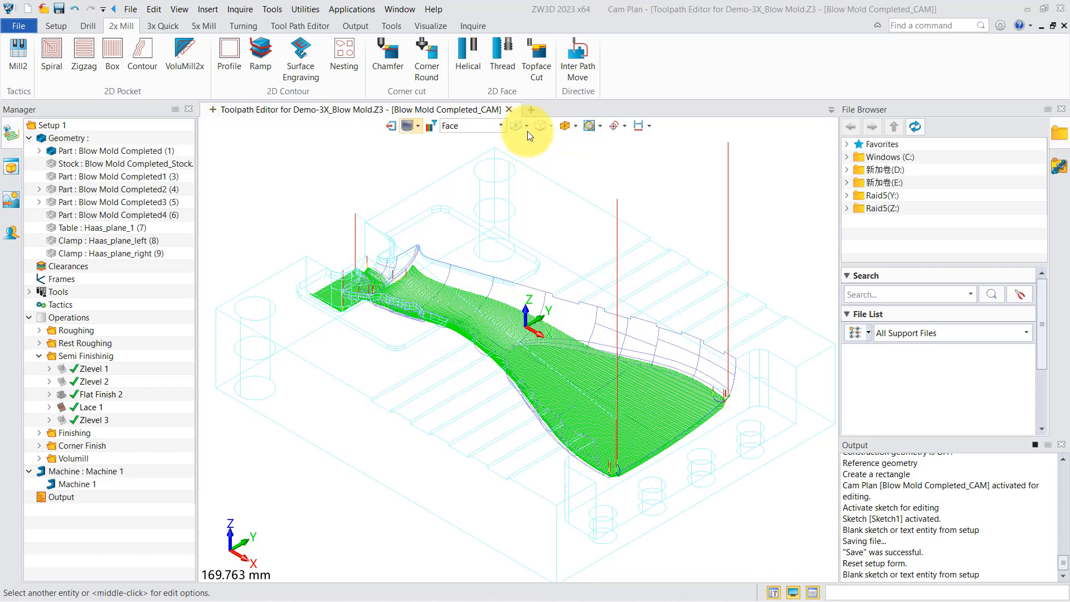
Switch back to Shade display, view the mold from the Top, then return to Isometric View
click(526, 124)
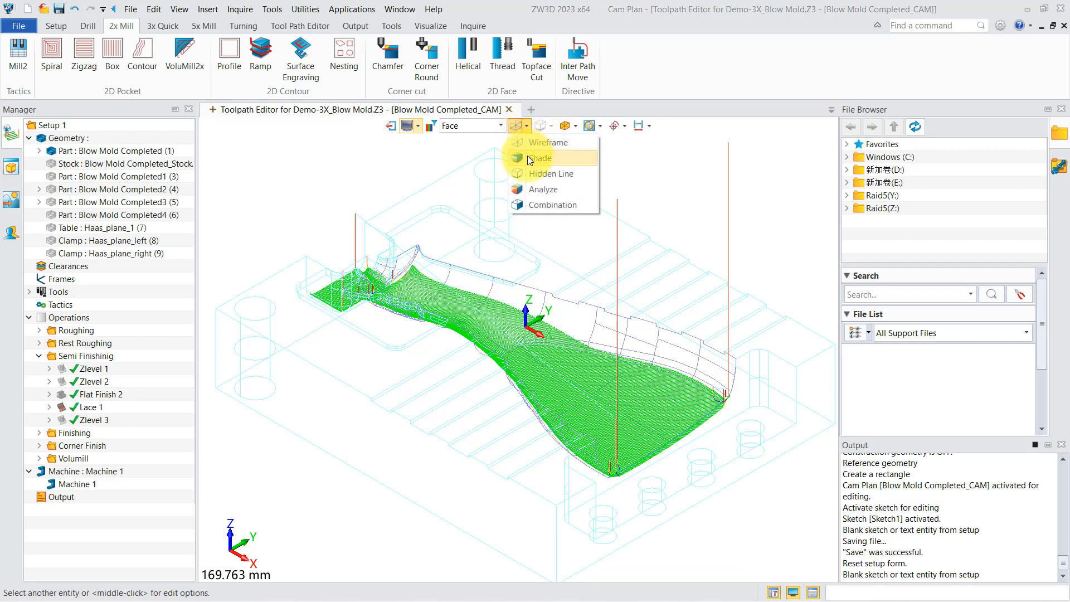
click(540, 157)
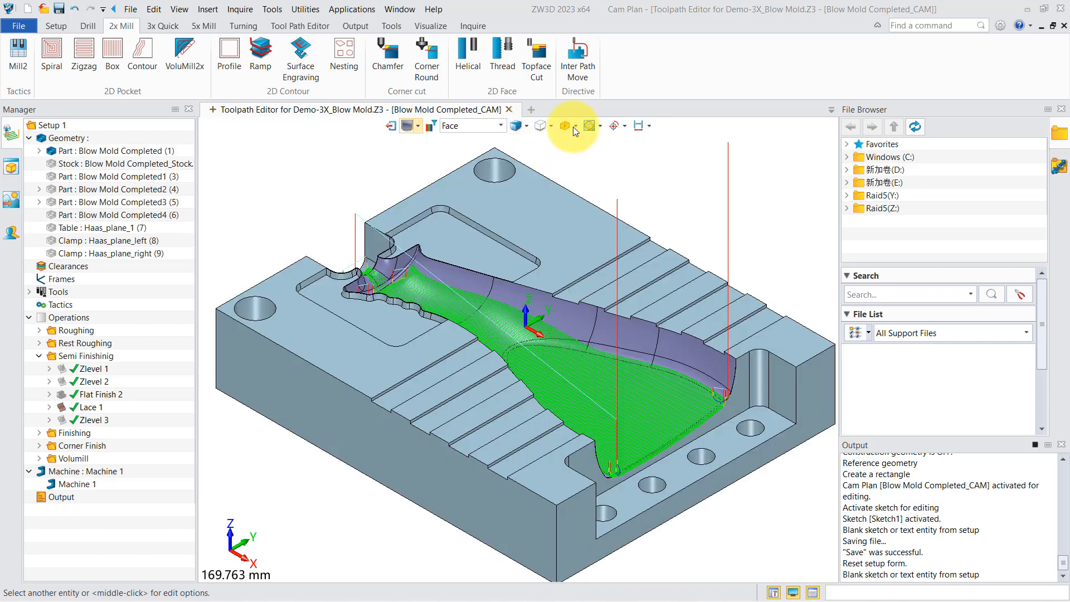
click(563, 125)
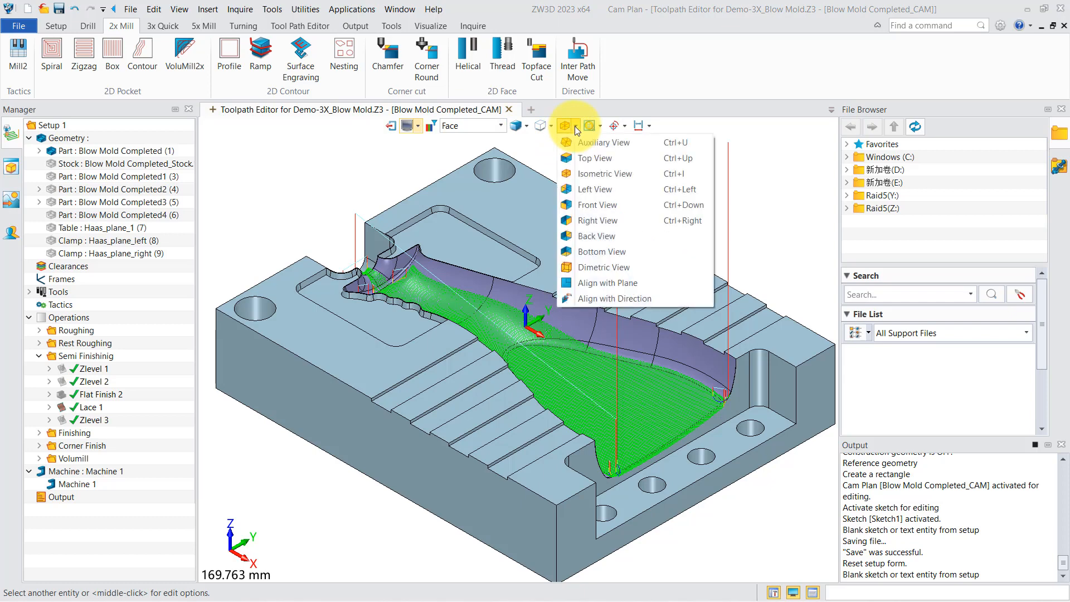
mouse_move(588, 157)
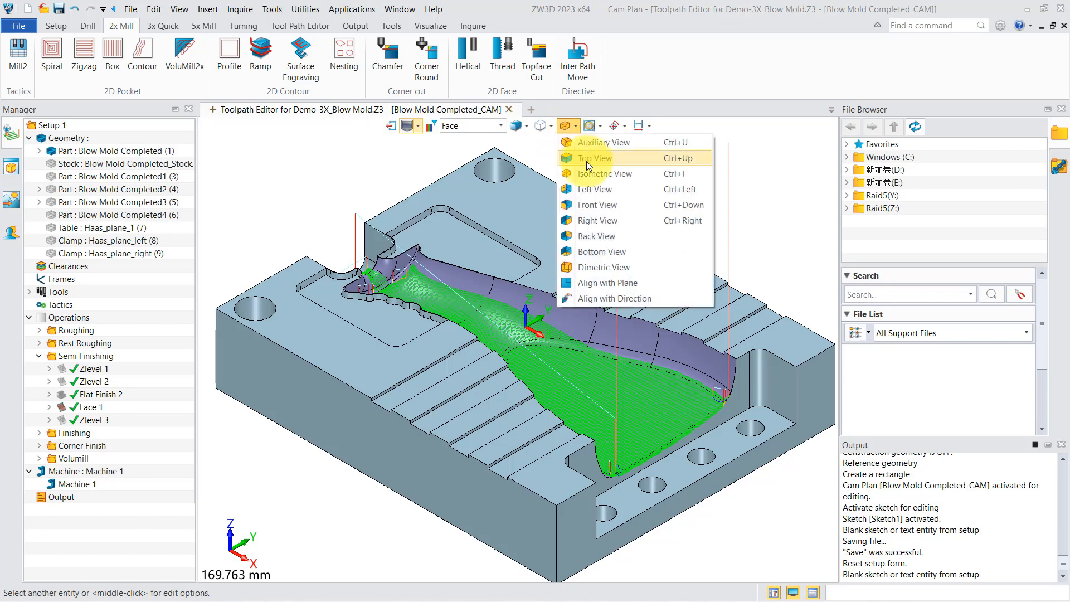
click(592, 158)
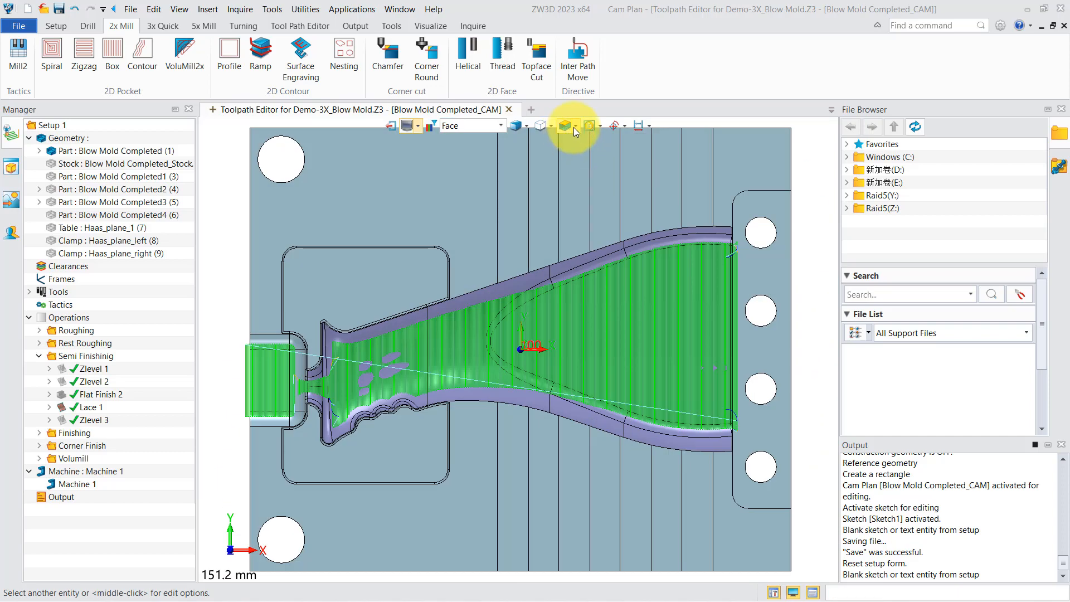
click(577, 125)
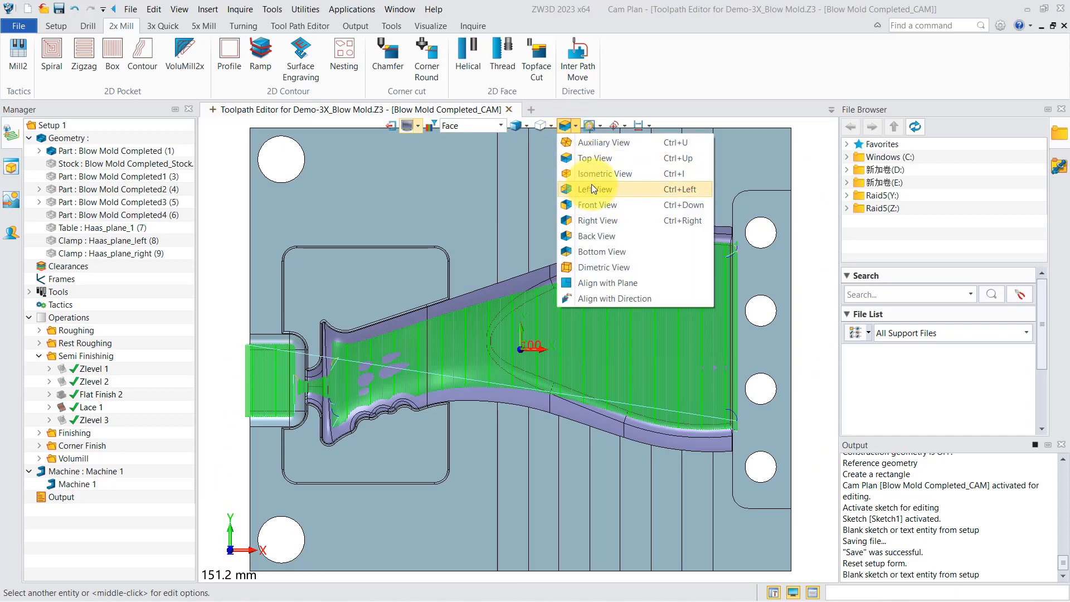
click(602, 173)
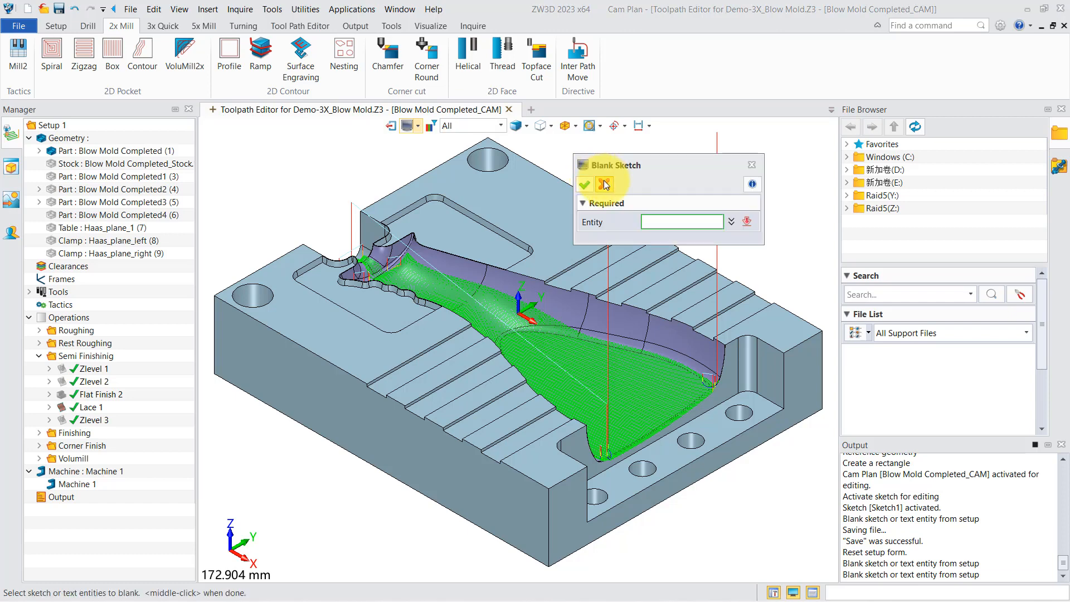
Cancel the Blank Sketch dialog without hiding anything
click(602, 184)
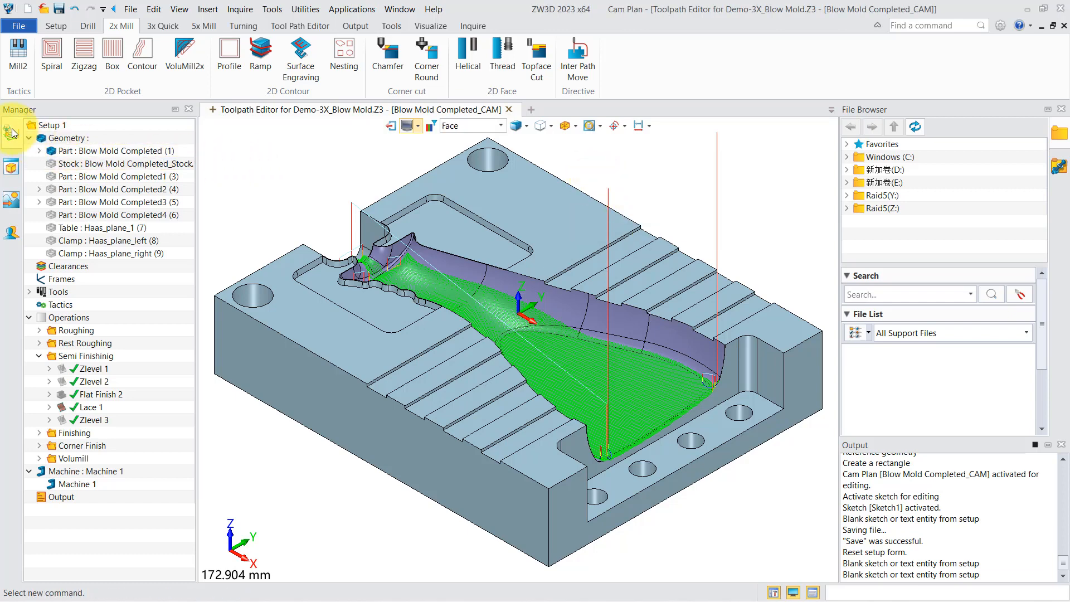
mouse_move(12, 170)
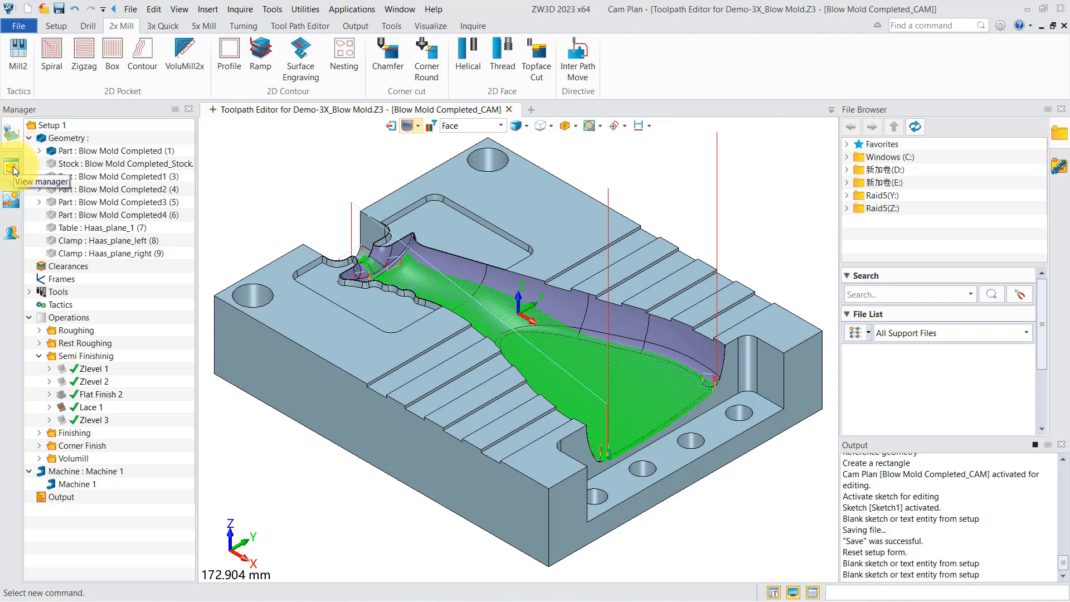
mouse_move(12, 198)
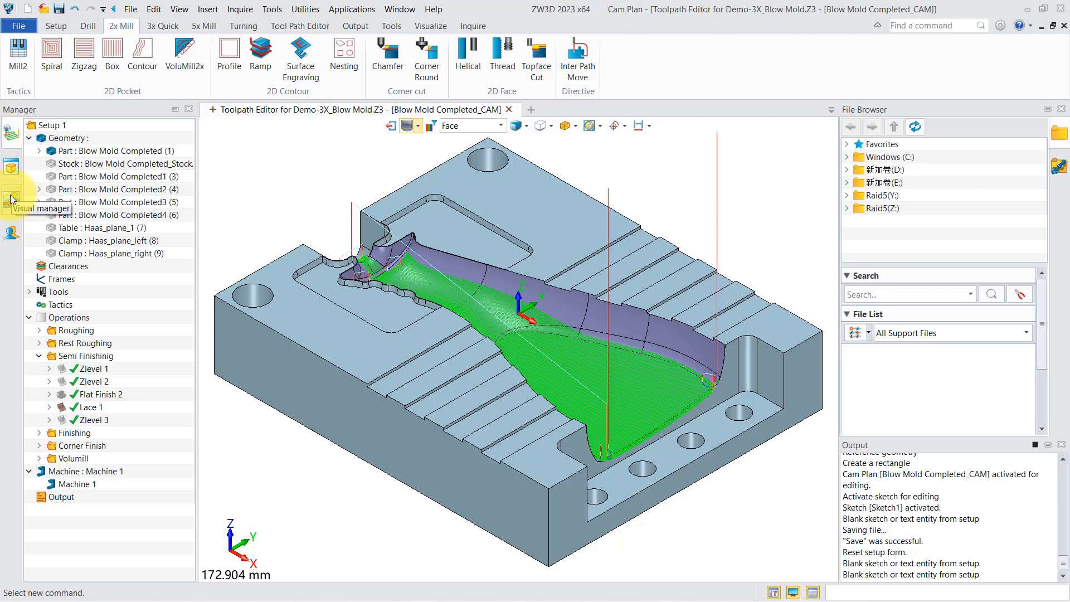
mouse_move(11, 231)
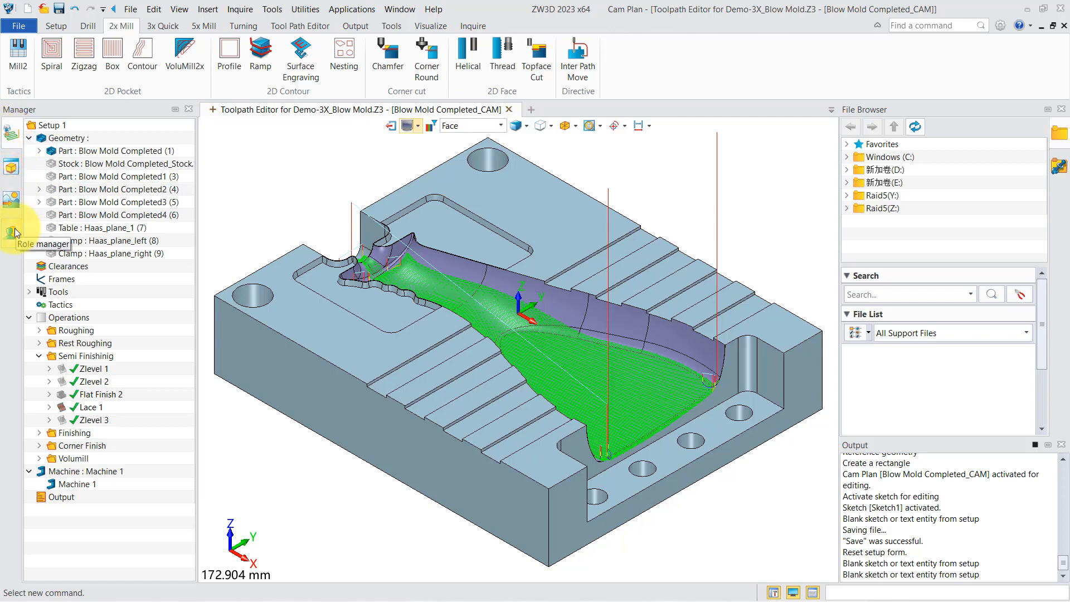
mouse_move(22, 213)
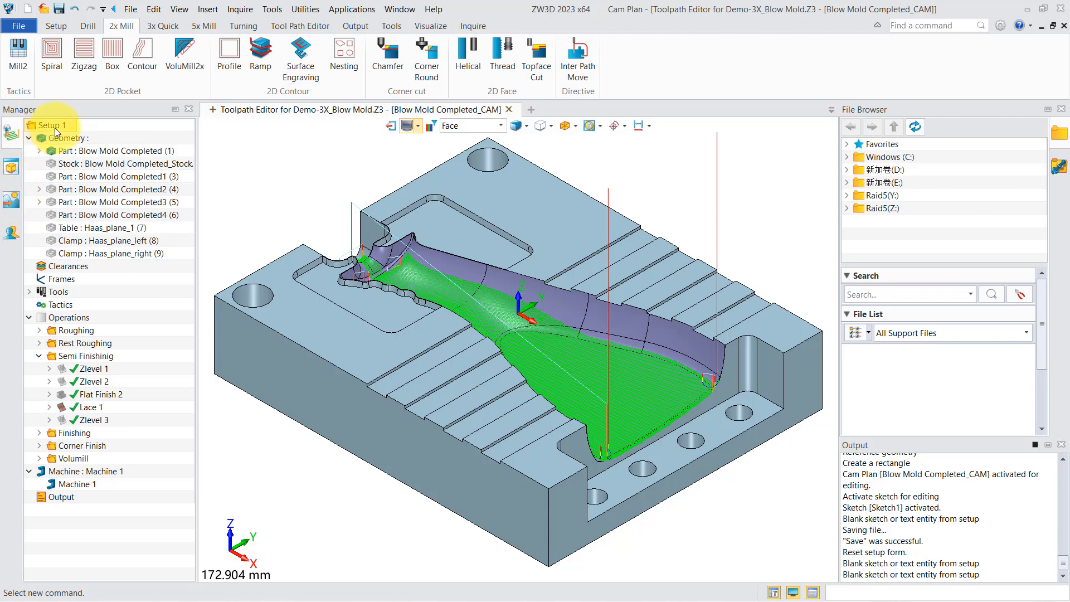
right_click(51, 125)
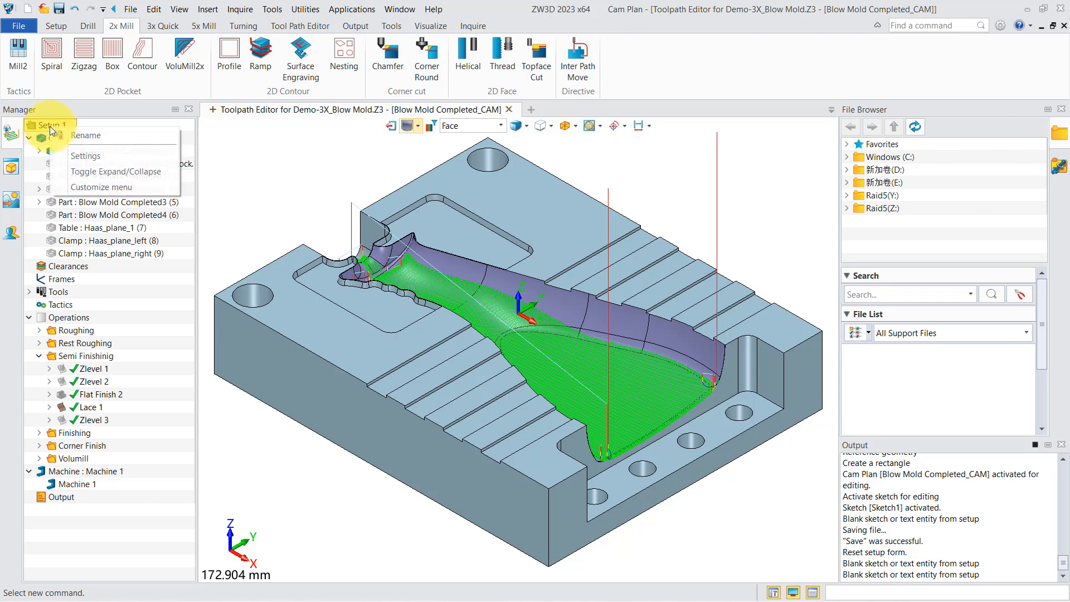
mouse_move(85, 156)
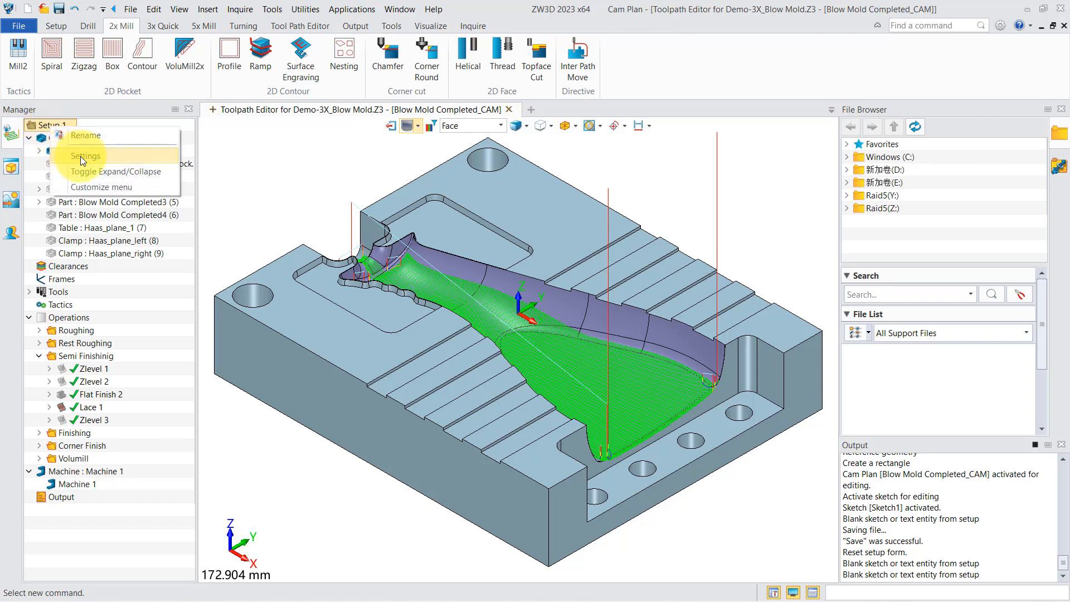
click(85, 155)
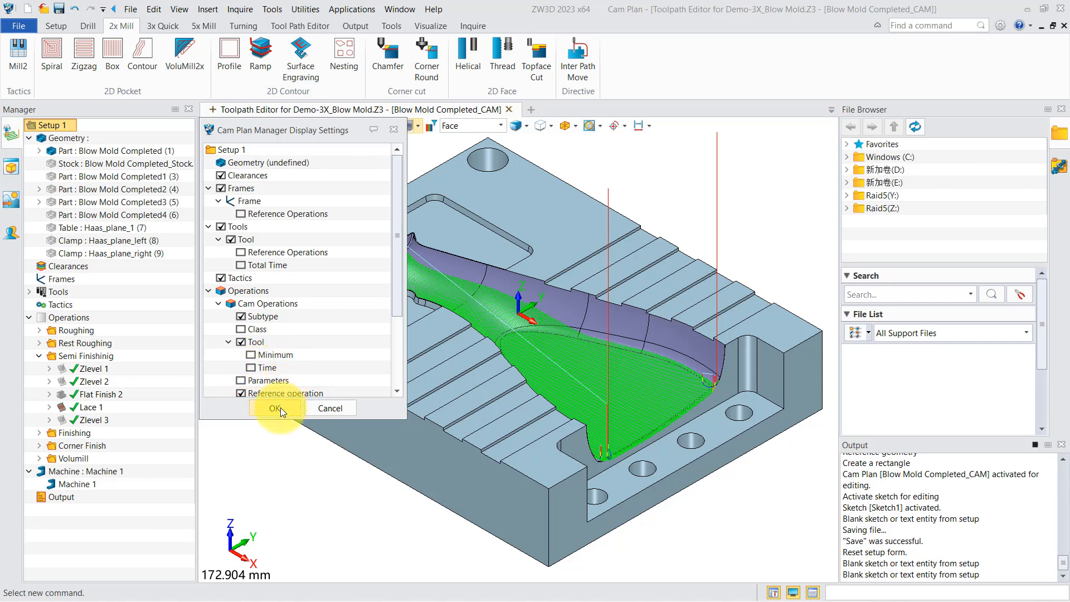
click(275, 407)
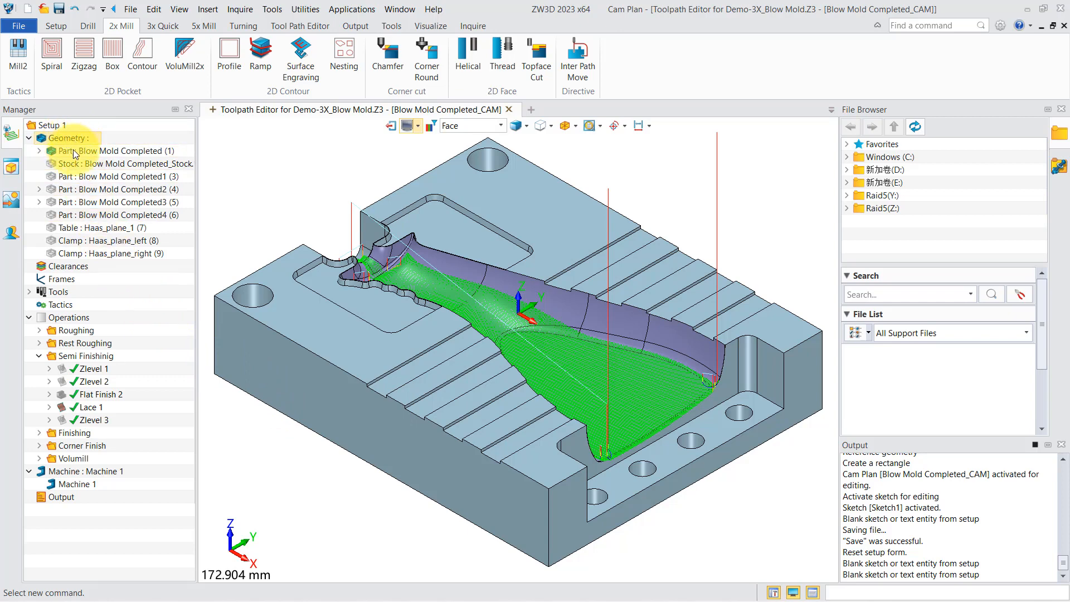
click(122, 163)
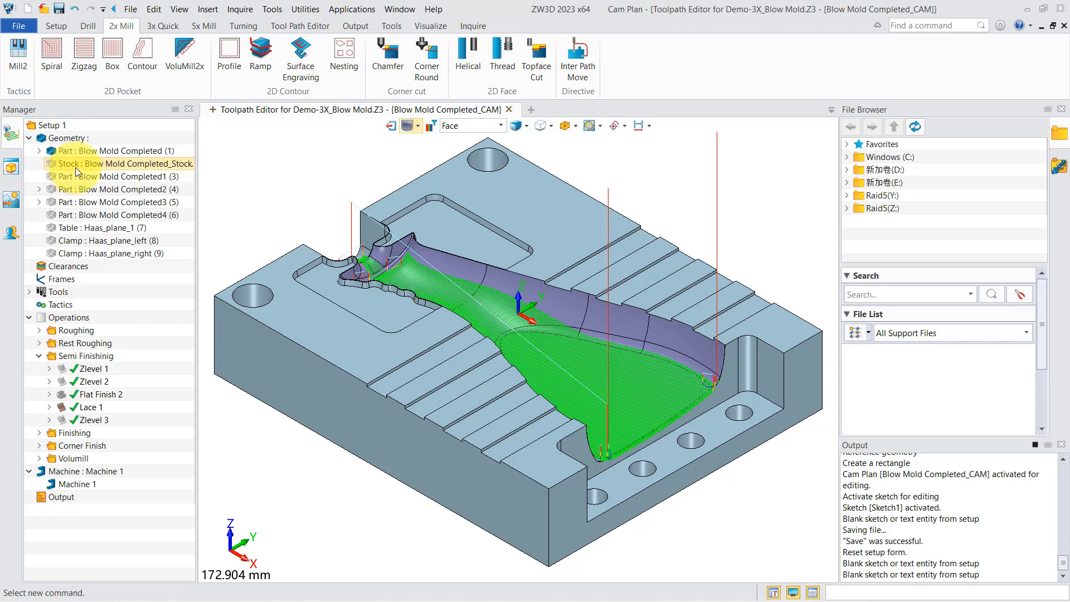
click(96, 227)
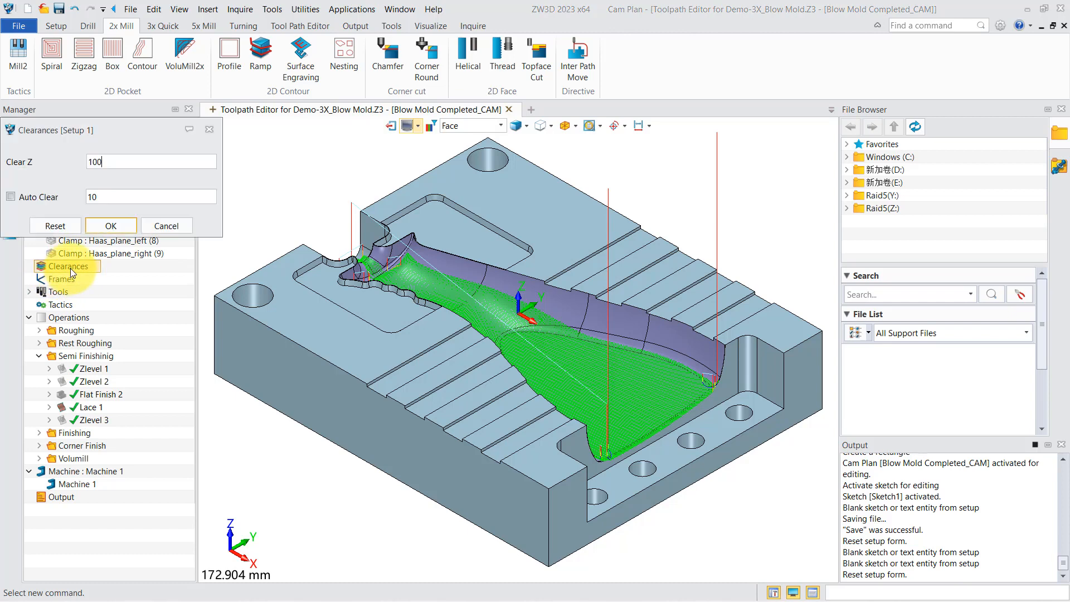
click(110, 225)
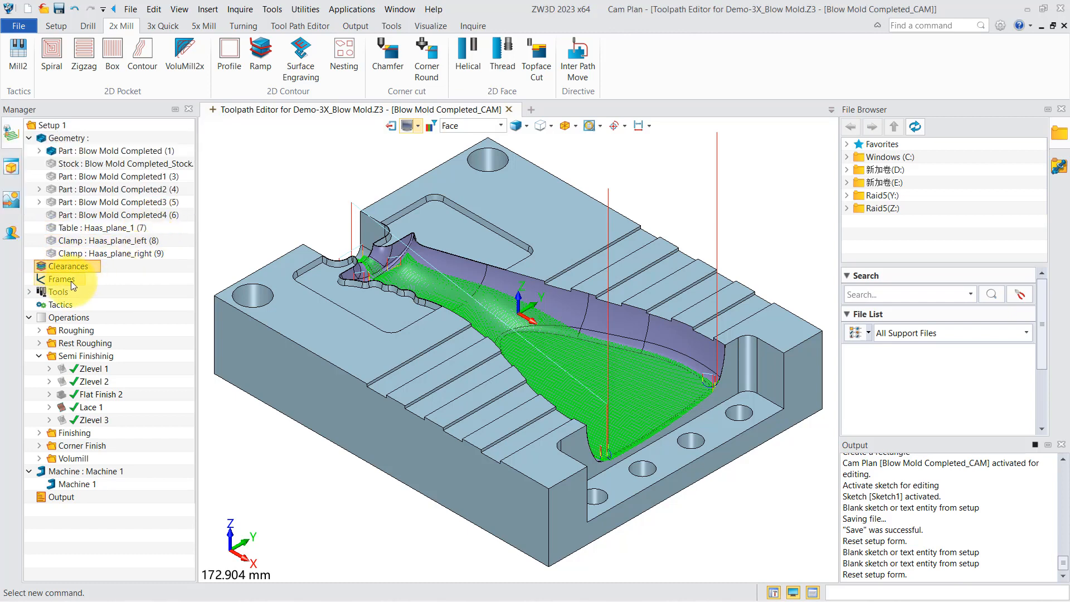
right_click(62, 279)
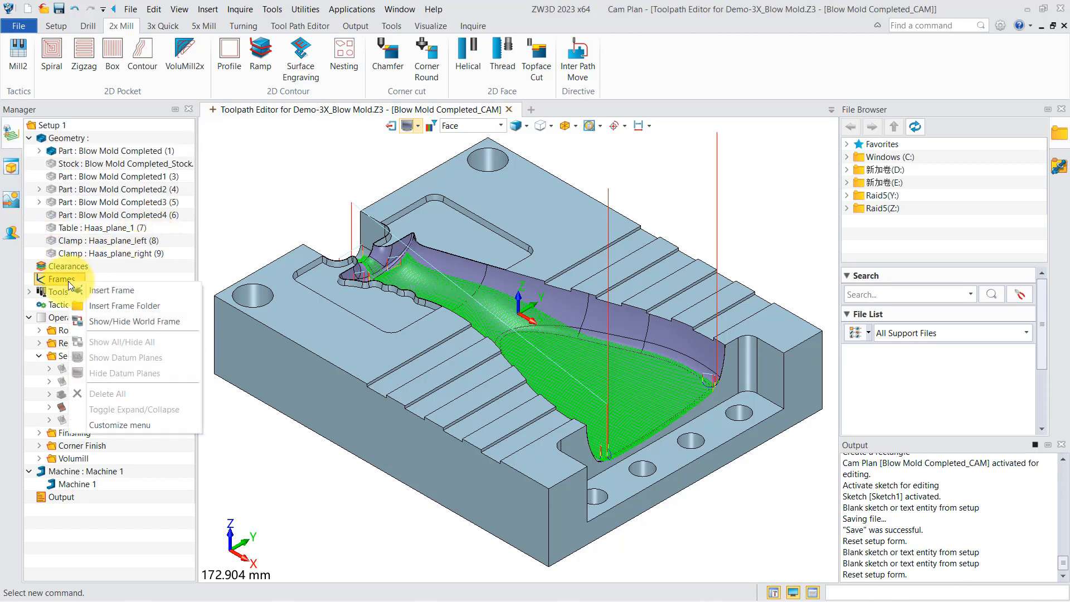
mouse_move(112, 290)
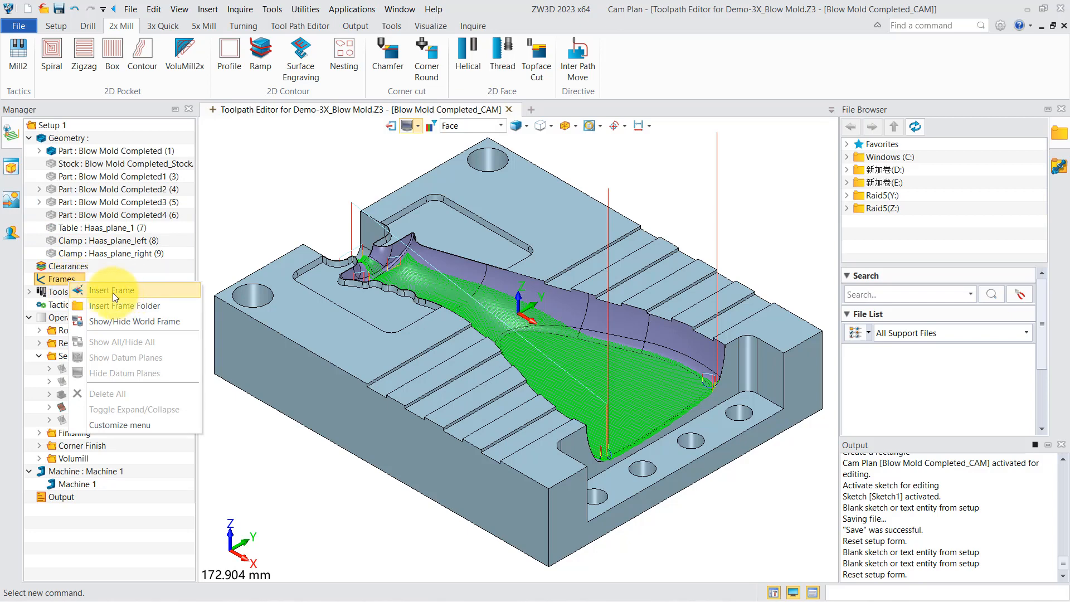
click(62, 278)
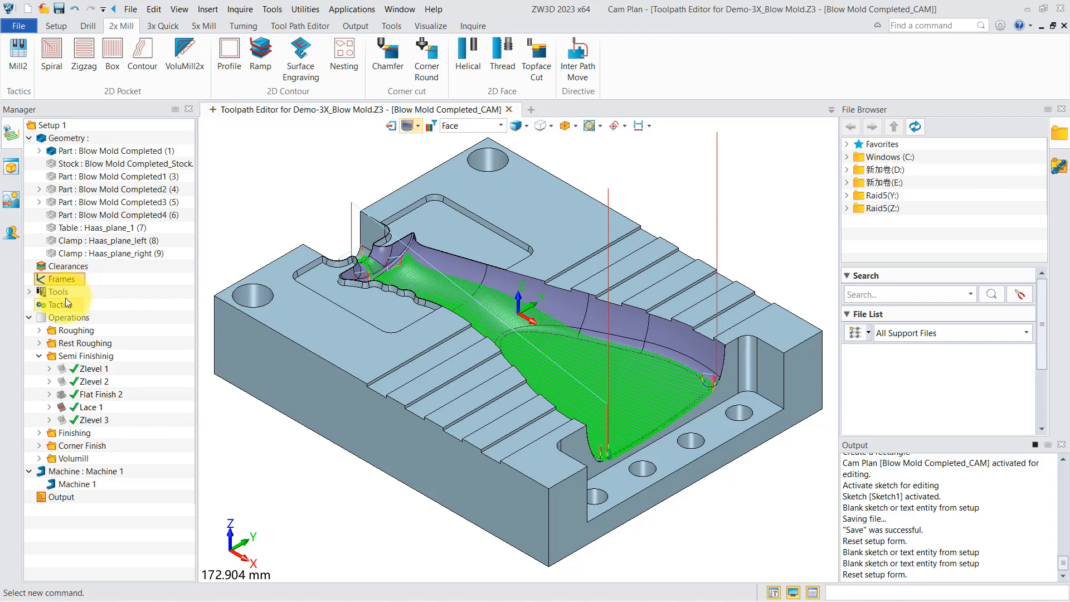
right_click(54, 292)
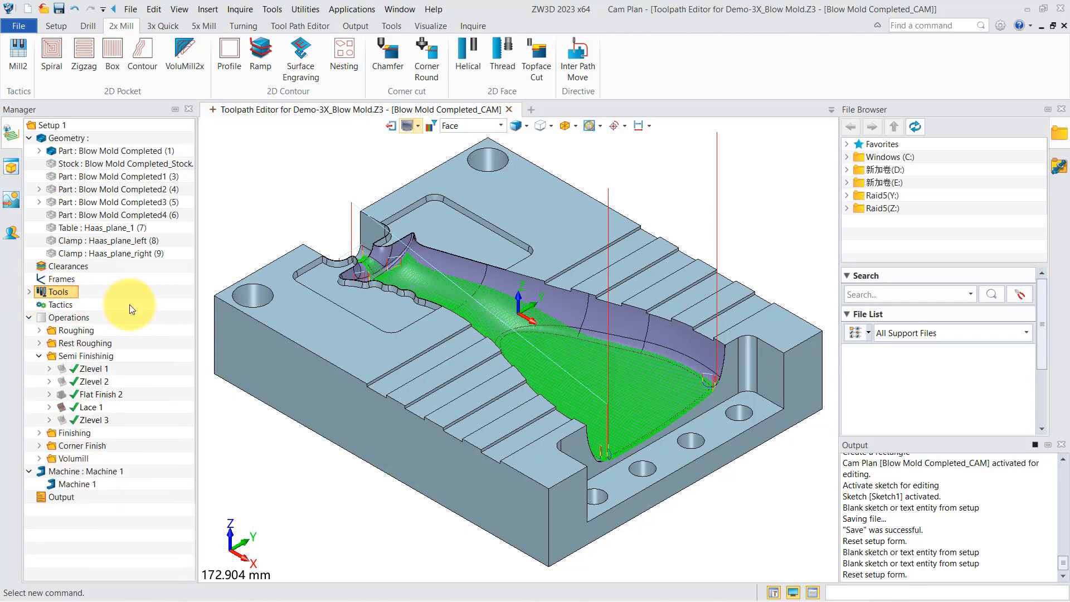
right_click(58, 304)
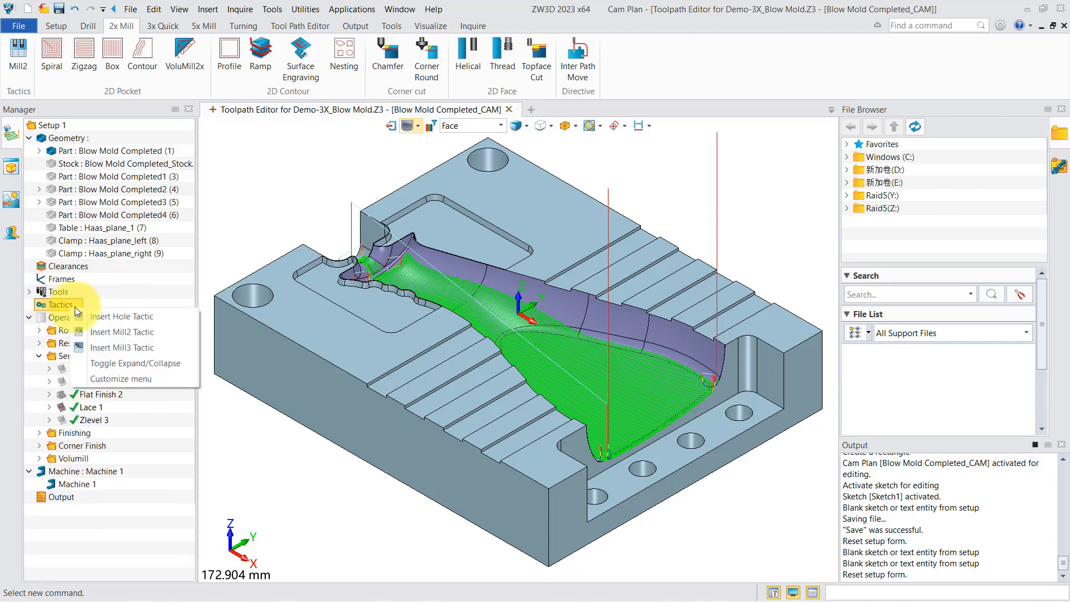
mouse_move(123, 331)
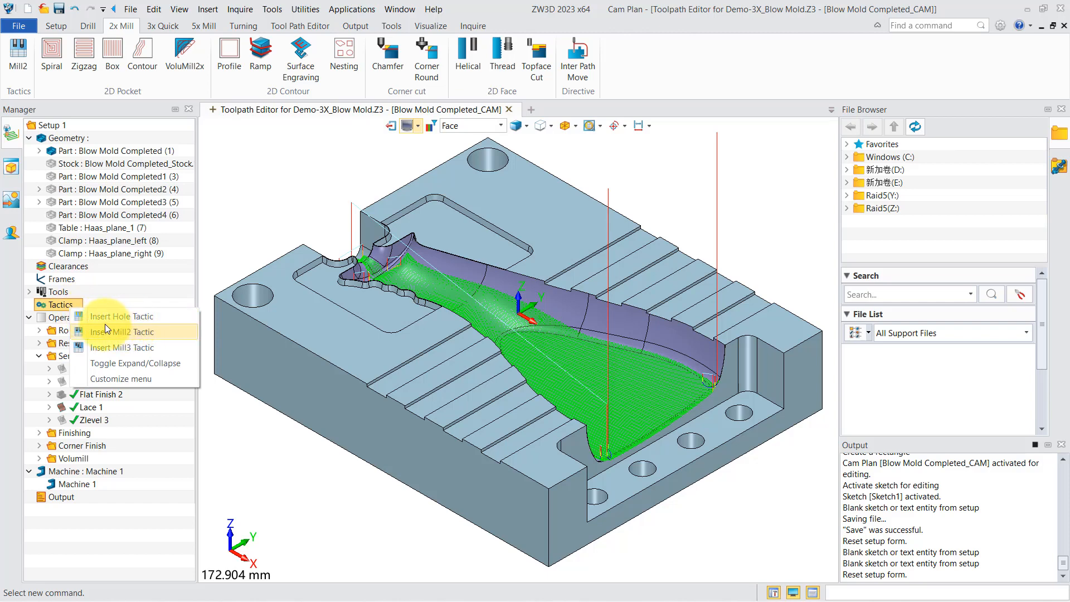
mouse_move(154, 306)
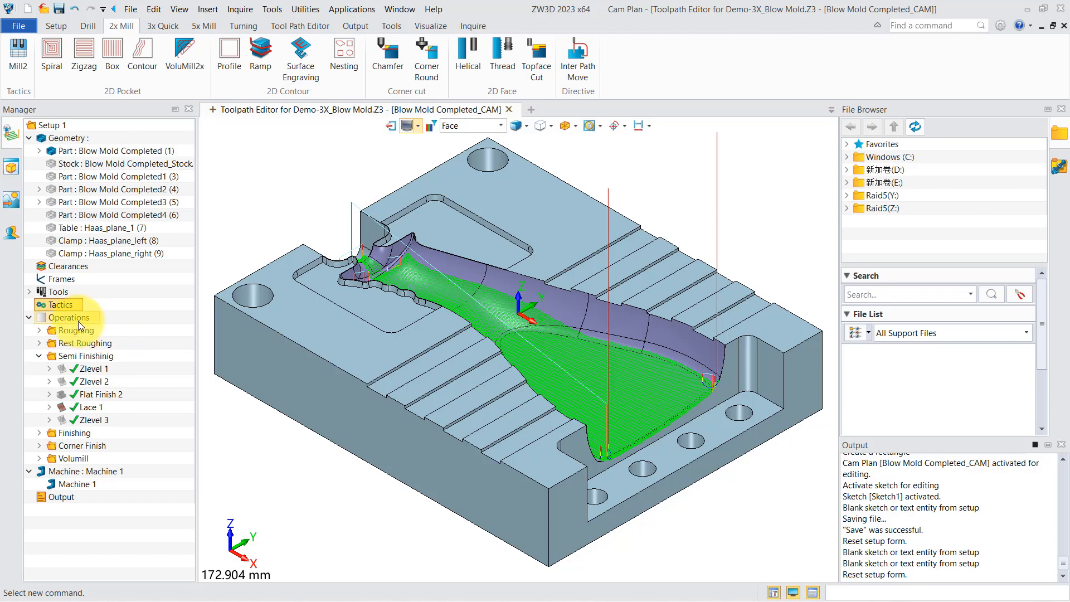
click(85, 343)
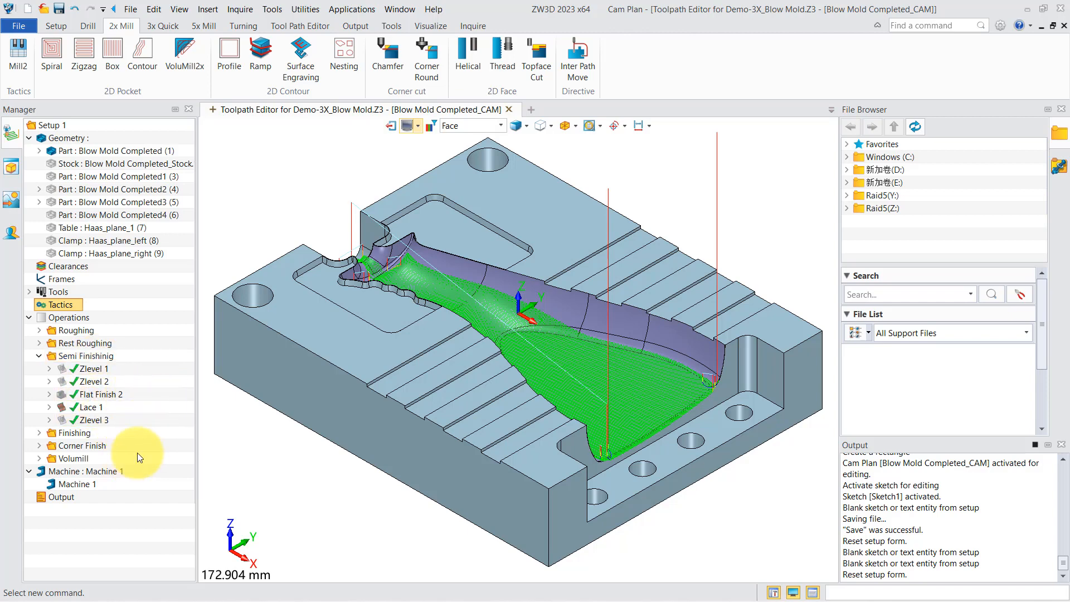
mouse_move(116, 457)
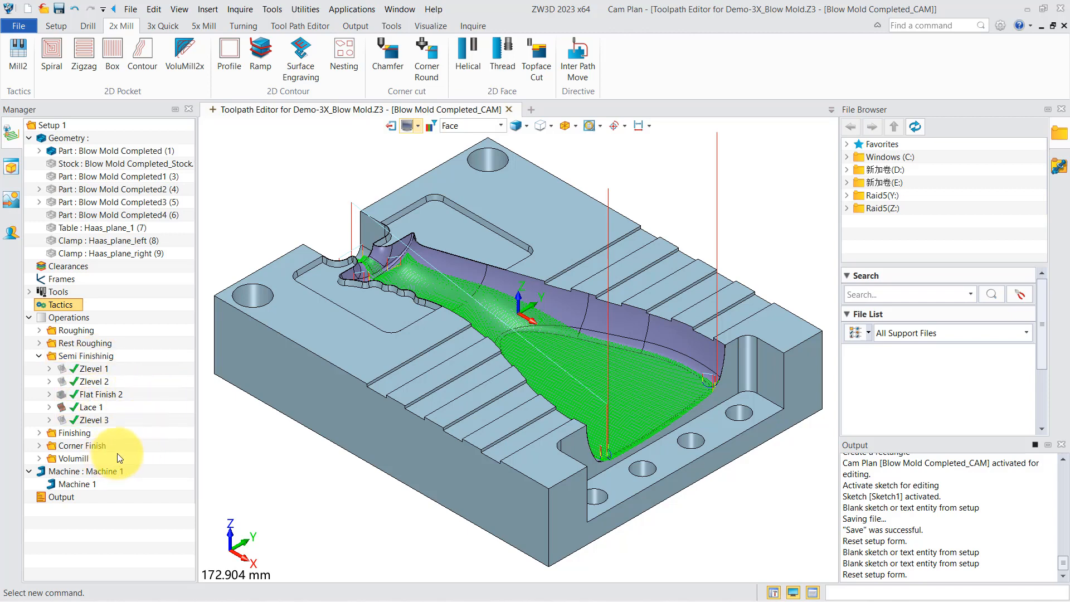
click(80, 445)
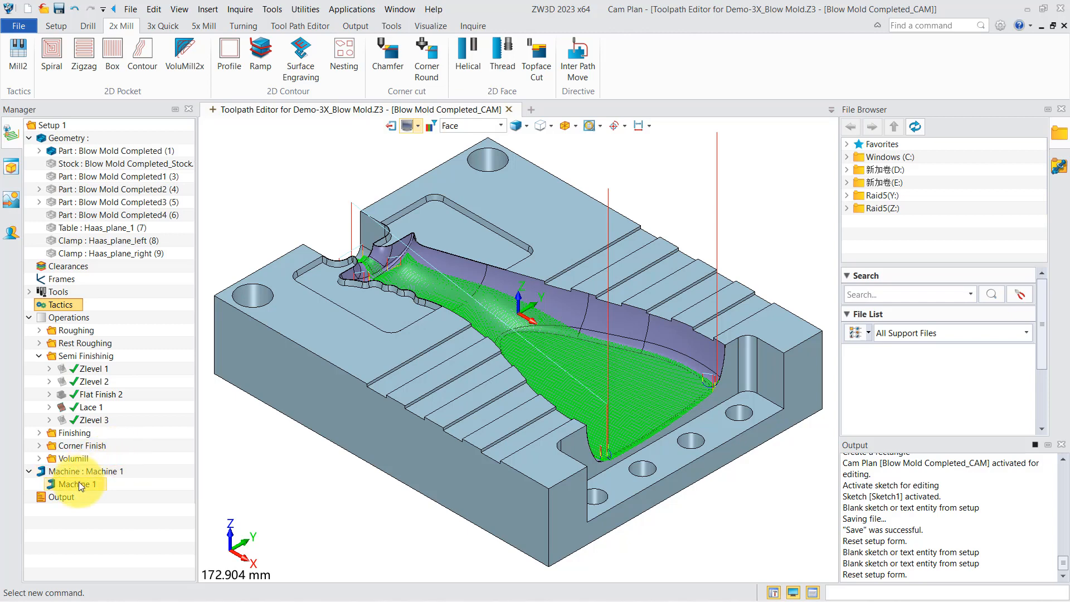
Open Machine Manager for Machine 1 and browse its post configurations, keeping FanucBasic
double_click(75, 484)
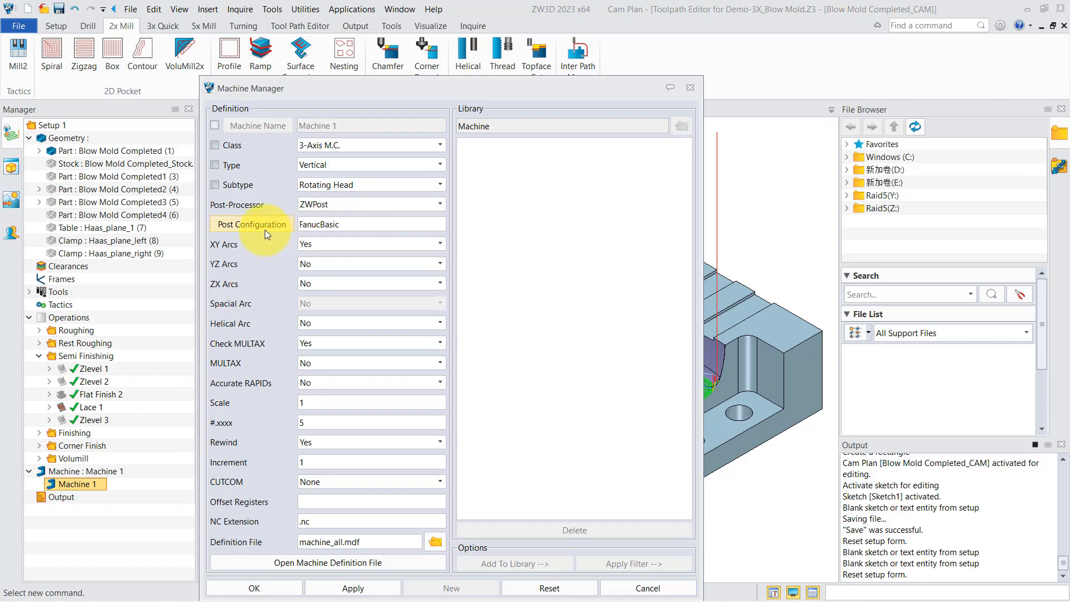
click(251, 224)
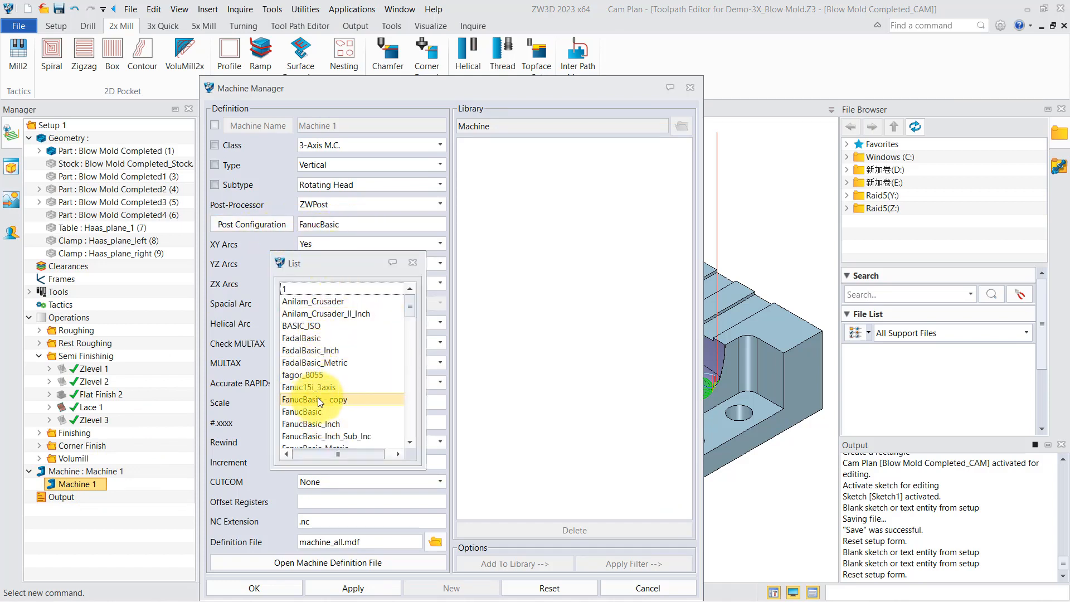
scroll(down, 3)
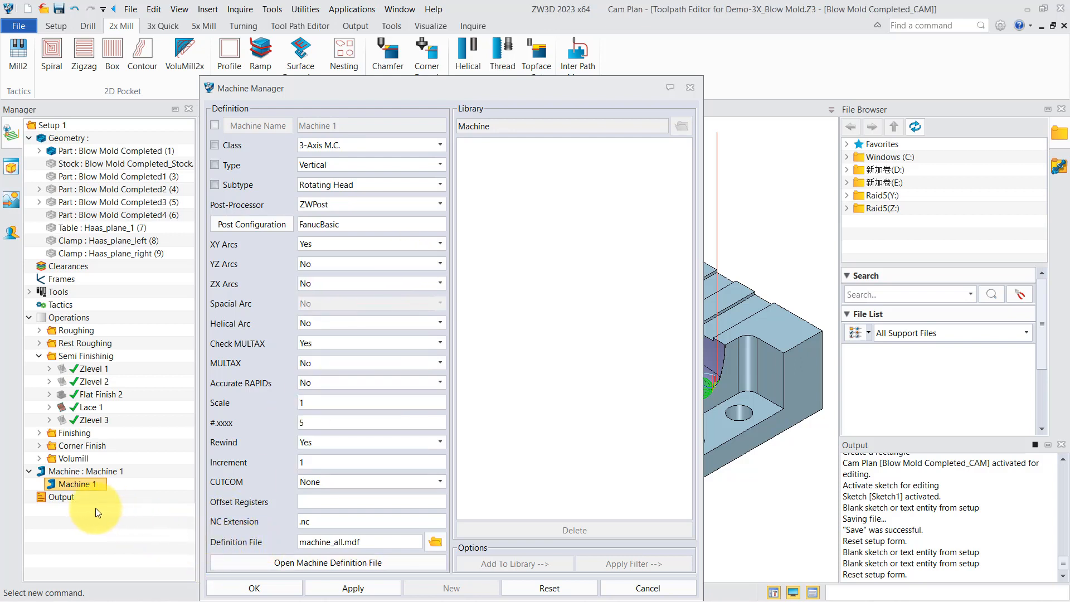
Bring up the Output right-click options, including NC program insertion
right_click(61, 496)
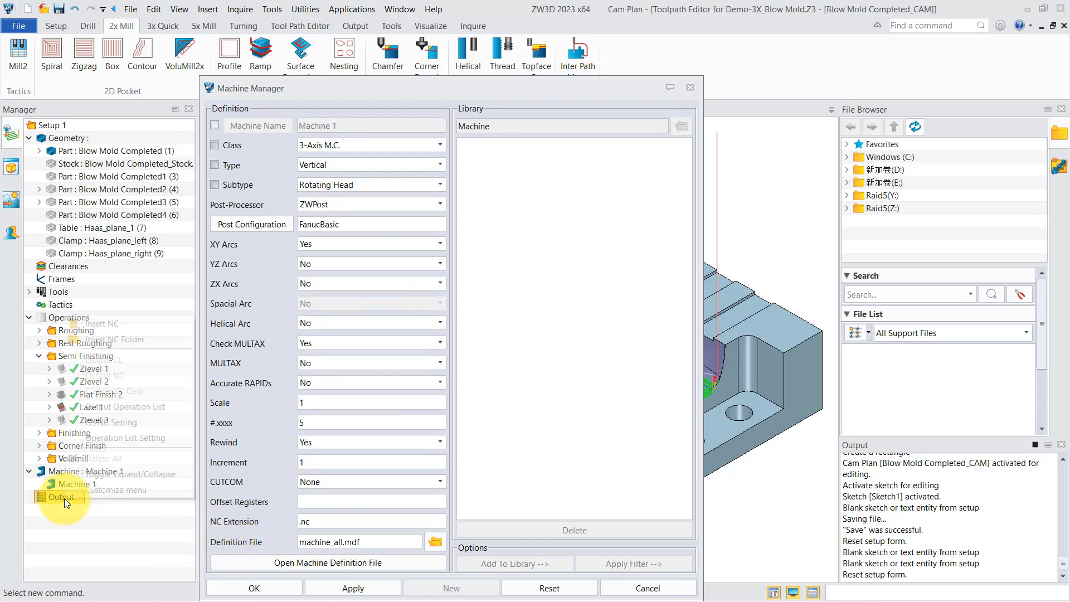
right_click(62, 496)
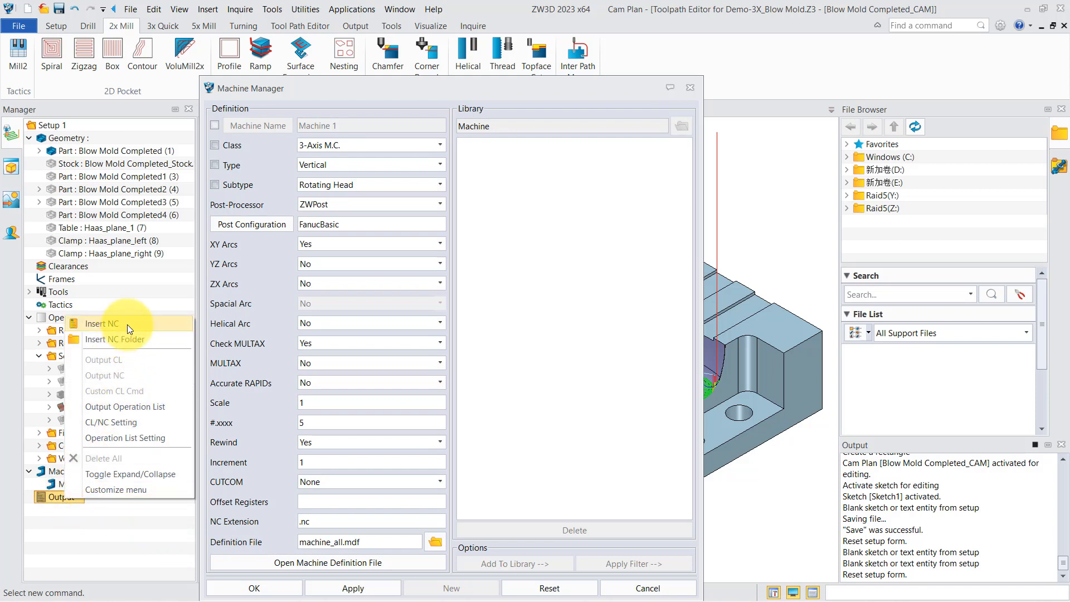
mouse_move(125, 407)
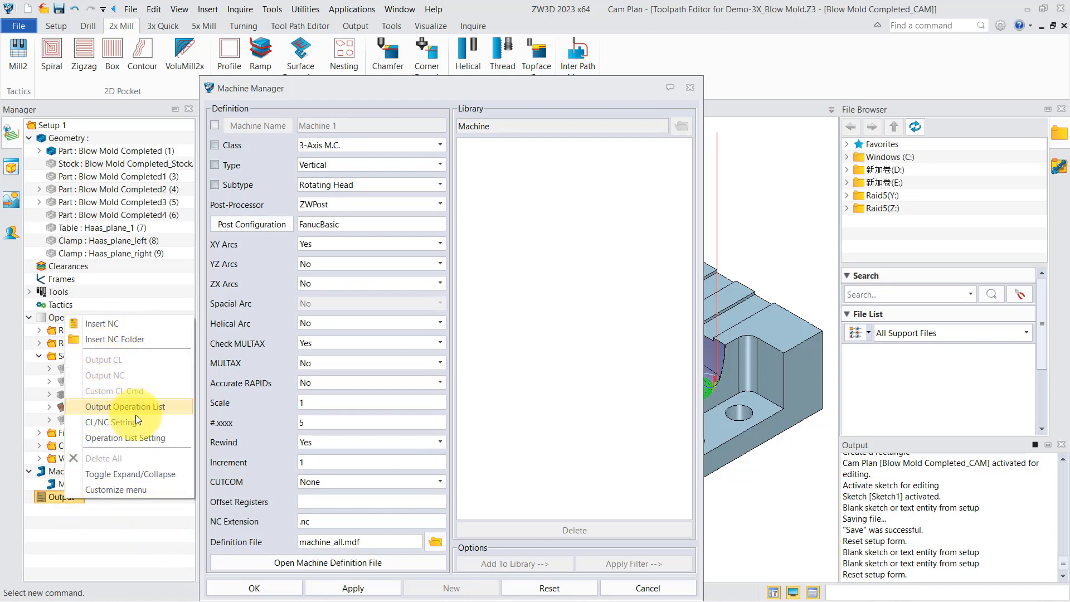
mouse_move(134, 455)
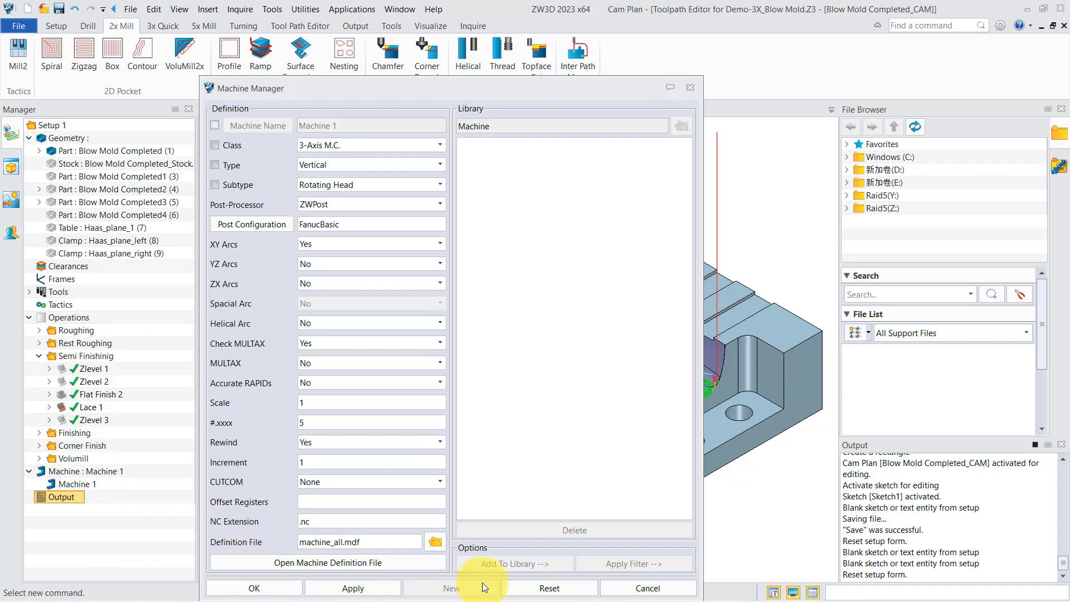
mouse_move(663, 63)
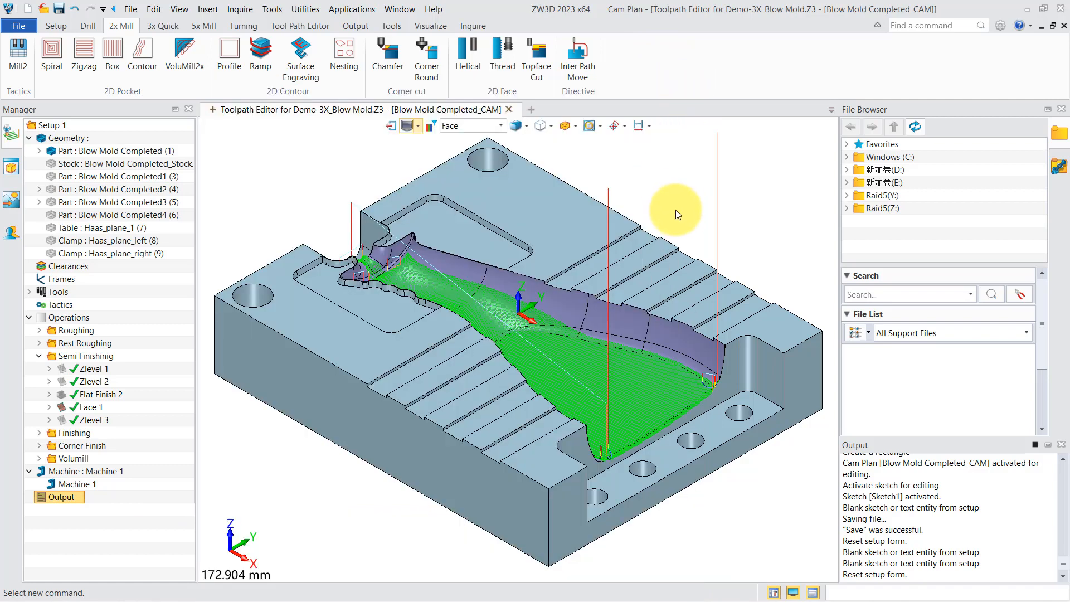
mouse_move(686, 207)
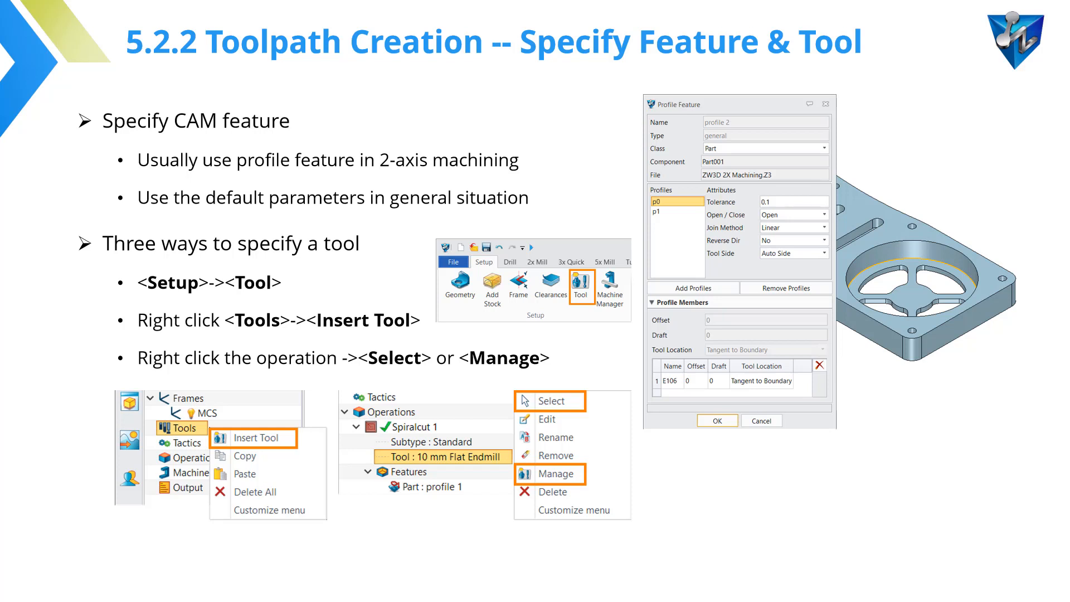
Advance to the 5.2.3 Toolpath Creation – Set Parameter slide
key(right)
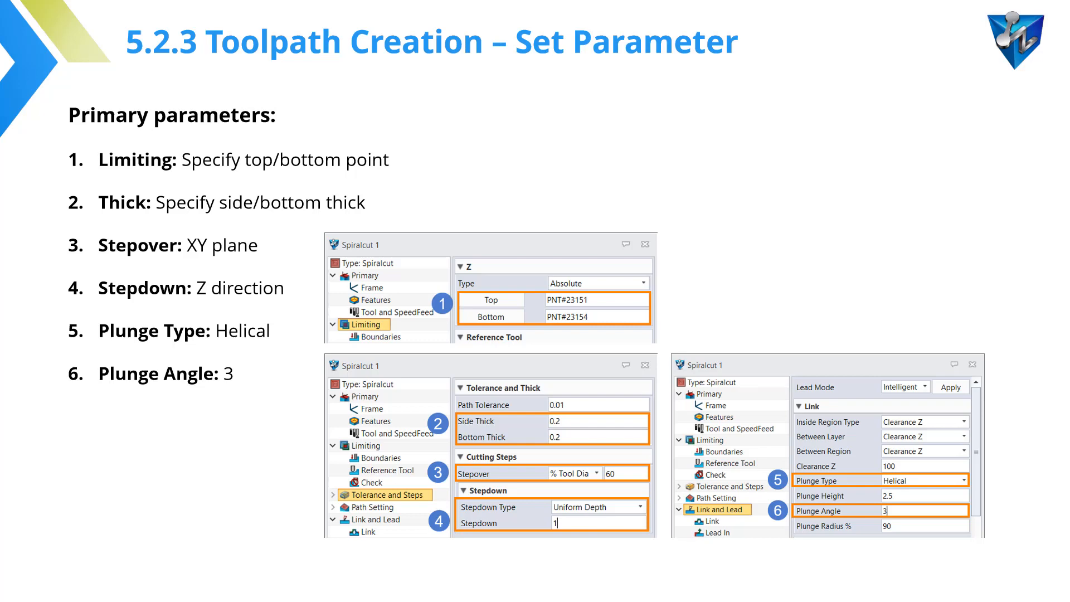
Advance the presentation to slide 5.2.4 Toolpath Creation -- Calculate
key(right)
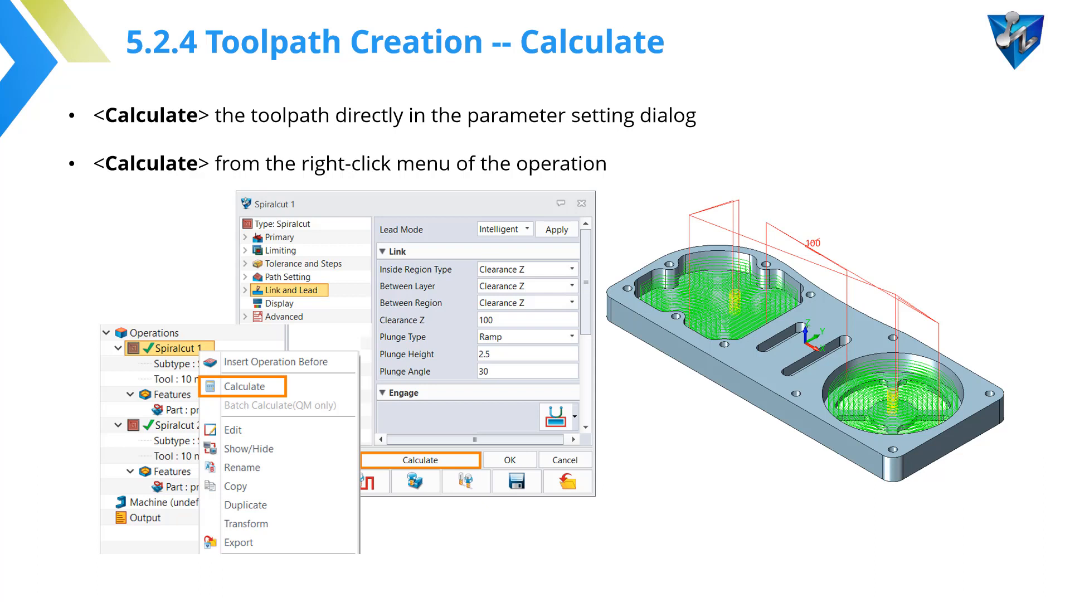
key(Right)
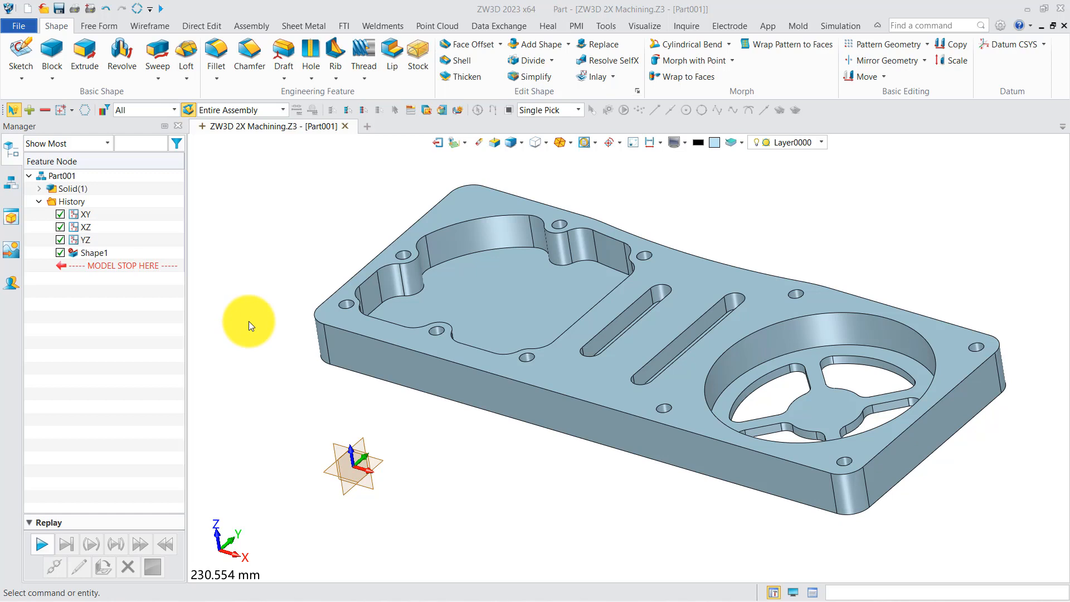
Briefly bring up the File import options and dismiss them, leaving the plate part shown
click(19, 25)
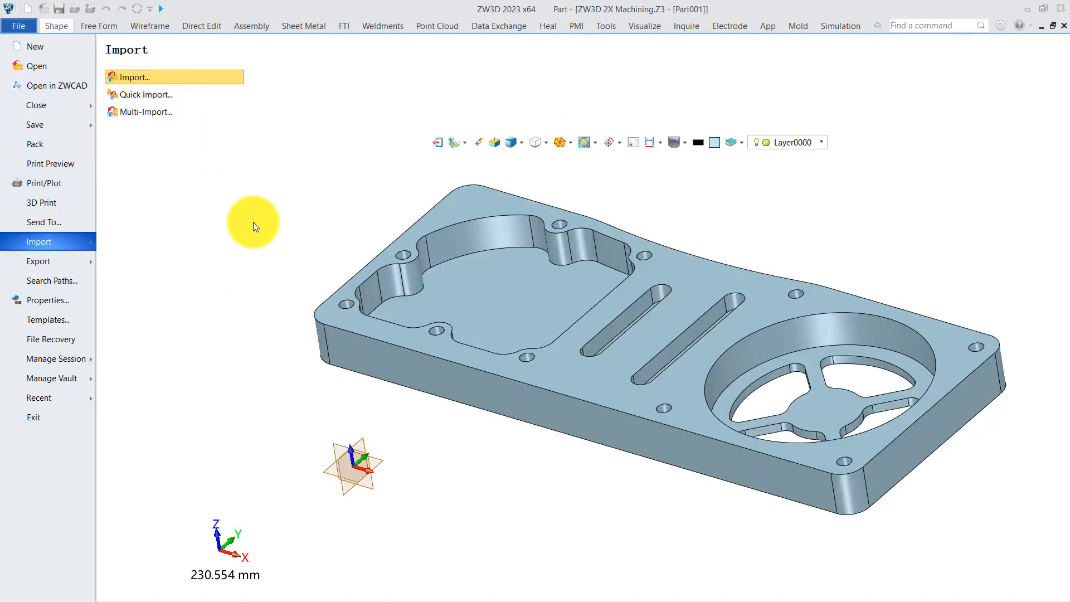
click(134, 76)
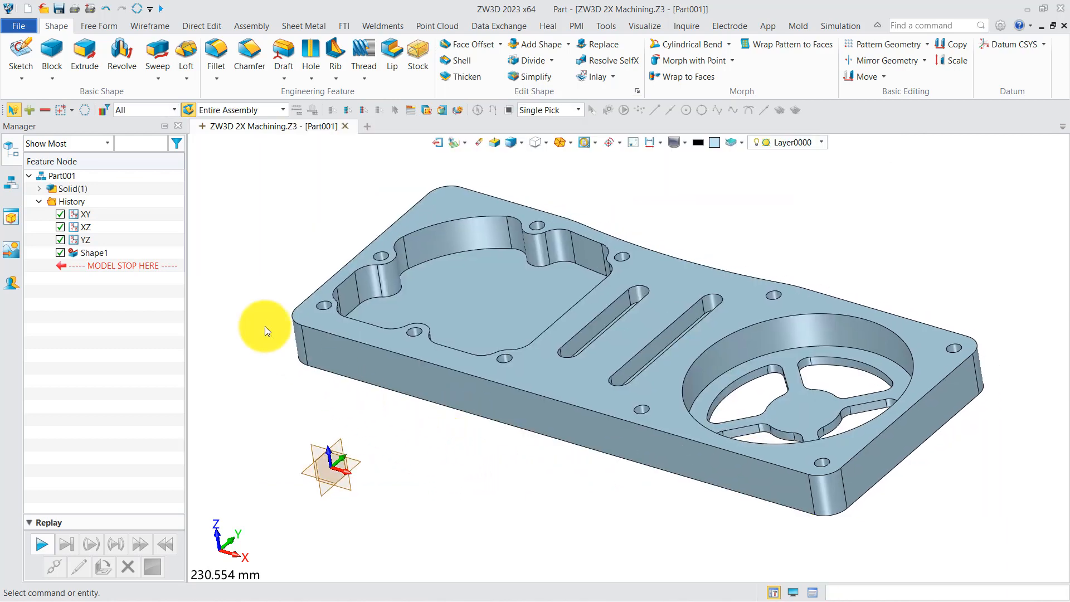
mouse_move(514, 158)
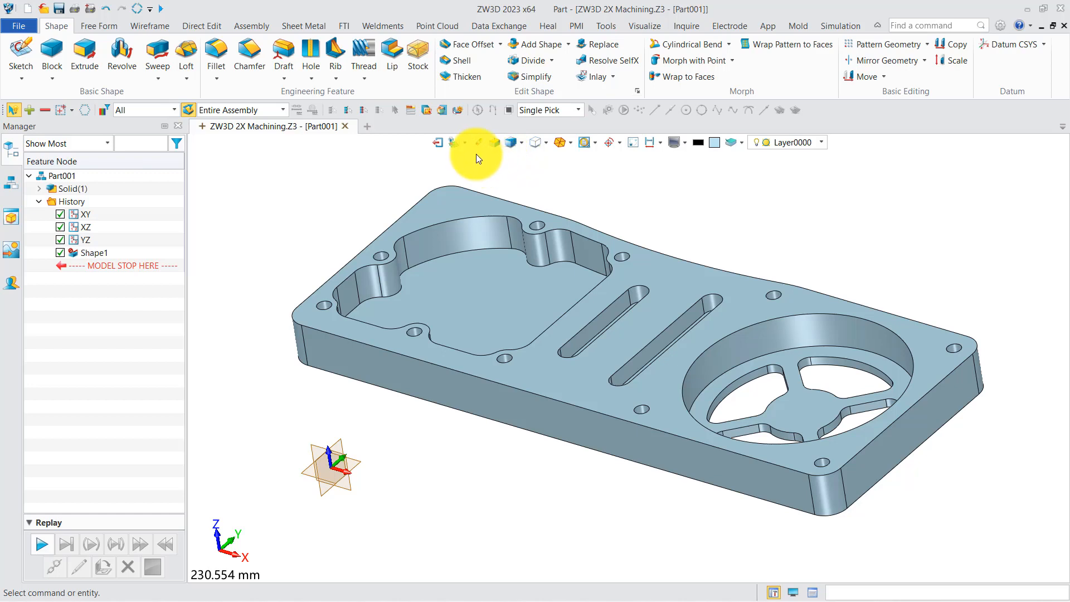
mouse_move(468, 148)
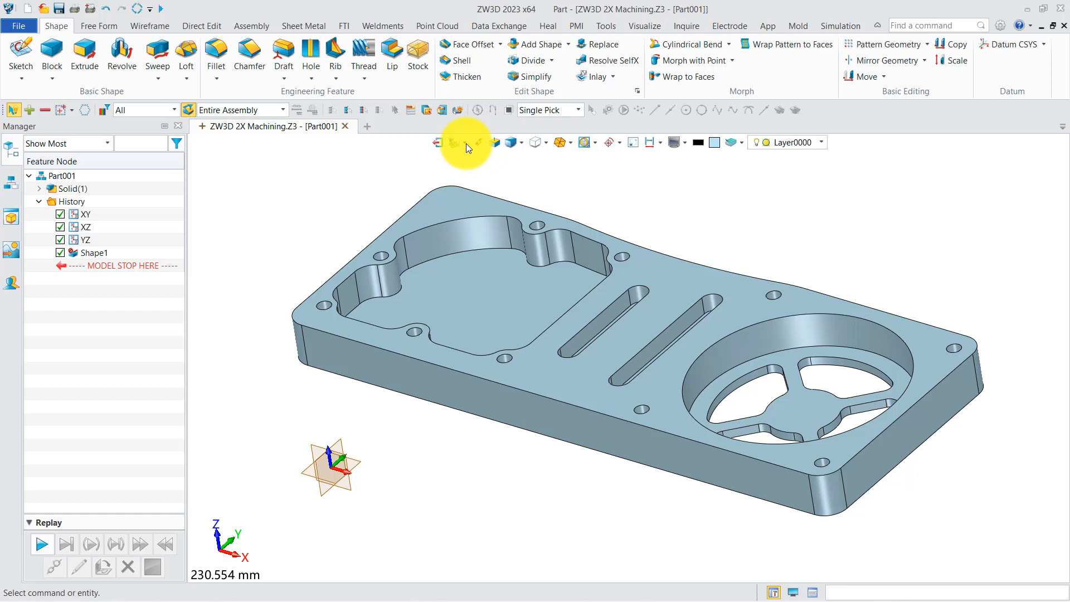
click(467, 142)
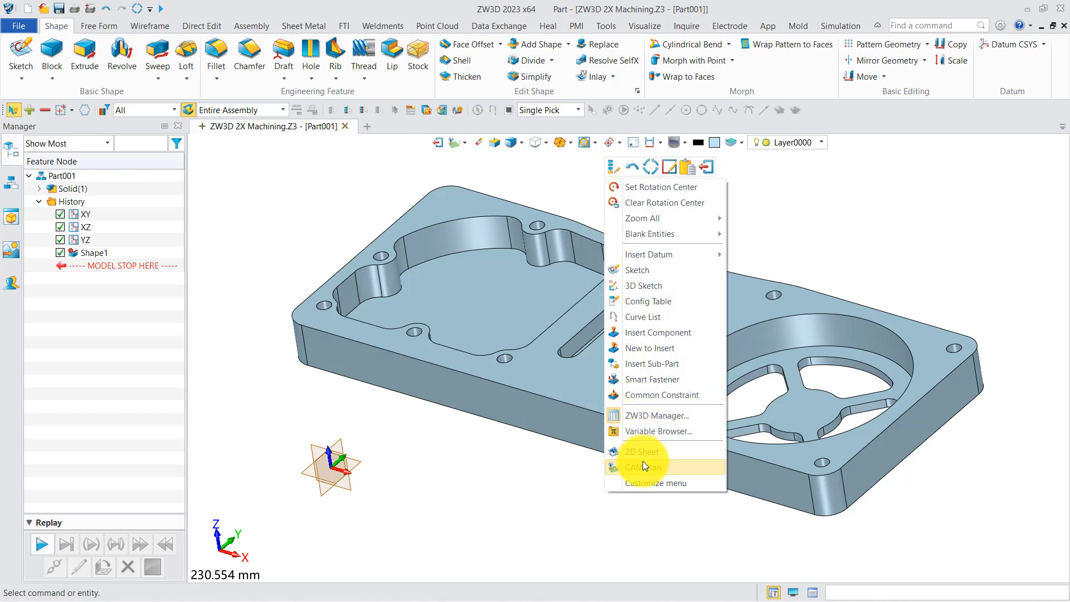
click(641, 467)
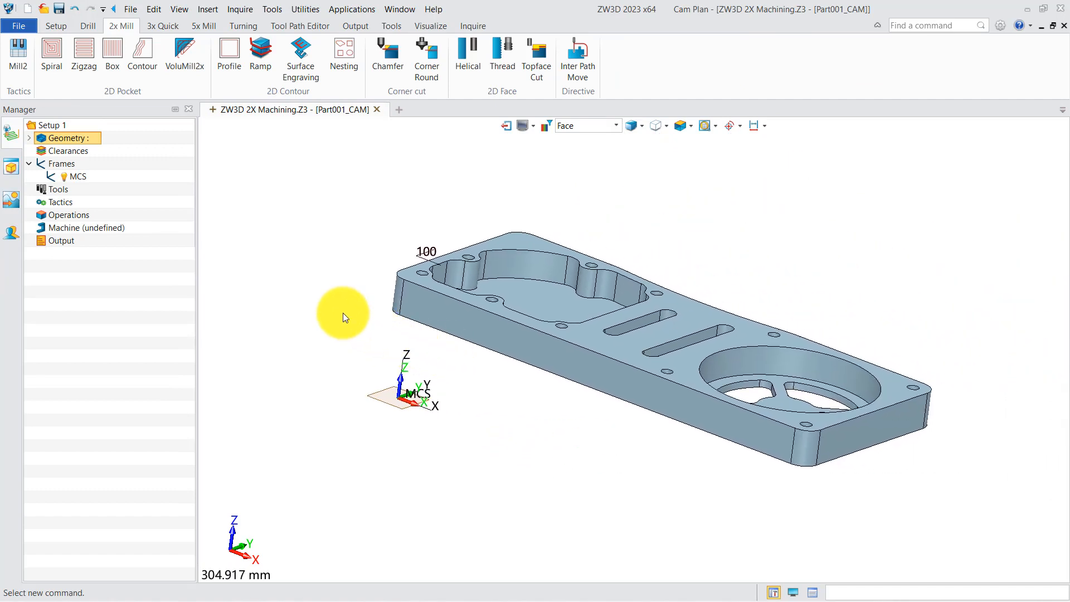
mouse_move(334, 304)
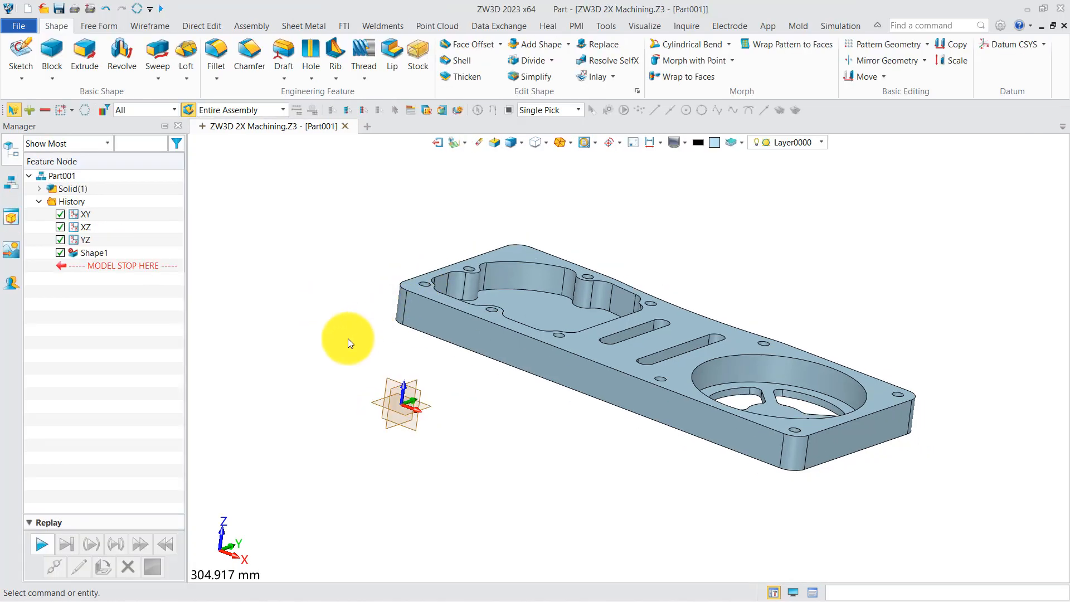
mouse_move(340, 343)
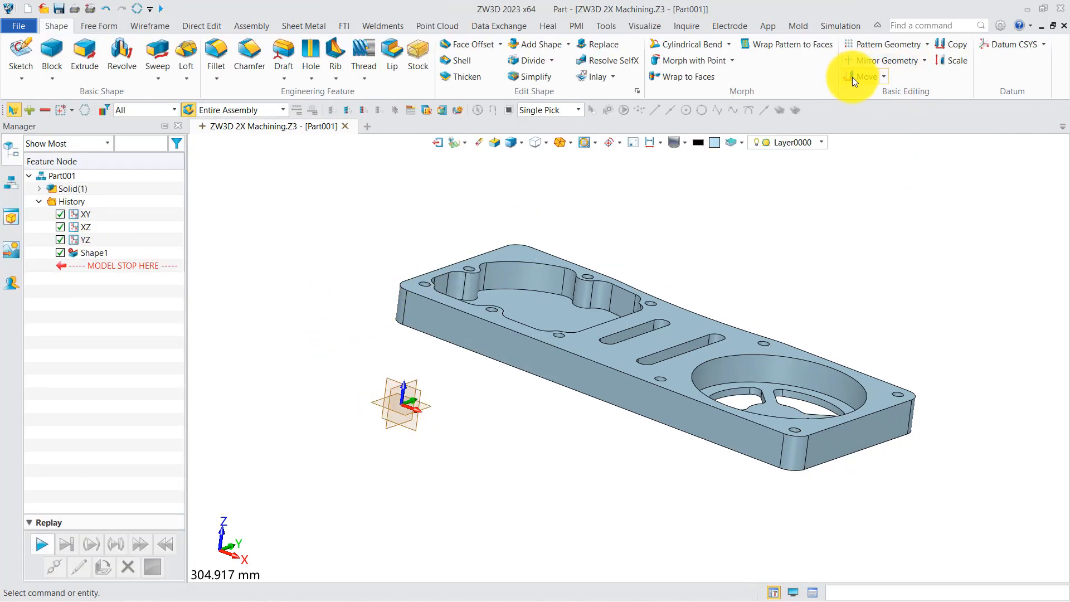
Move the plate so the midpoint between two picked points lands at the origin (Move2)
click(863, 77)
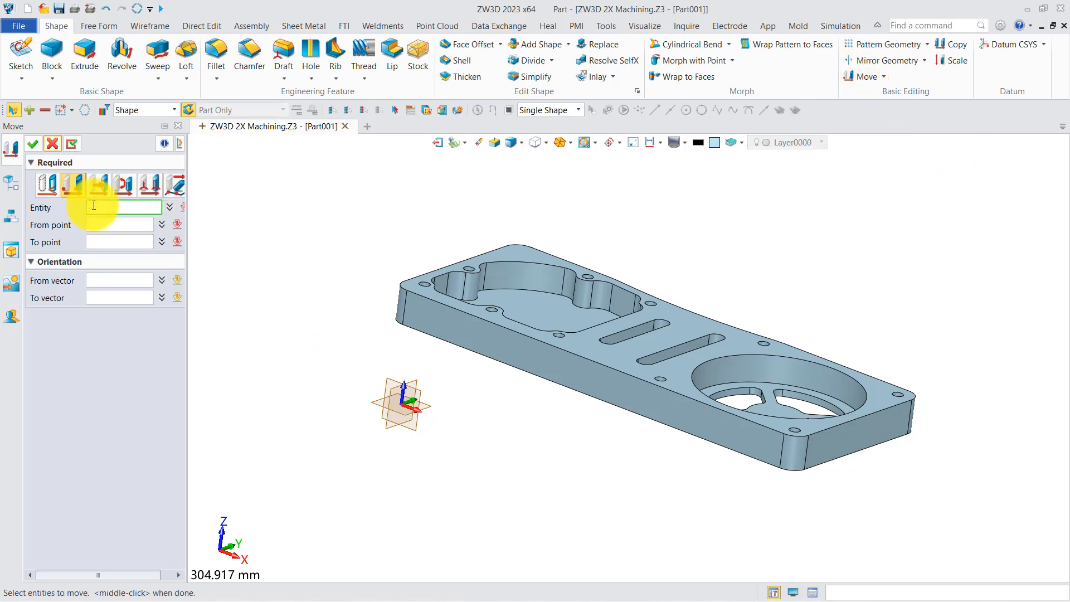
click(656, 355)
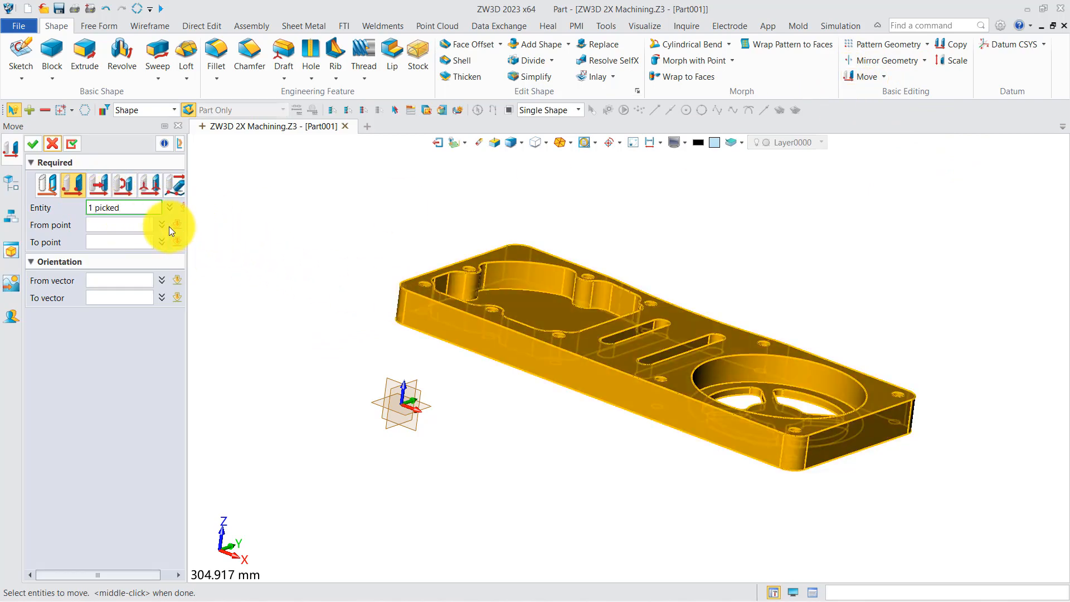
click(176, 225)
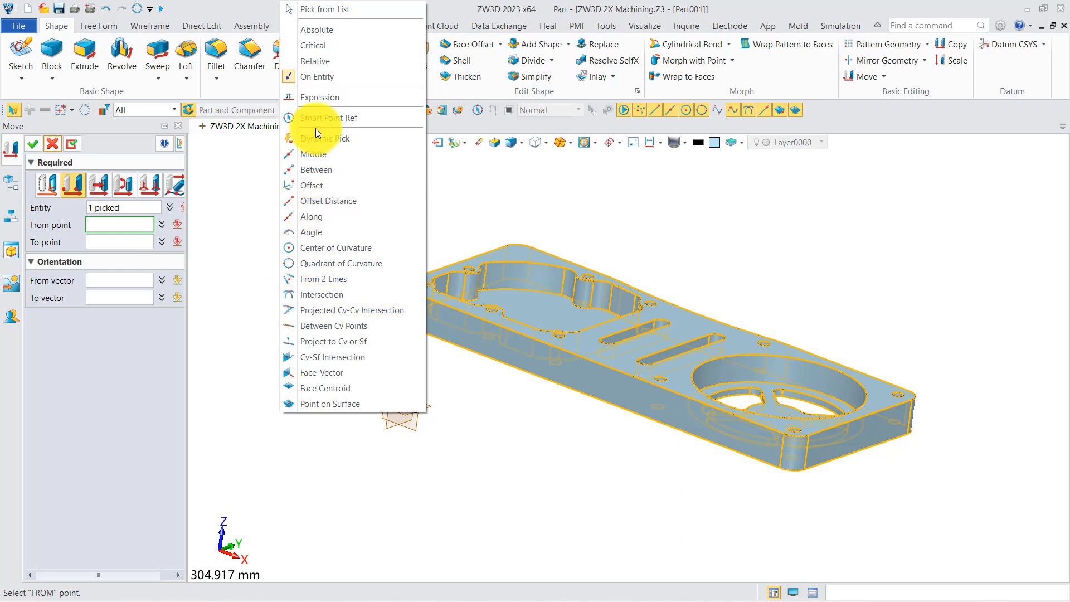
click(316, 169)
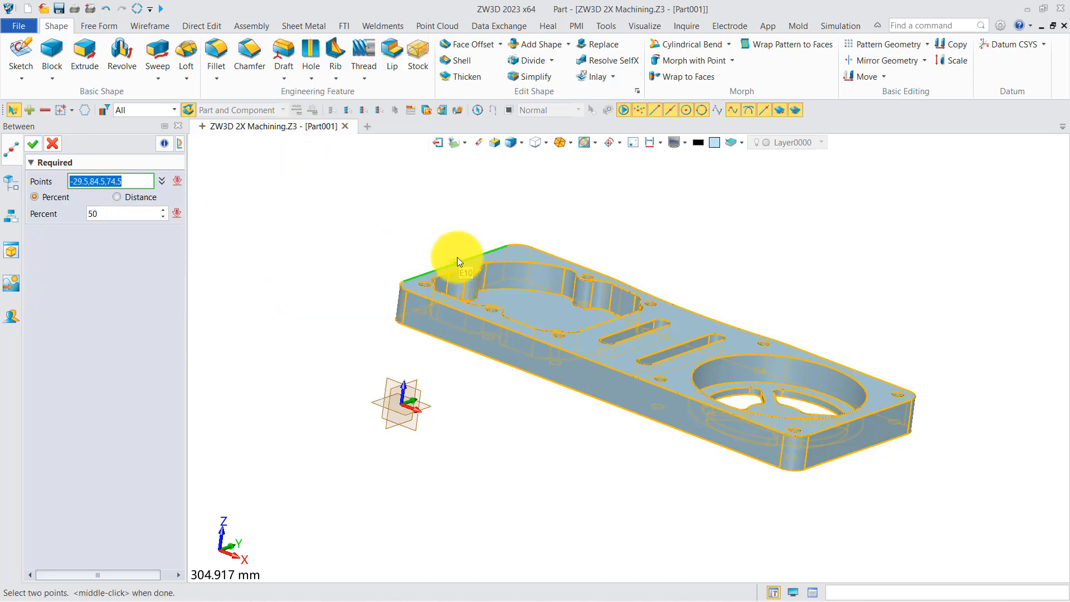
click(782, 423)
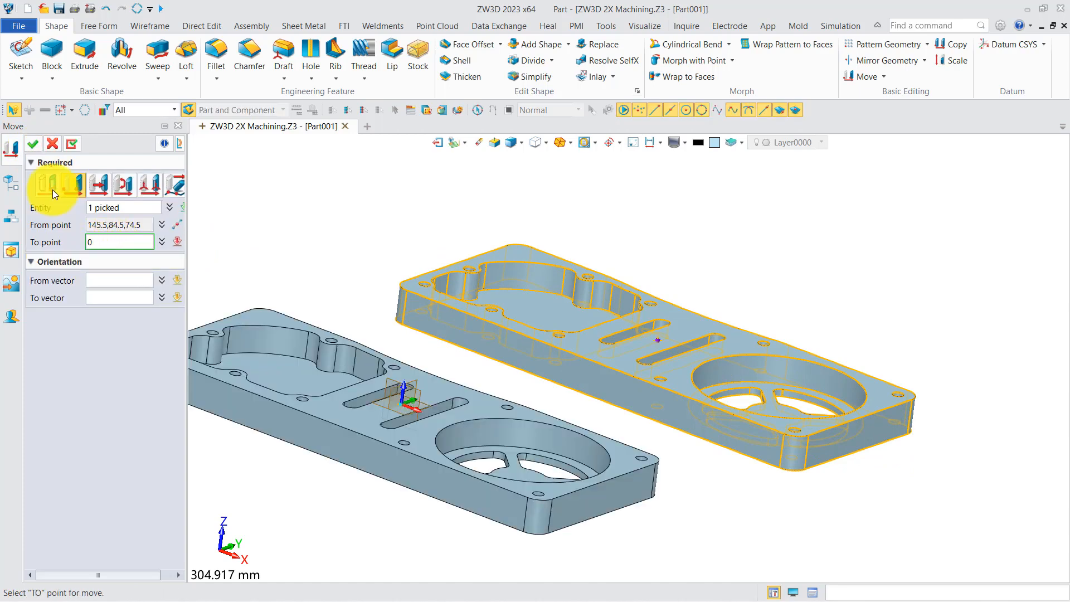
click(33, 143)
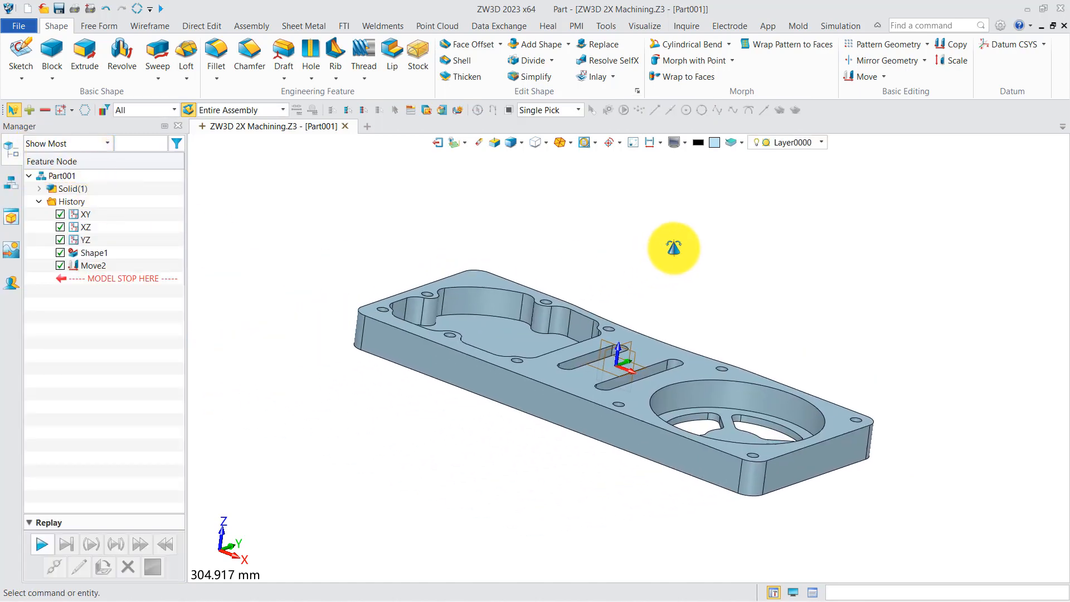
In the CAM plan, create Frame 1 on the plate's top face with its origin where two edges meet
right_click(673, 247)
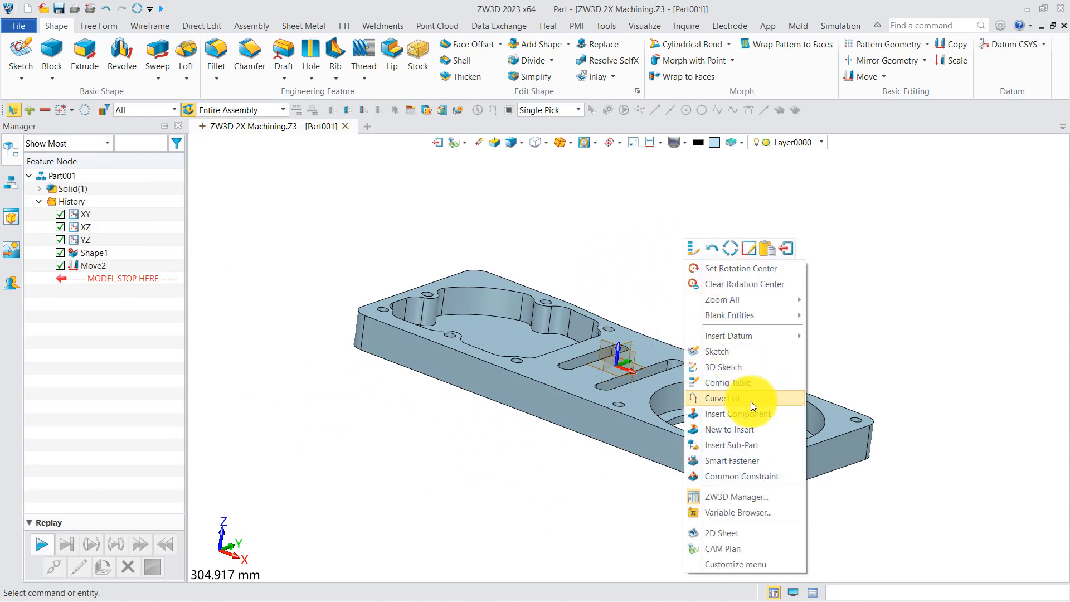
click(722, 548)
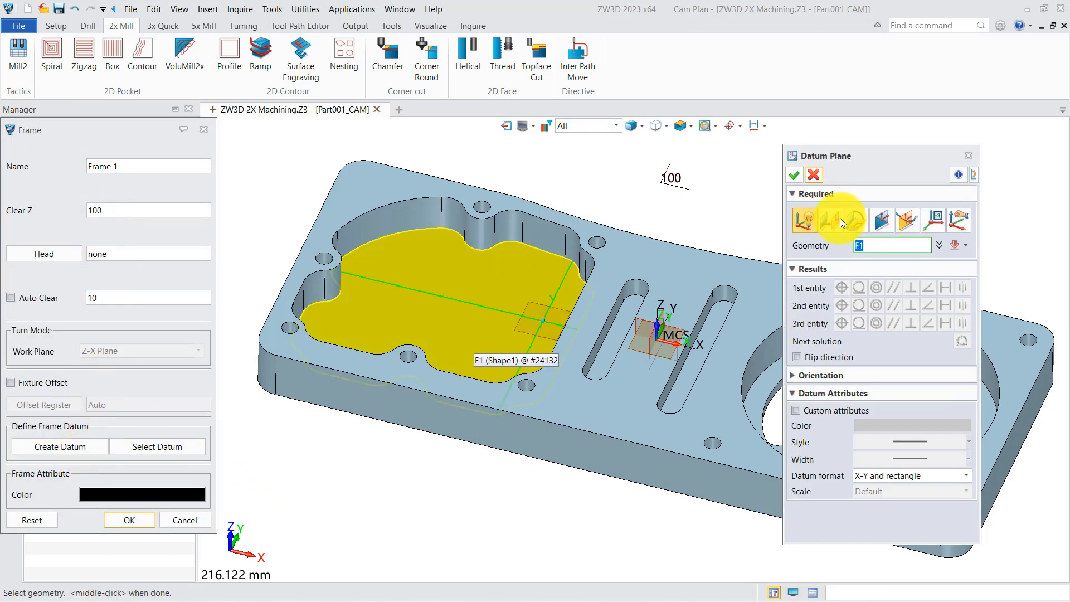
click(830, 219)
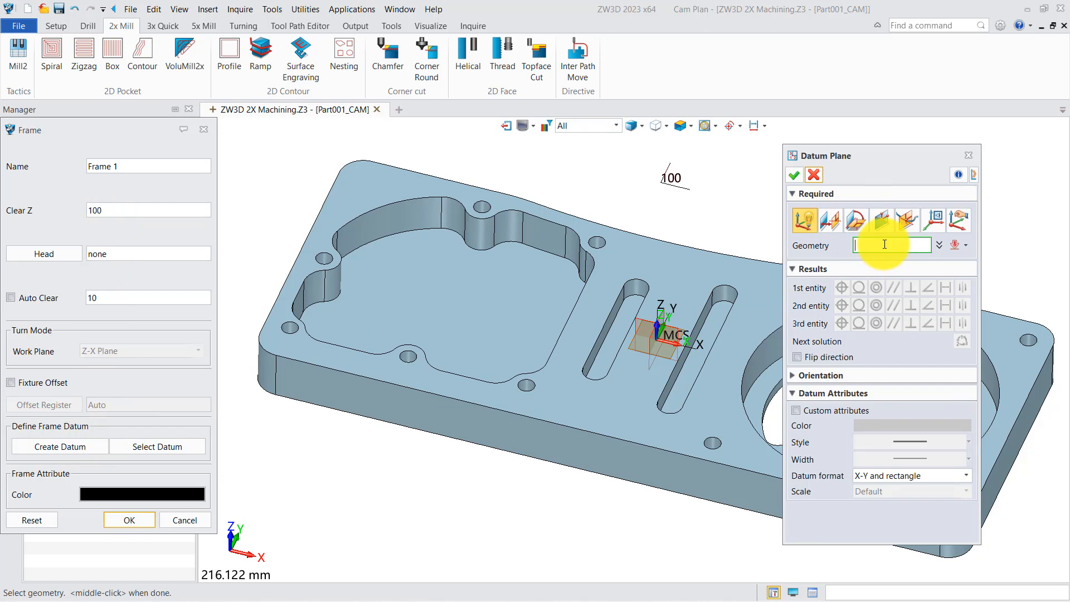
click(563, 399)
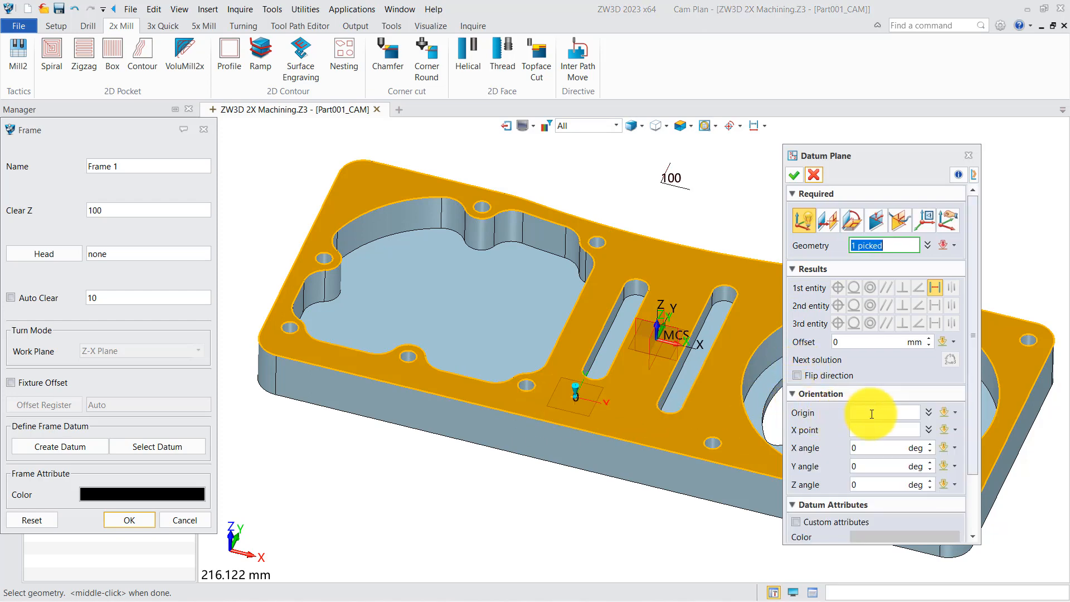
click(927, 413)
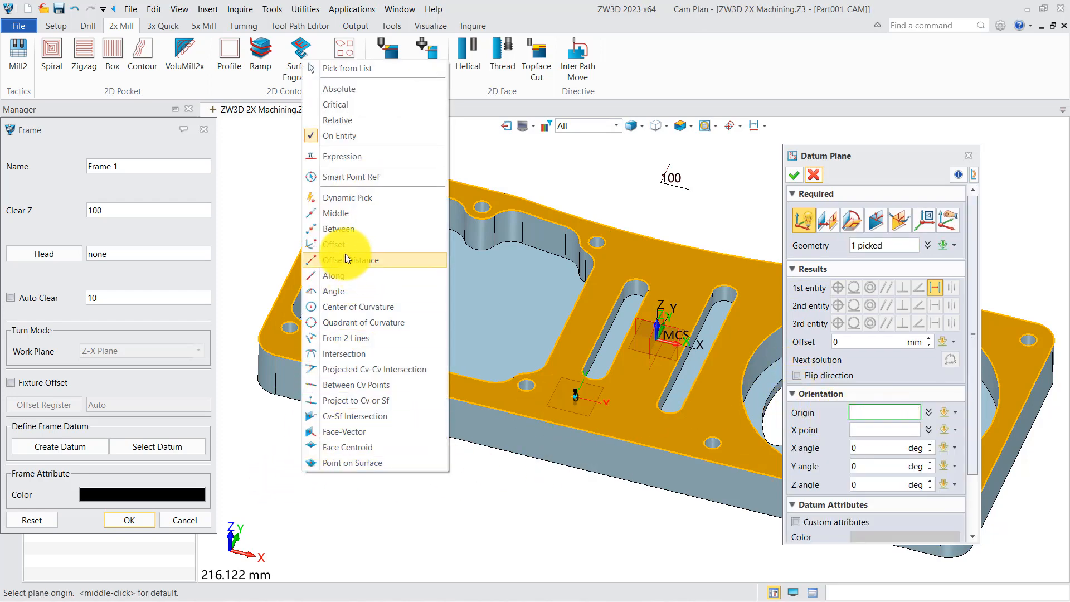
mouse_move(344, 338)
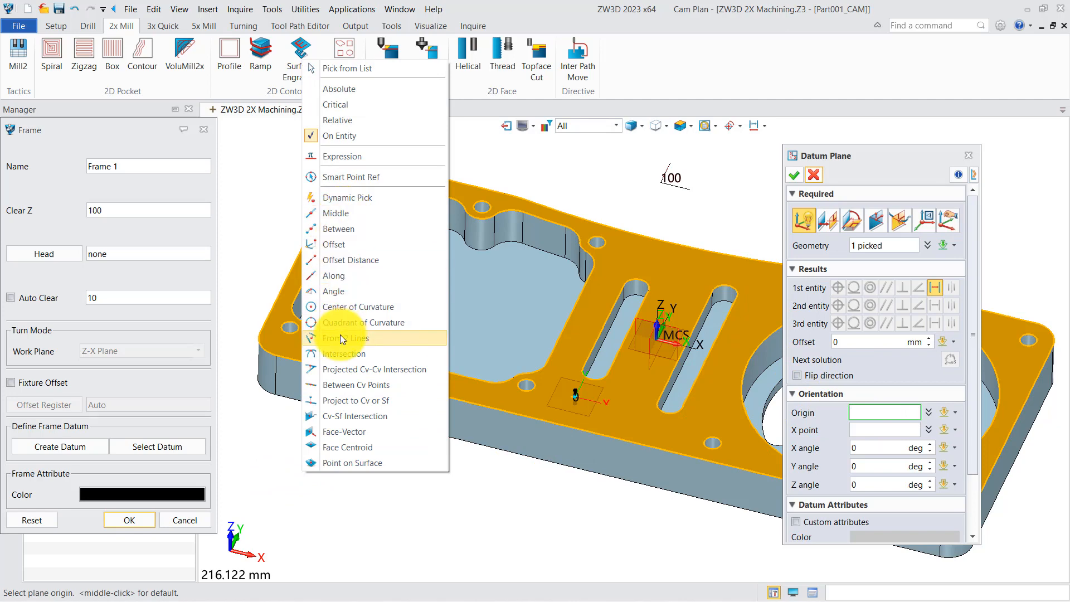
click(343, 337)
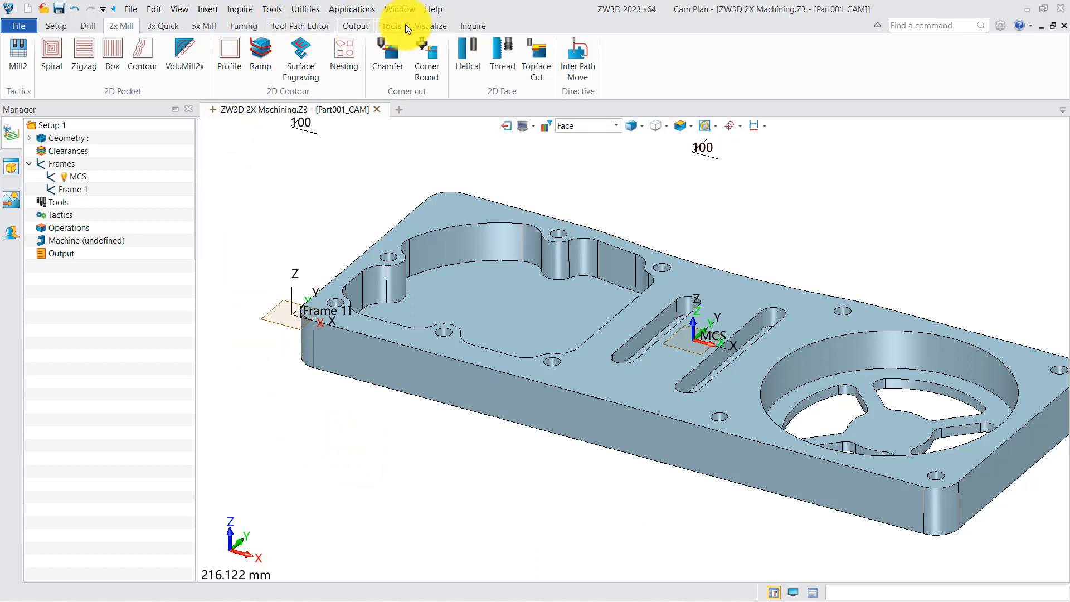
Measure surface curvature on the flat pocket floor and the 11 mm rounded pocket wall
click(471, 26)
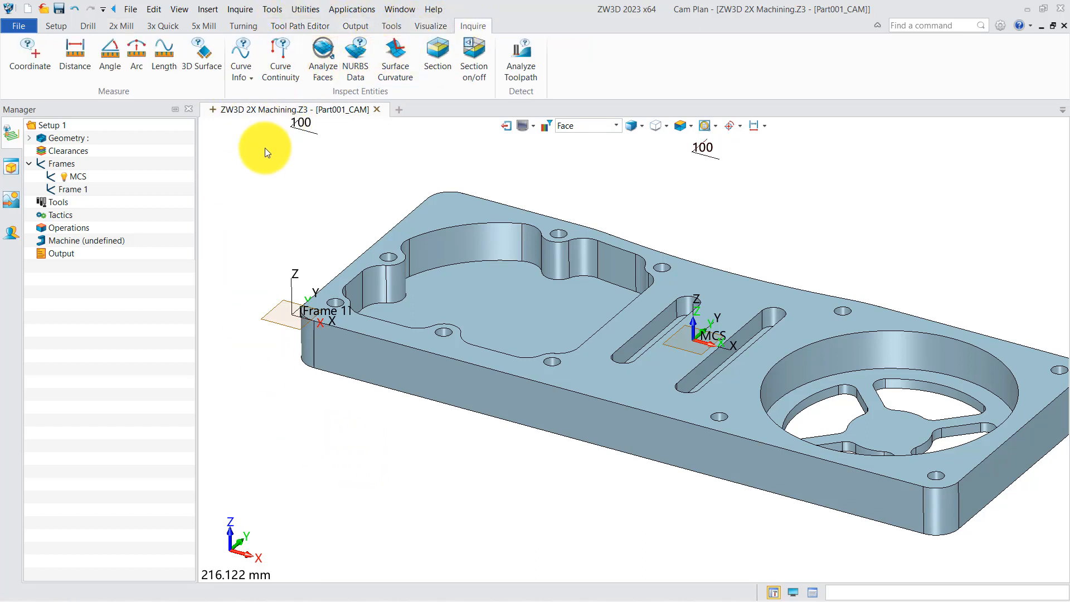
mouse_move(394, 58)
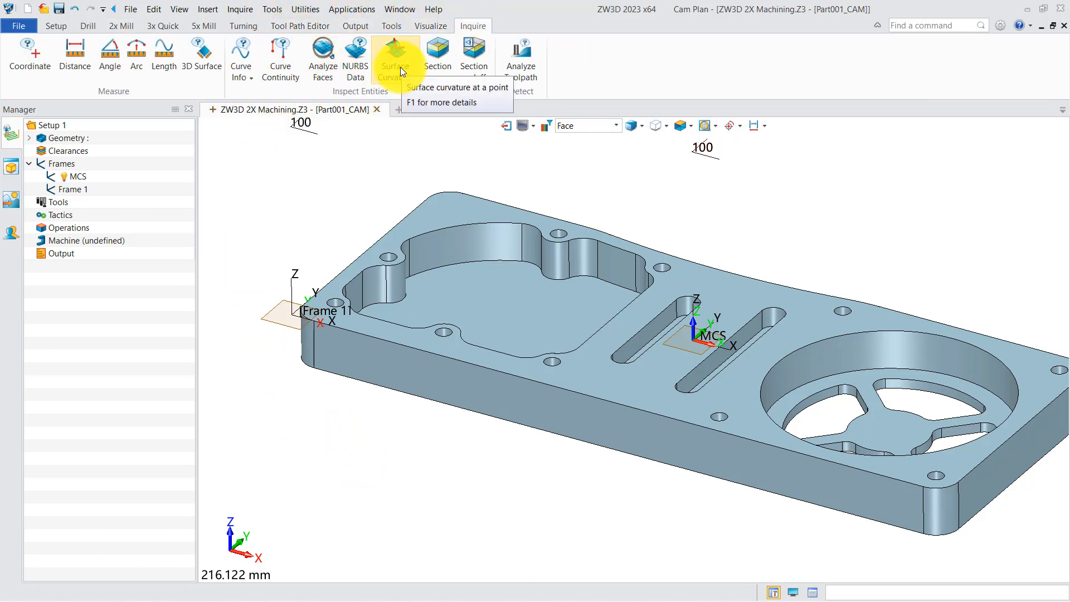
click(394, 55)
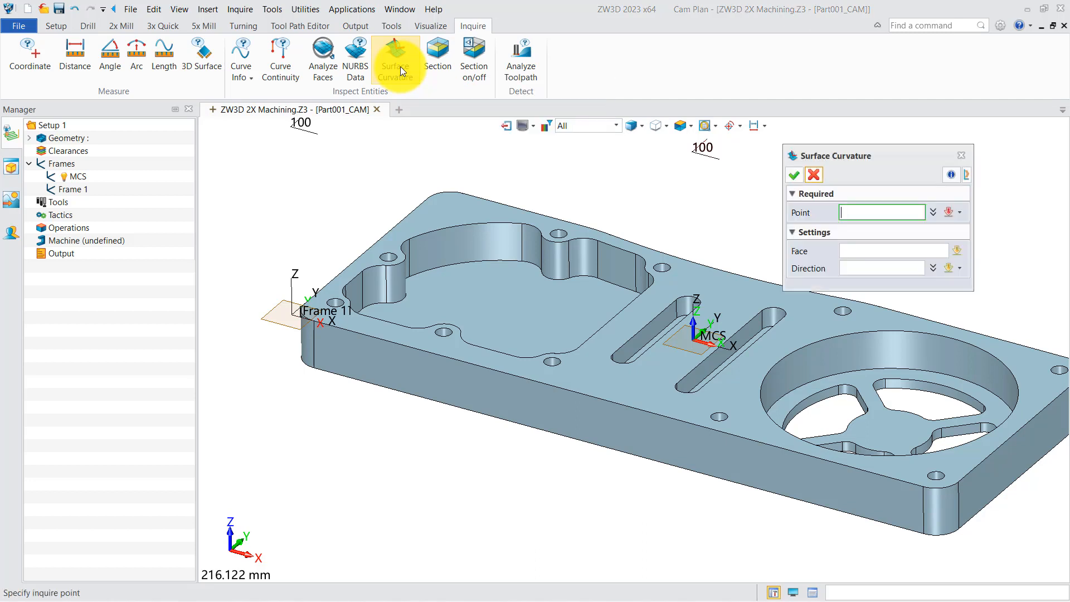
click(583, 262)
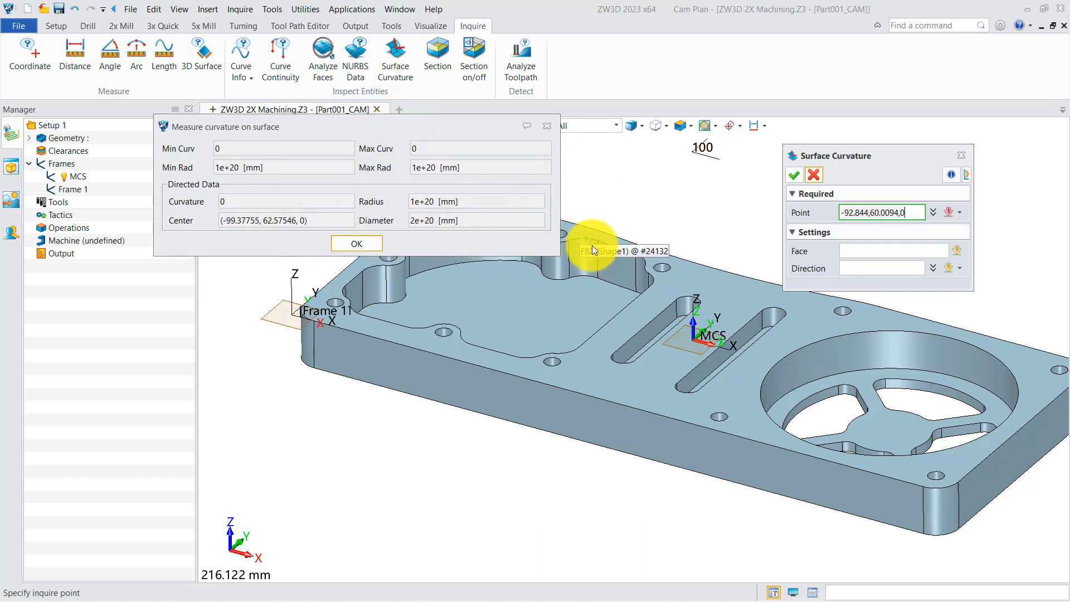
click(592, 261)
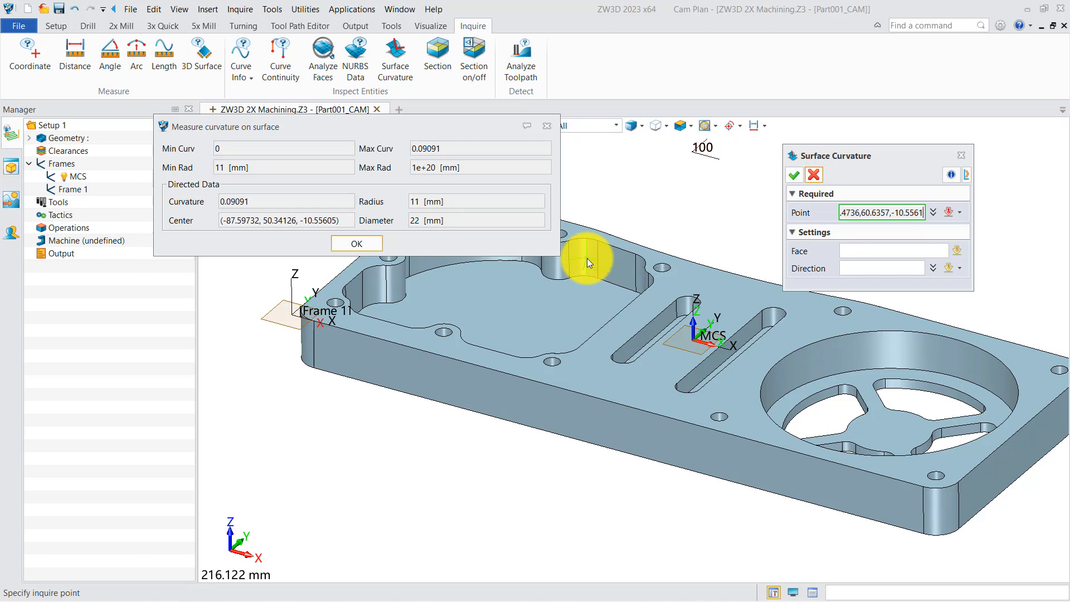
click(355, 243)
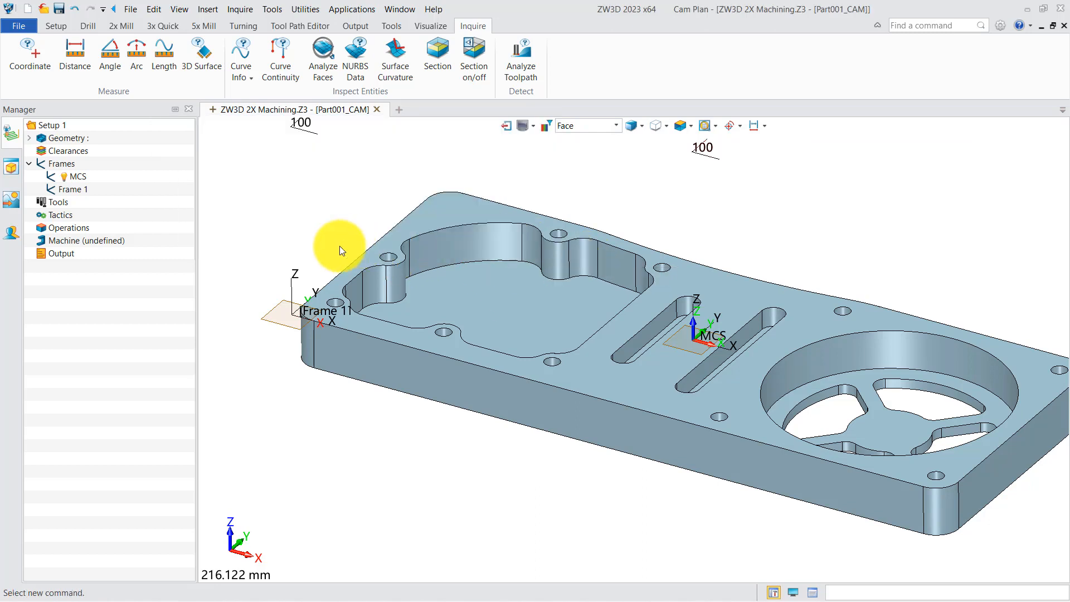
Read coordinates of points on the left pocket floor and the round pocket floor
click(30, 55)
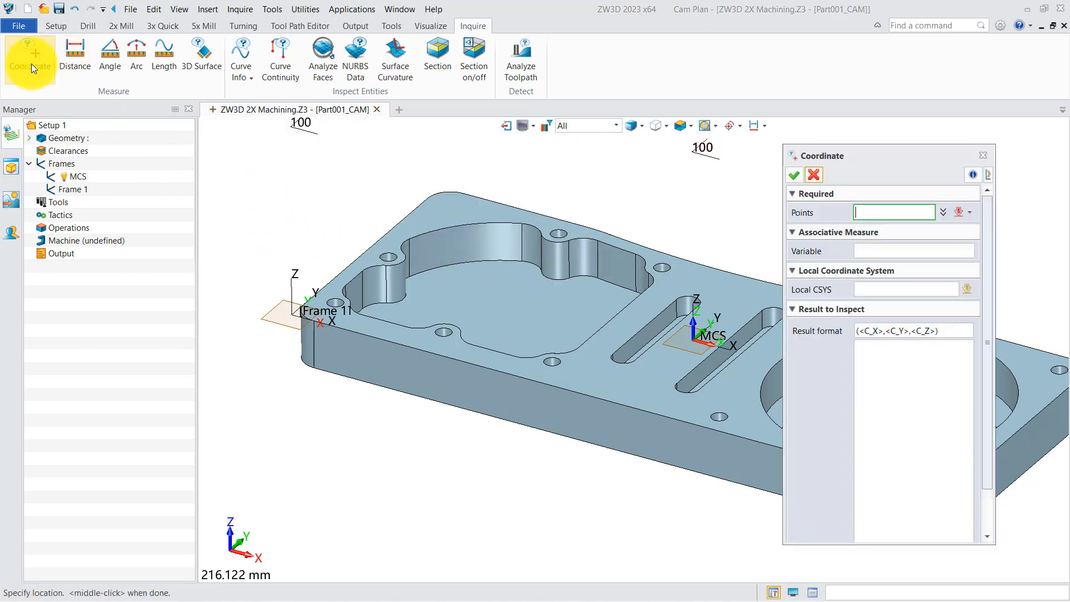
click(491, 300)
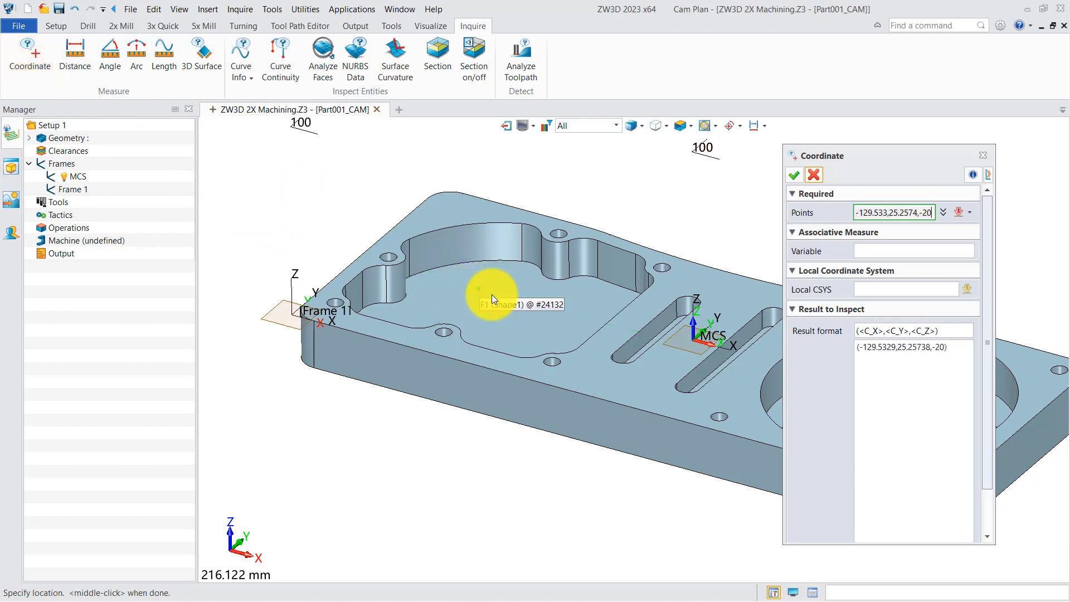
click(491, 299)
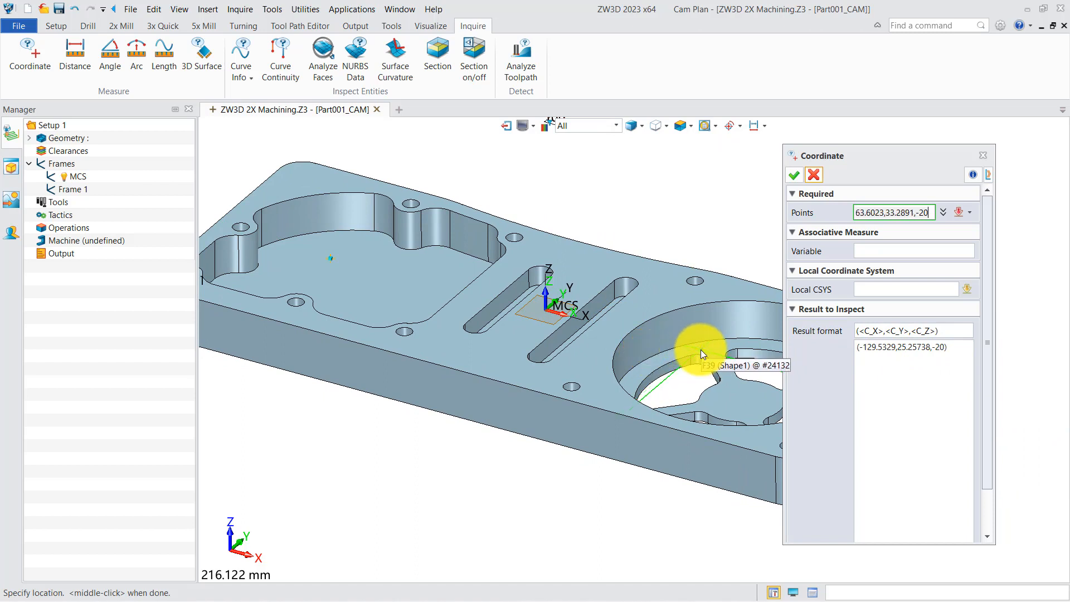
click(696, 355)
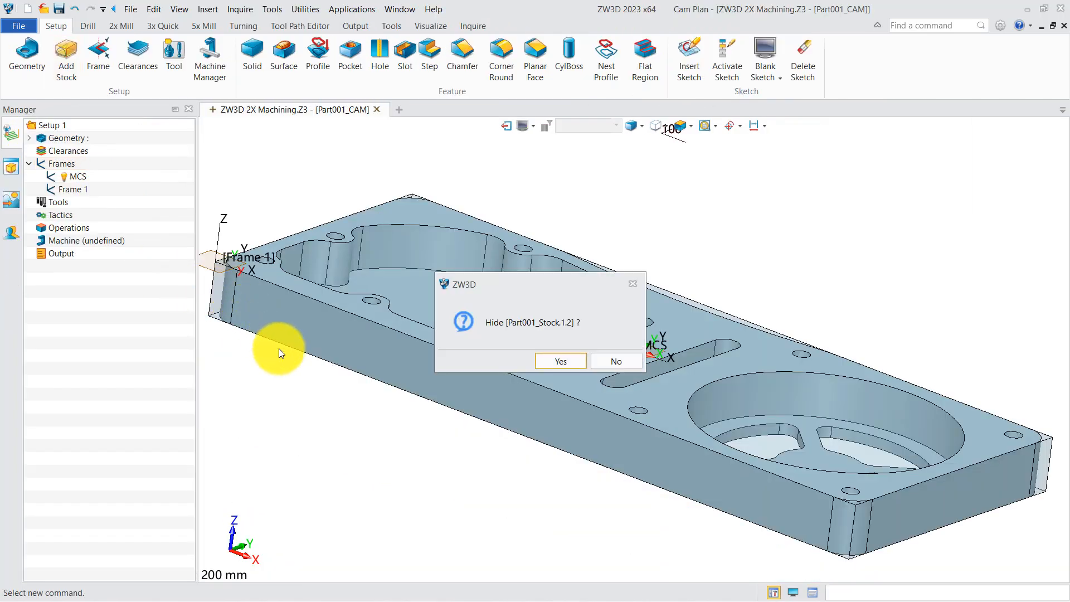
Answer Yes to hide the Part001_Stock body, leaving only the plate visible
click(559, 360)
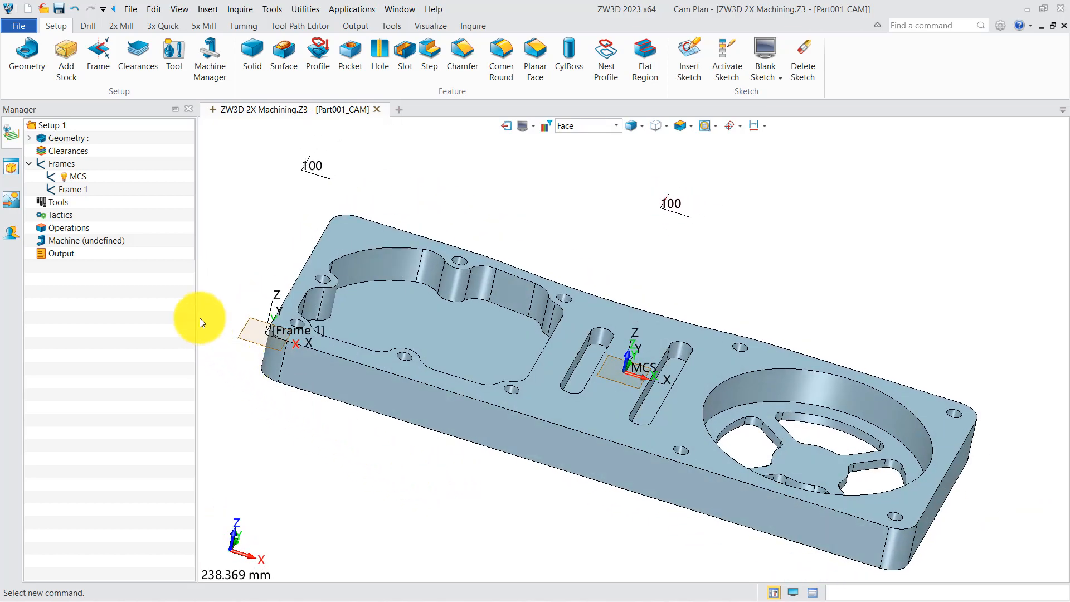
Start a 2x Mill Spiral operation and build profile p0 from the large left pocket's boundary
click(121, 26)
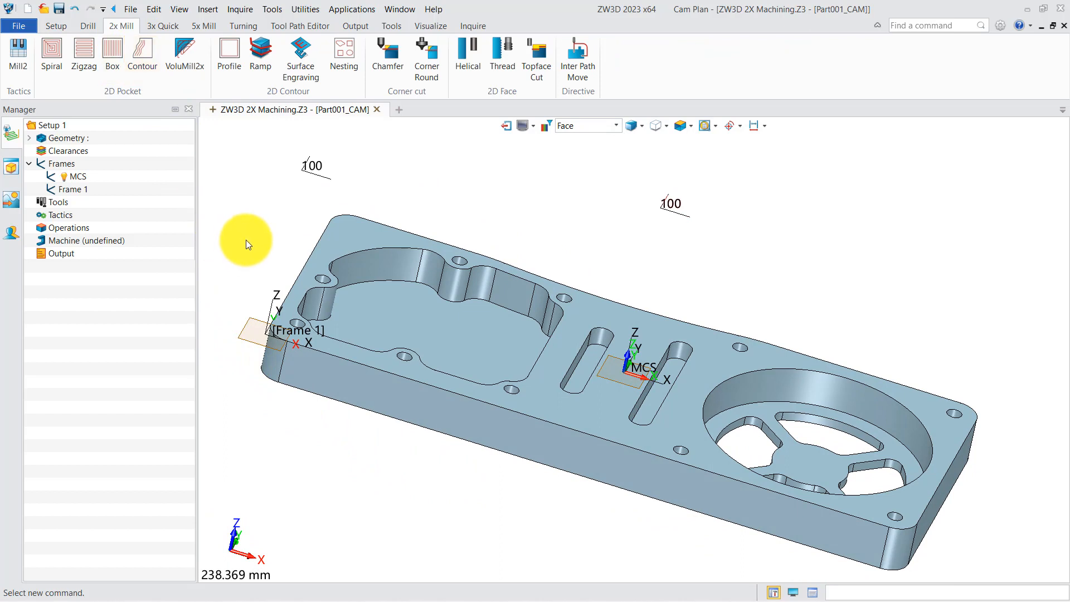
mouse_move(93, 85)
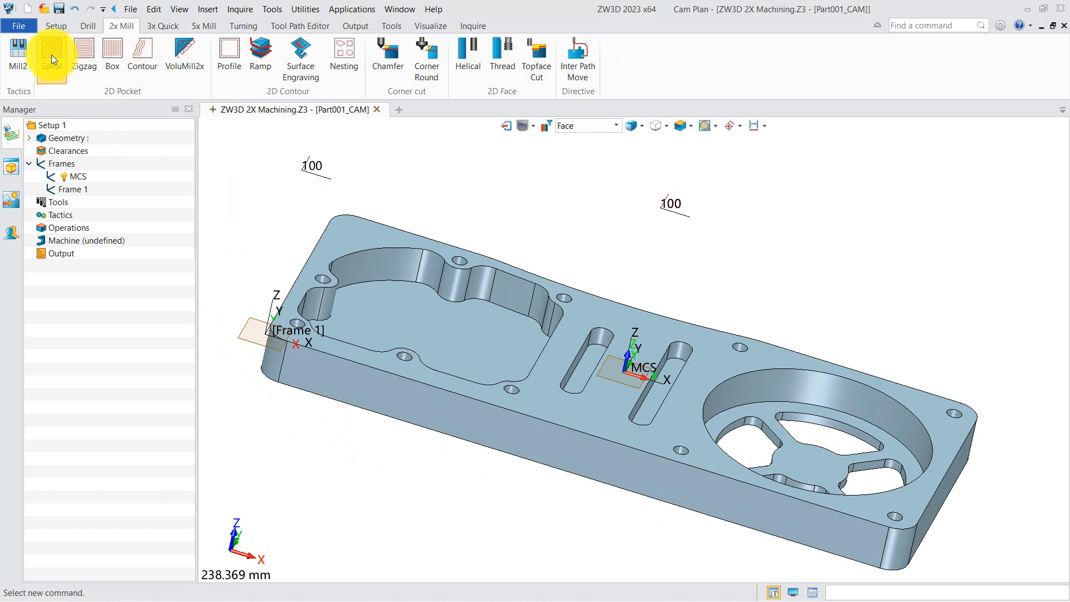
click(50, 55)
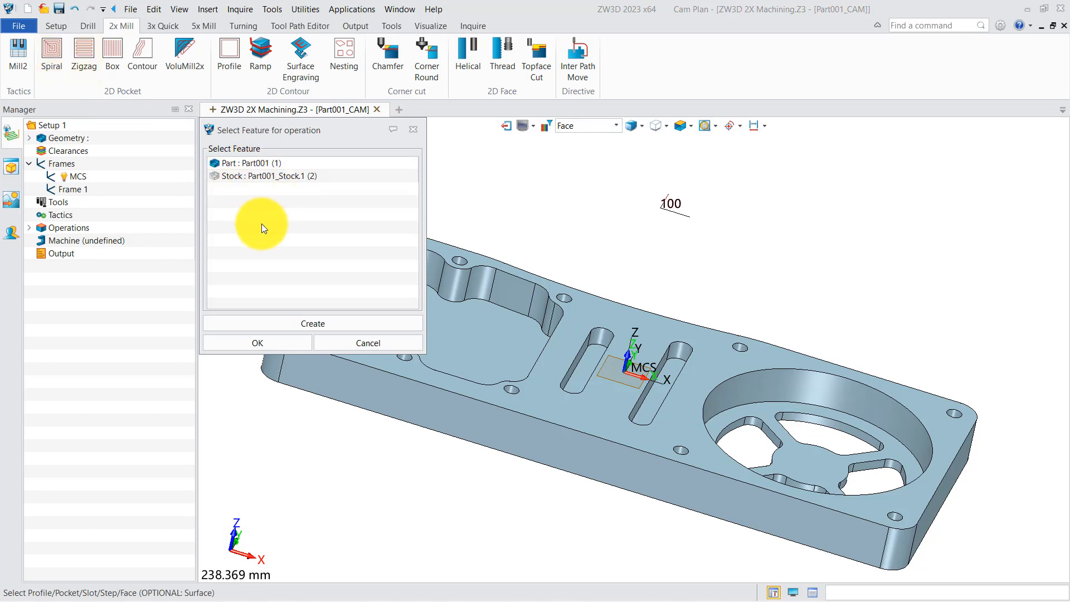
mouse_move(312, 322)
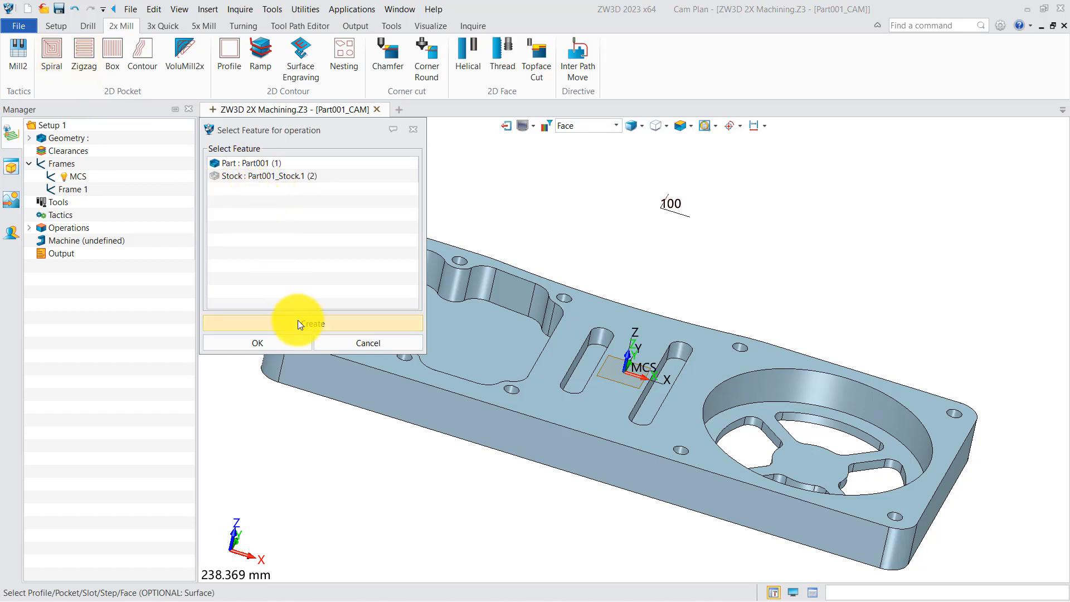
click(311, 323)
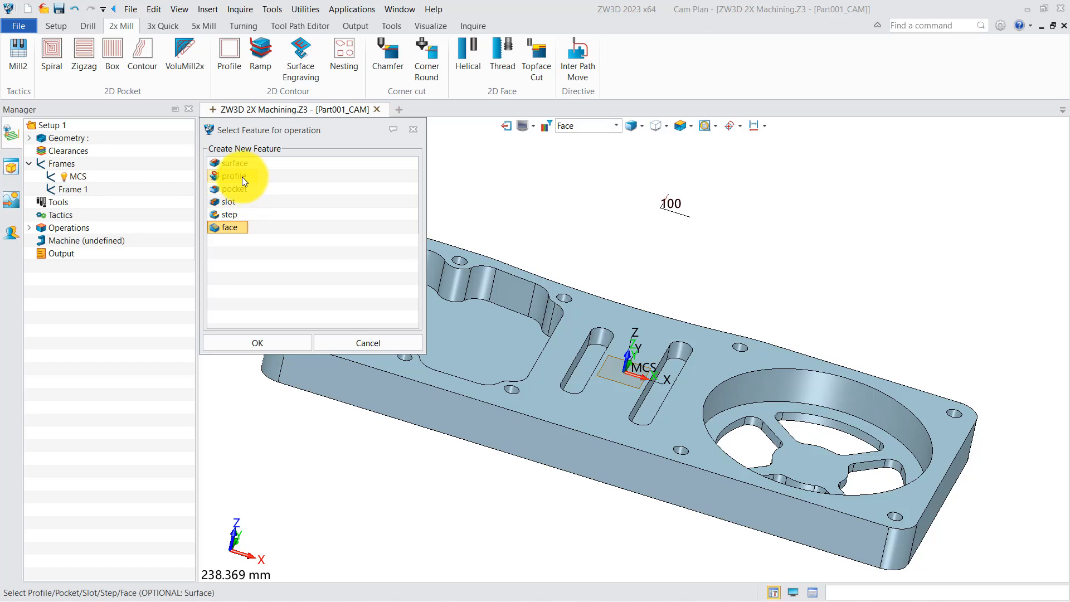
click(233, 176)
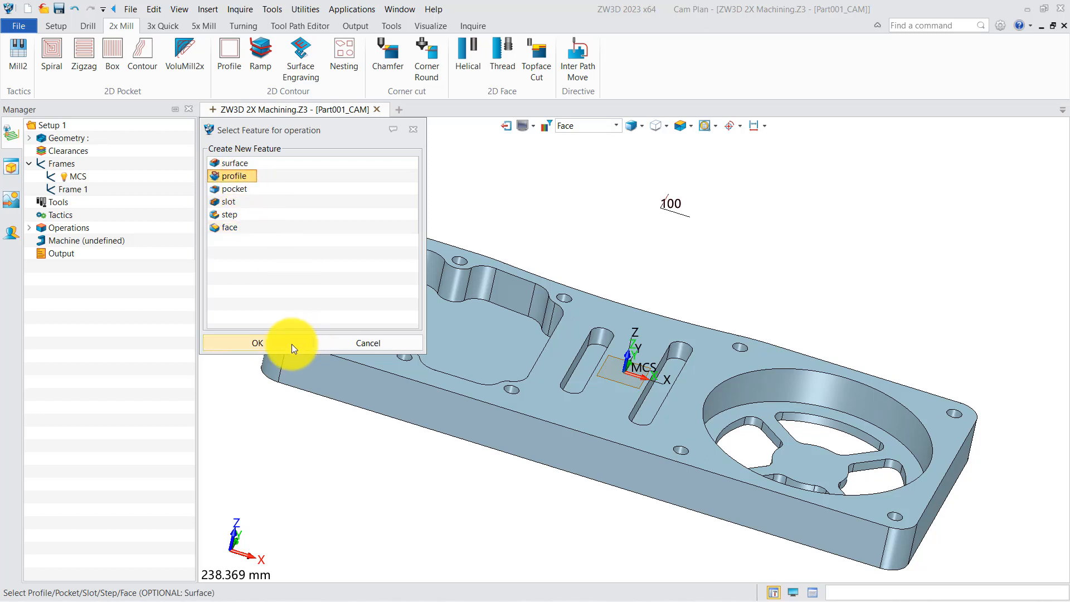
click(257, 342)
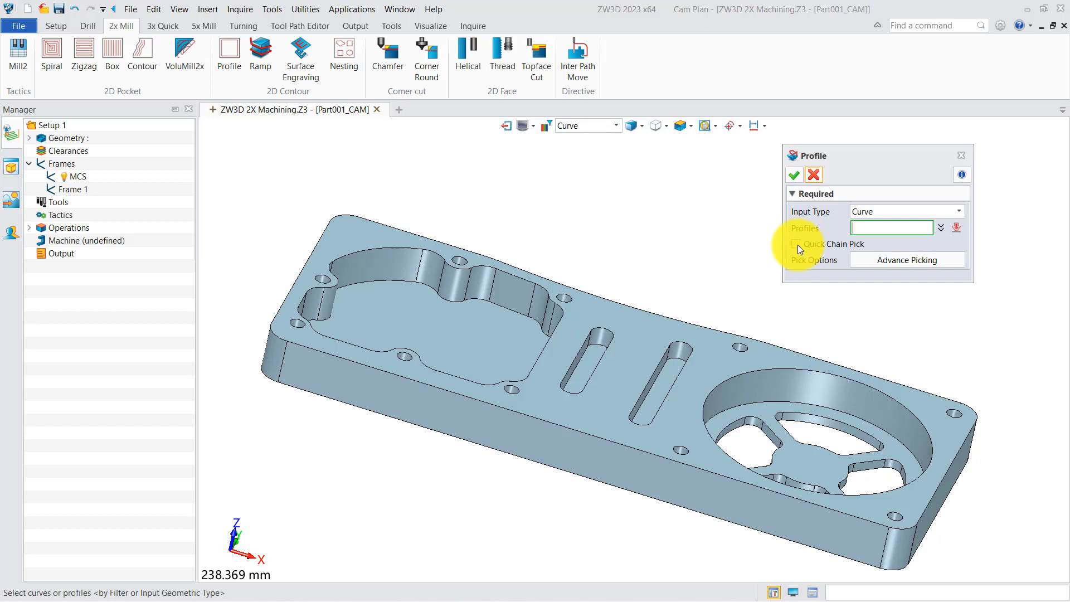
click(471, 265)
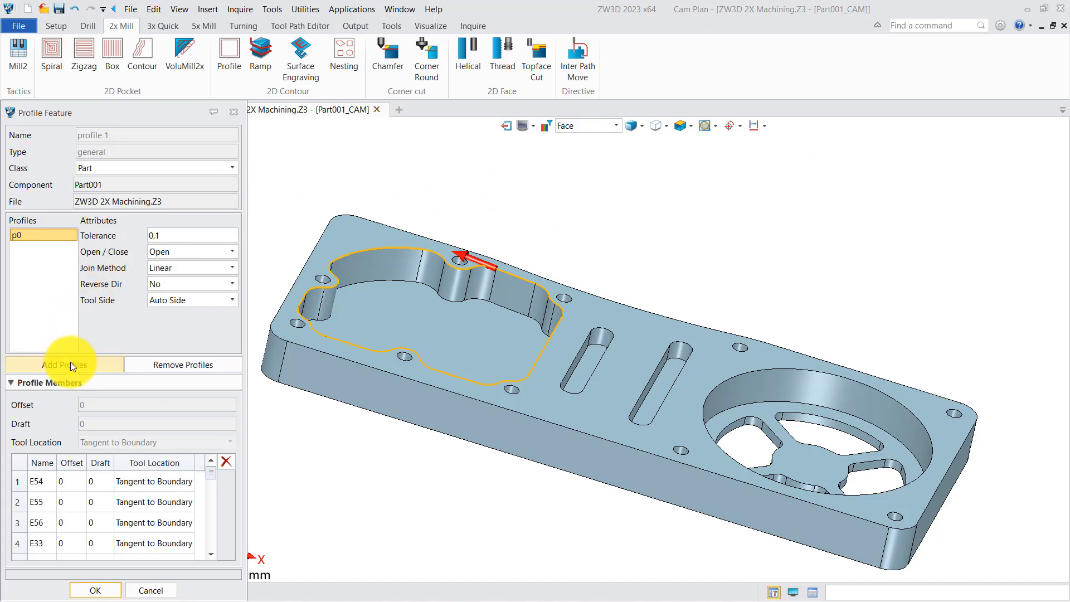
click(64, 364)
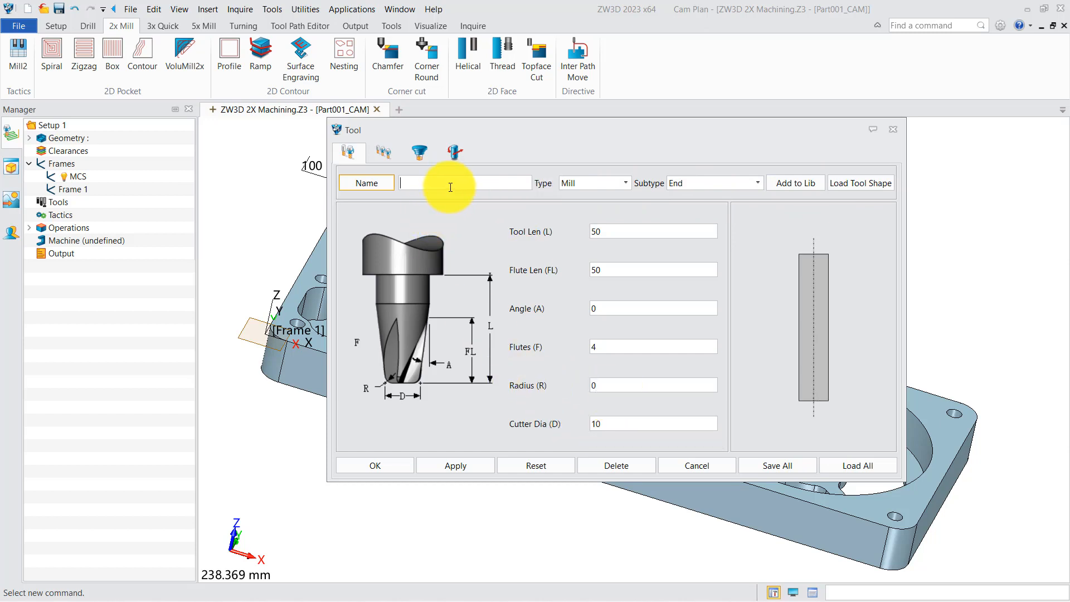
Name the tool D10R0 with Id 1 and calculate the Spiralcut 1 toolpath
text(D)
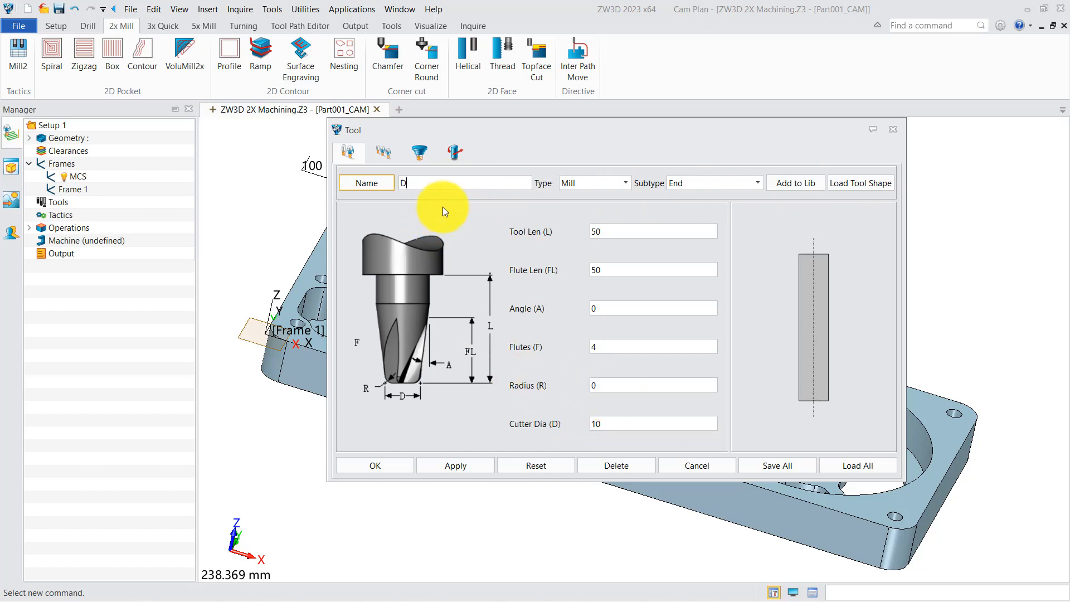
text(10R0)
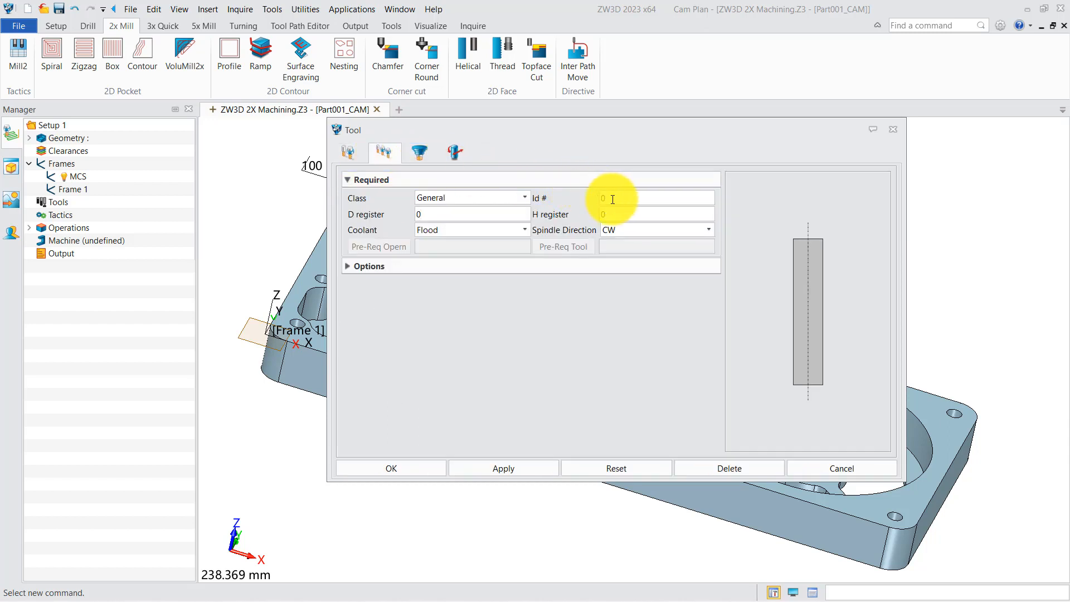
text(1)
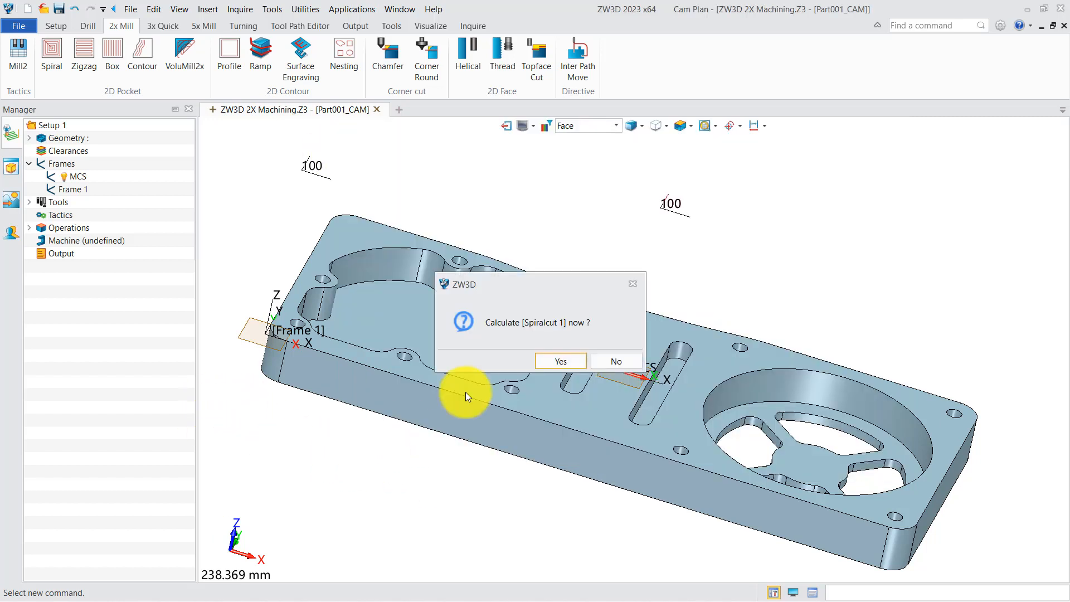
click(559, 361)
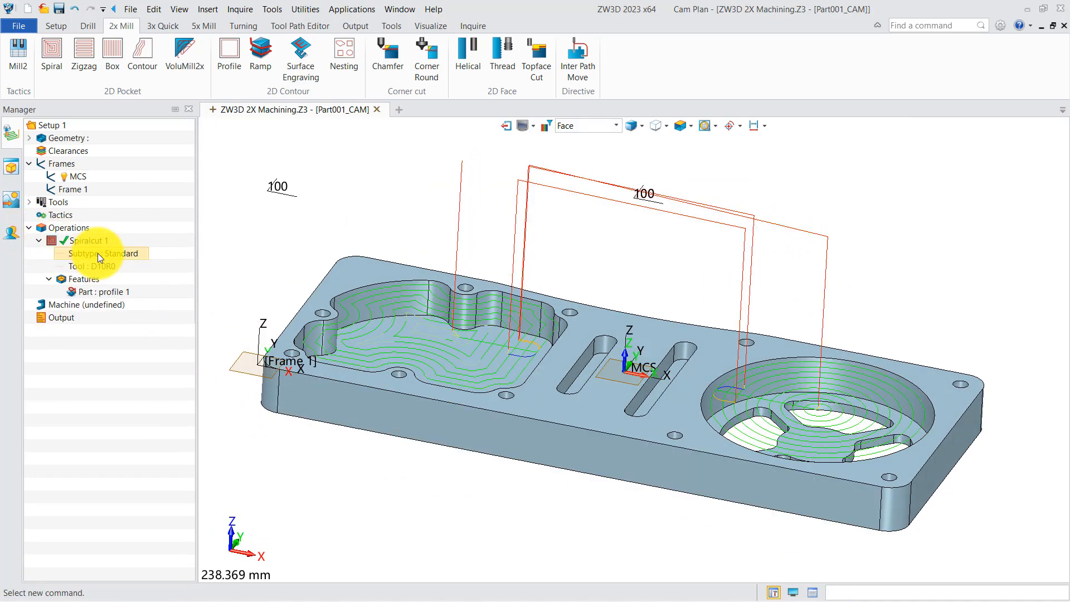
click(90, 240)
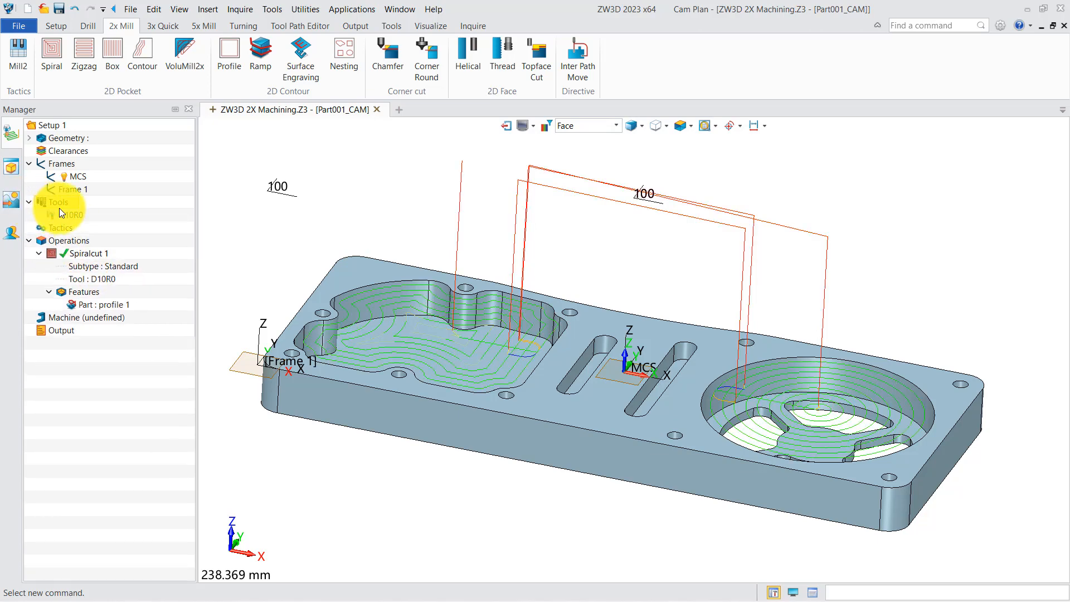
Insert a 10 mm Flat Endmill loaded from the metric Mill tool library into the tools list
right_click(54, 202)
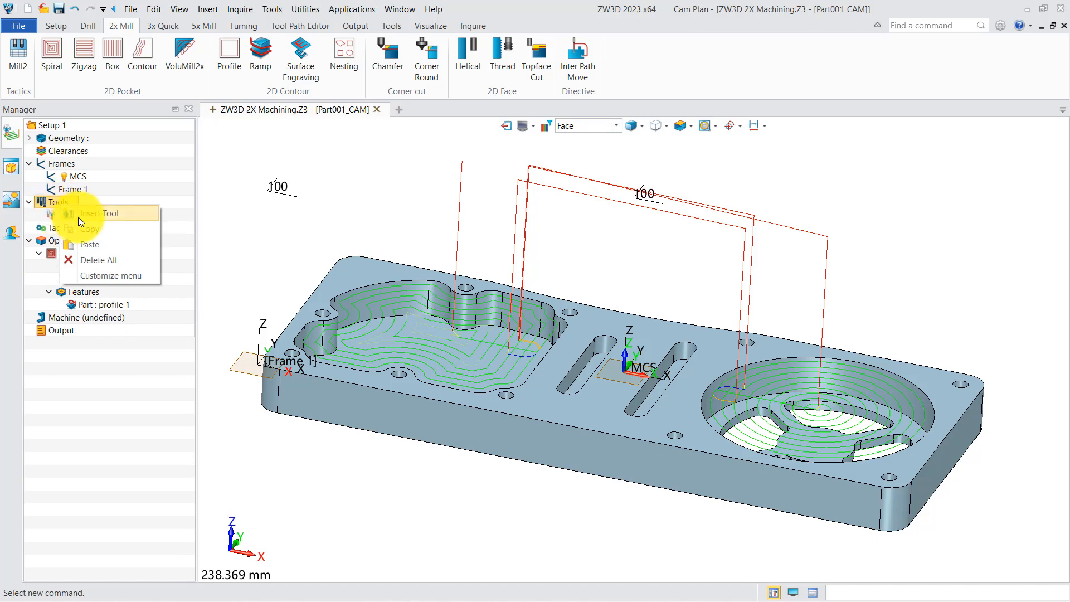
click(98, 213)
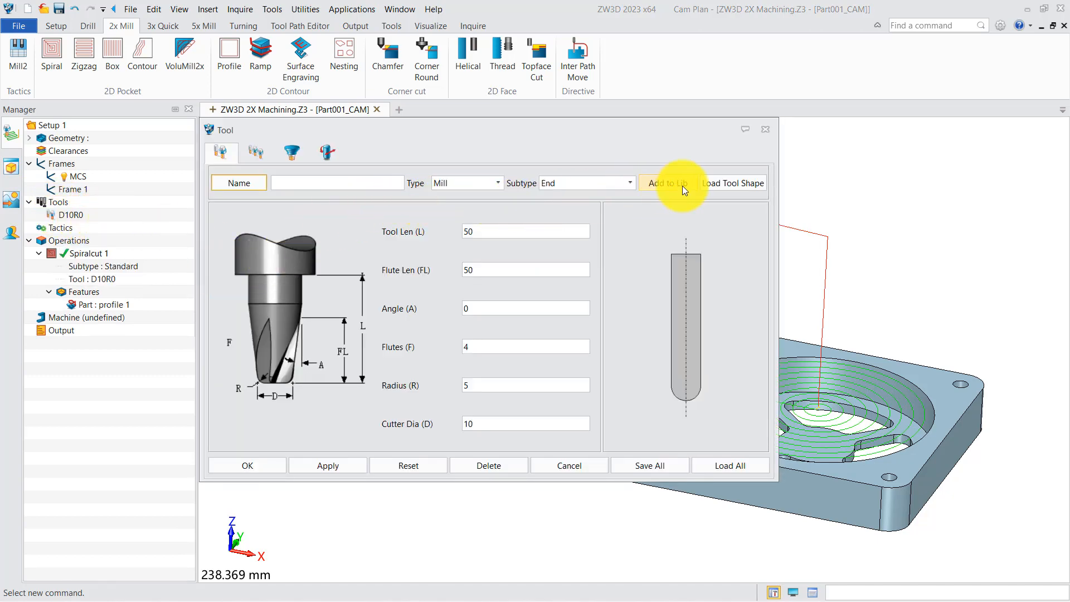
click(732, 182)
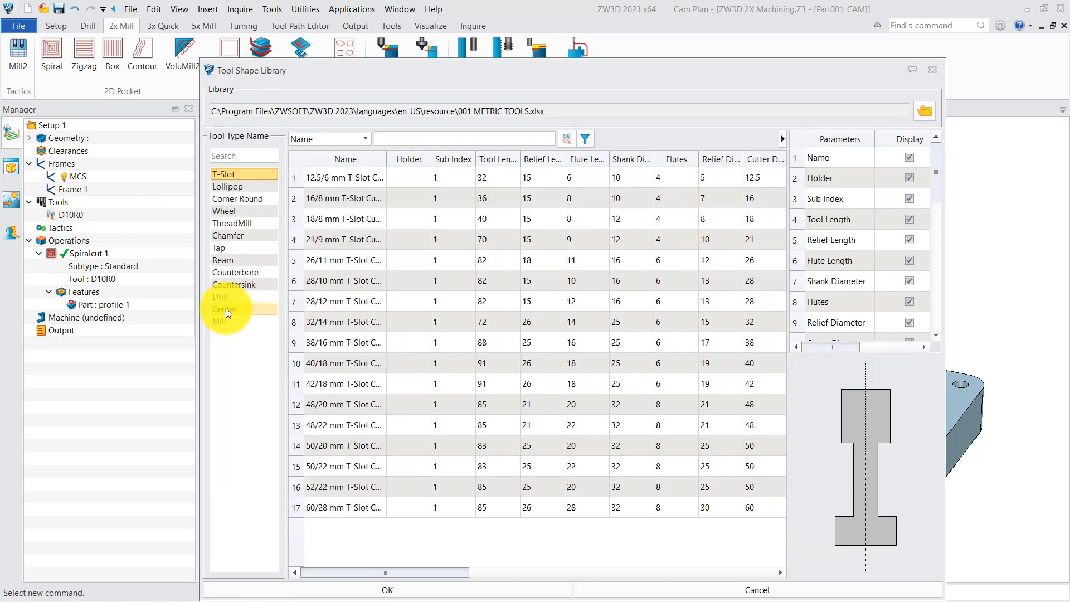
click(219, 321)
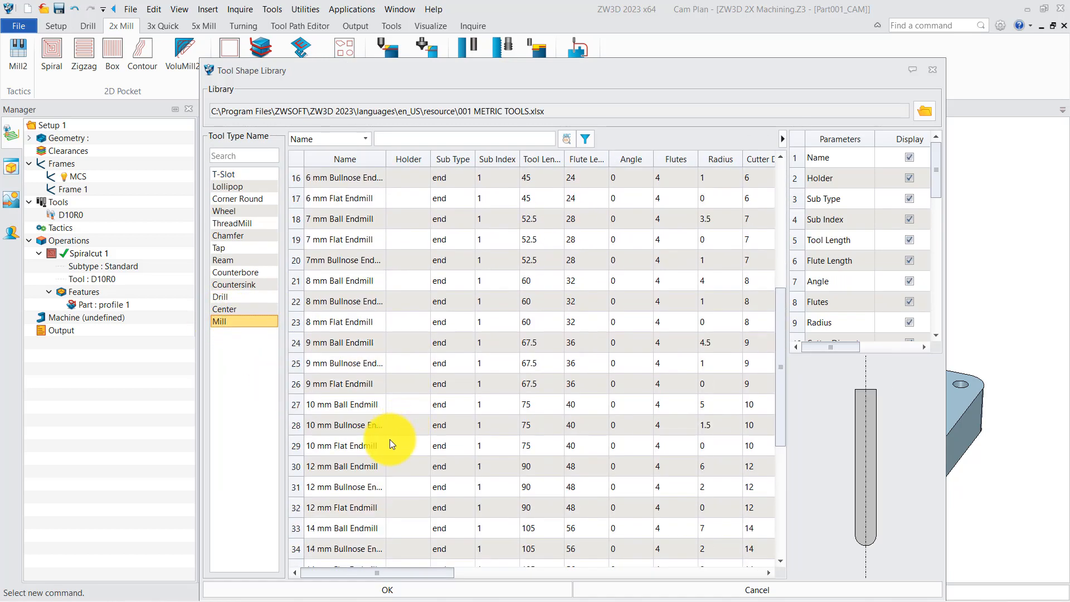
click(341, 446)
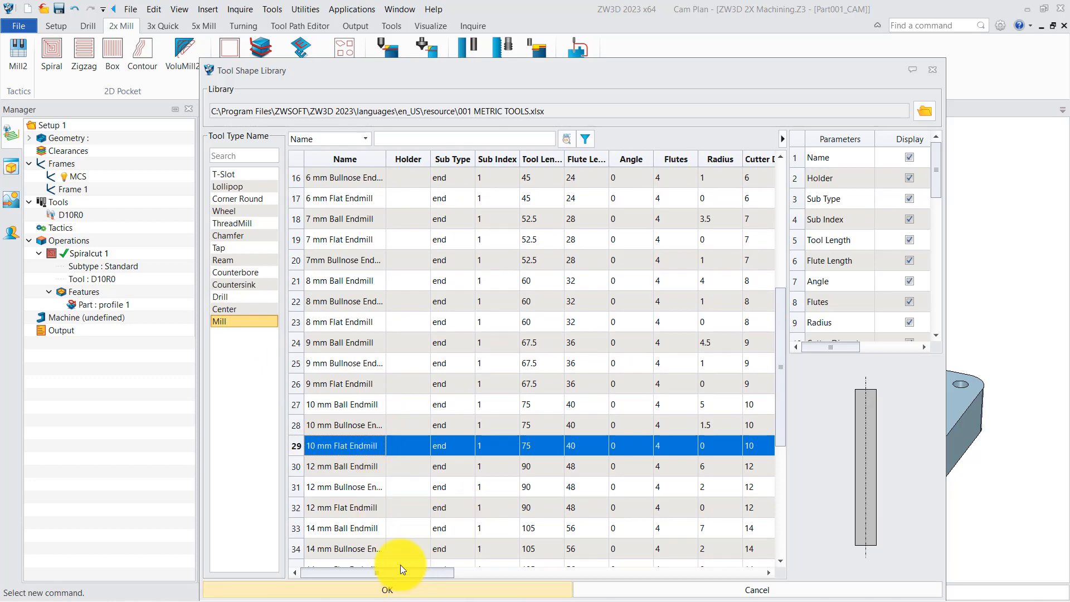
click(386, 589)
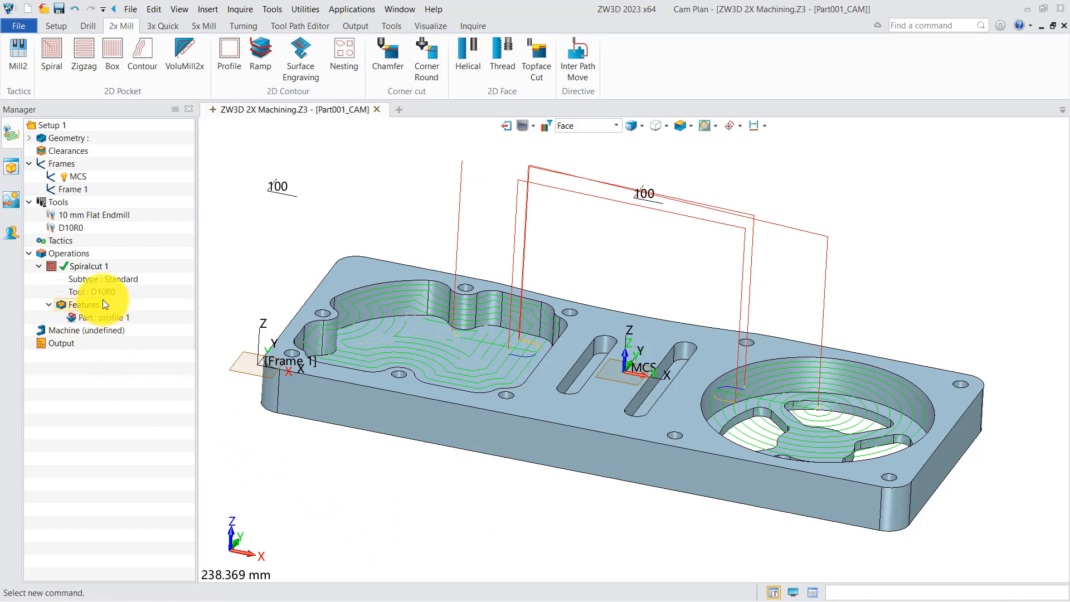
In Spiralcut 1, limit the bottom depth to a picked point on the pocket floor
double_click(88, 265)
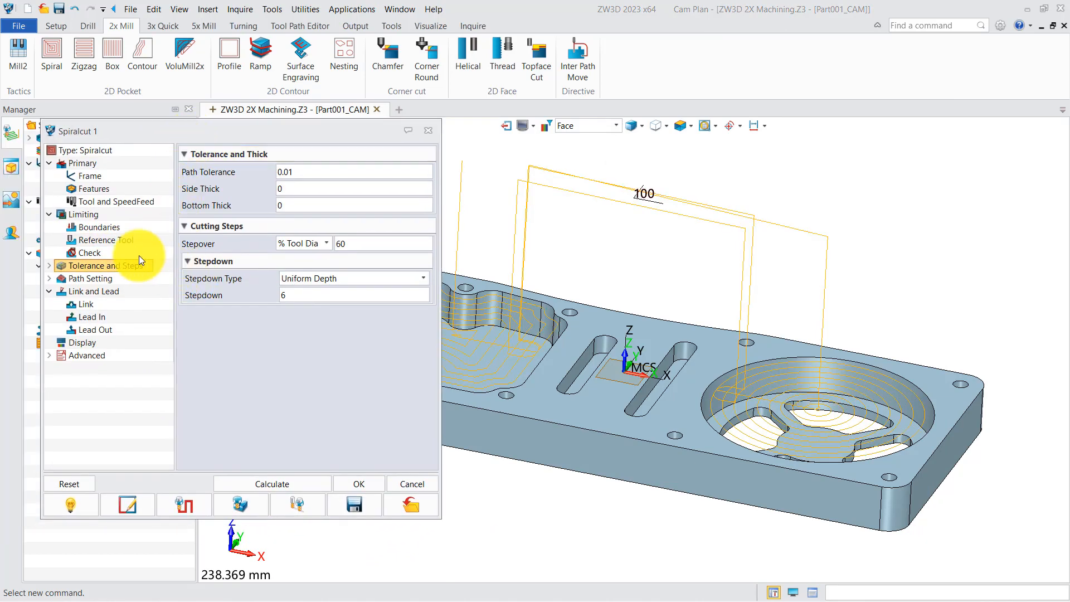
click(82, 213)
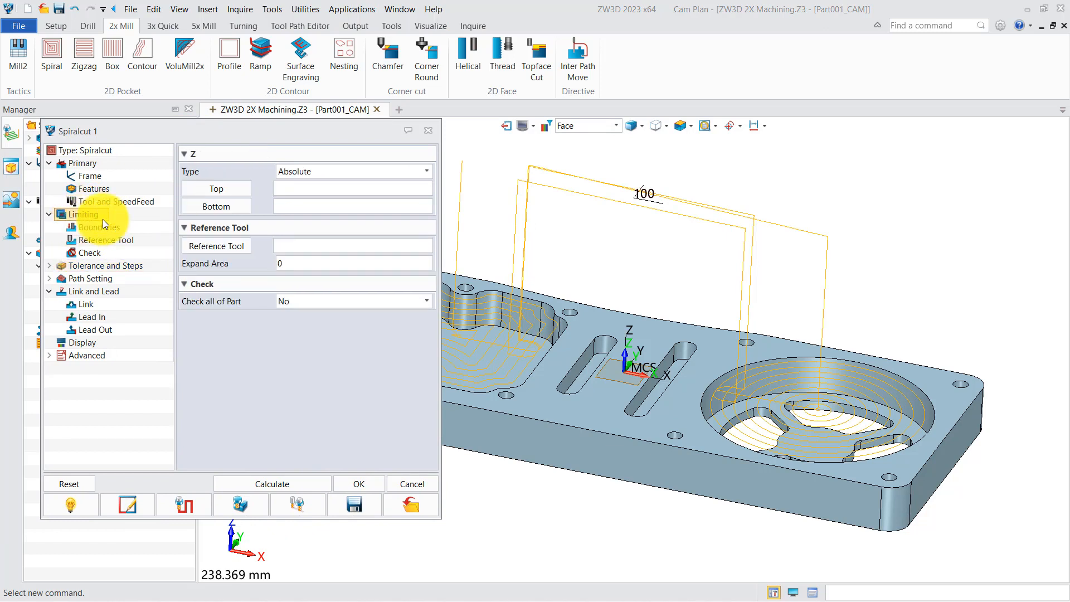
click(82, 214)
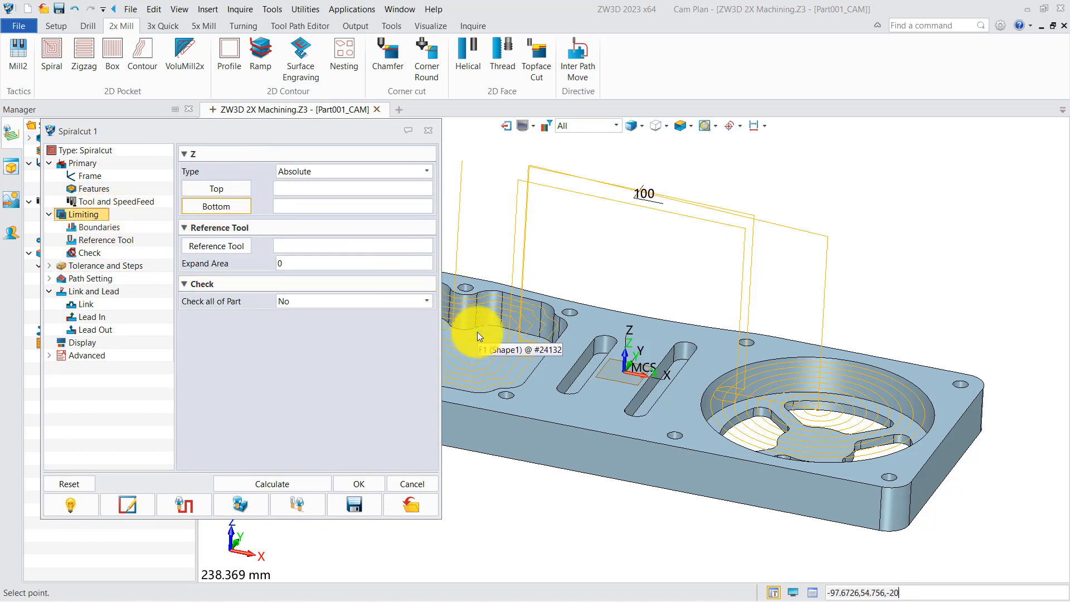
click(480, 335)
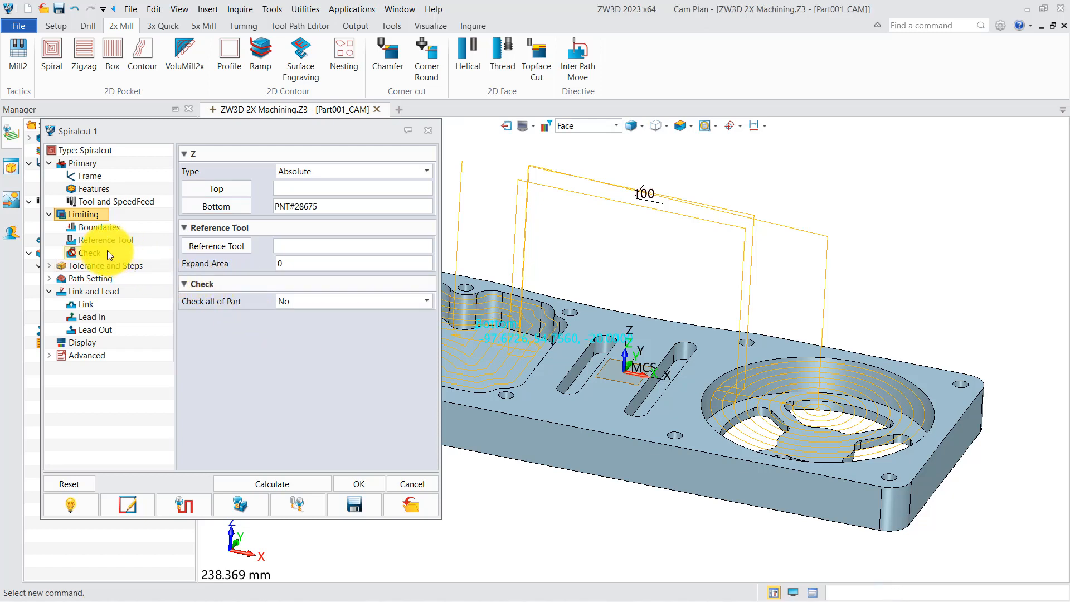
Set side and bottom stock thickness to 0.2, then review the path and link settings
click(107, 265)
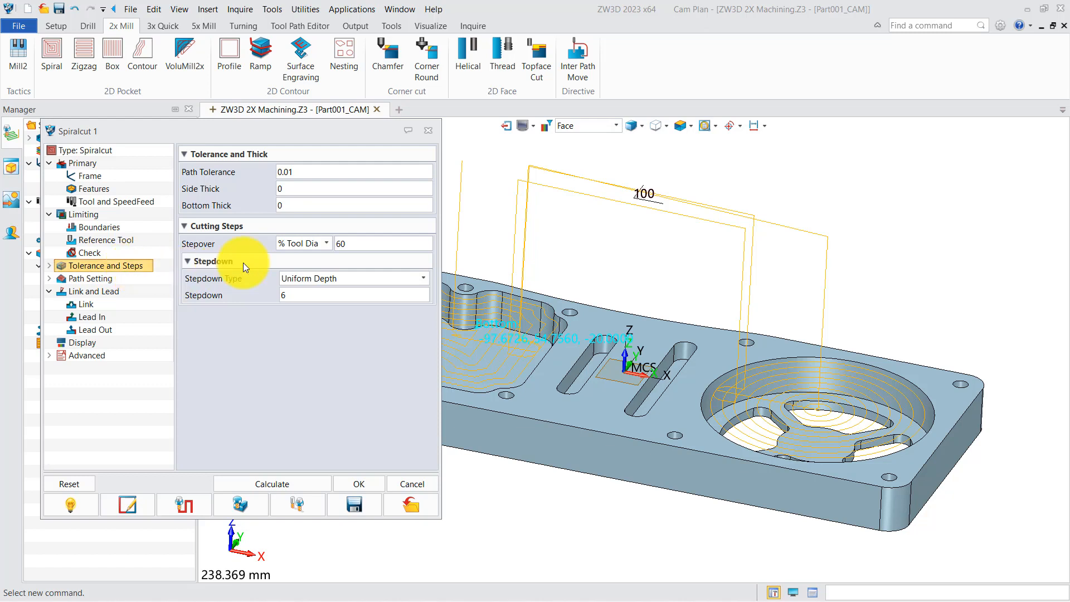
text(0.2)
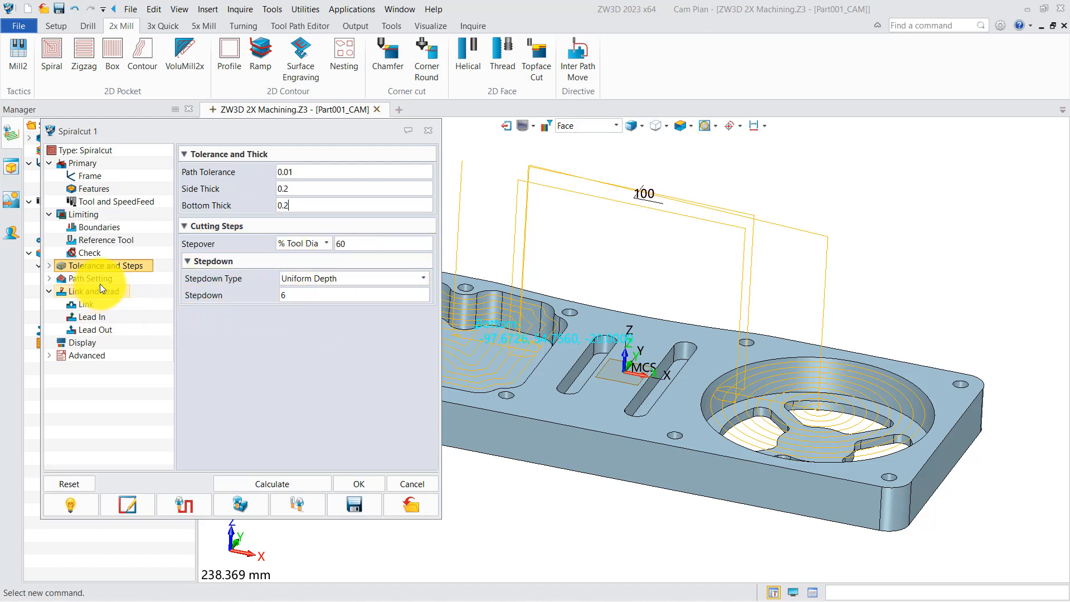
click(90, 278)
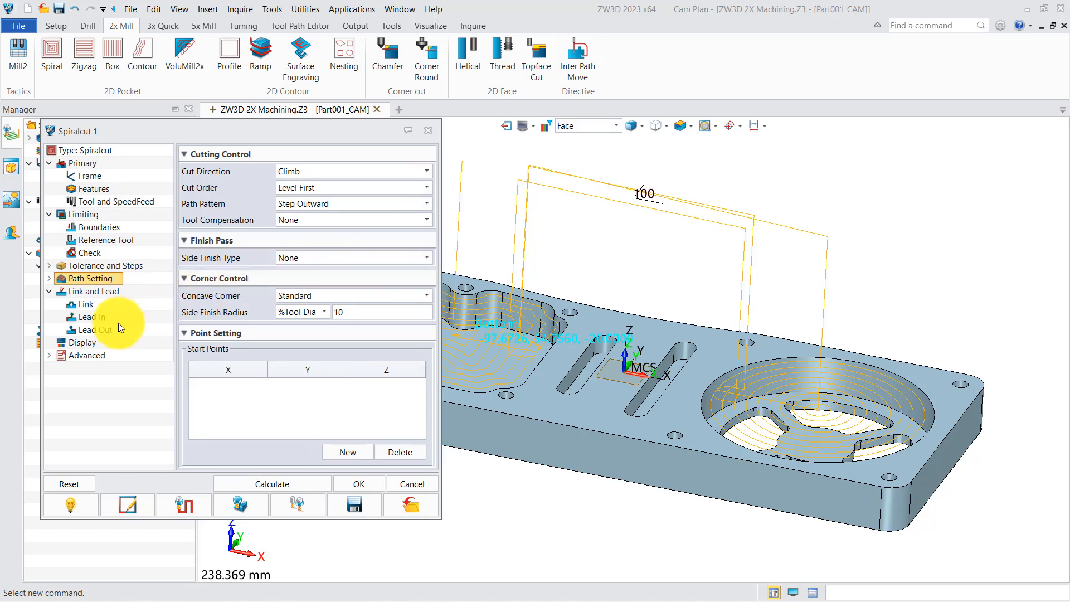
click(94, 291)
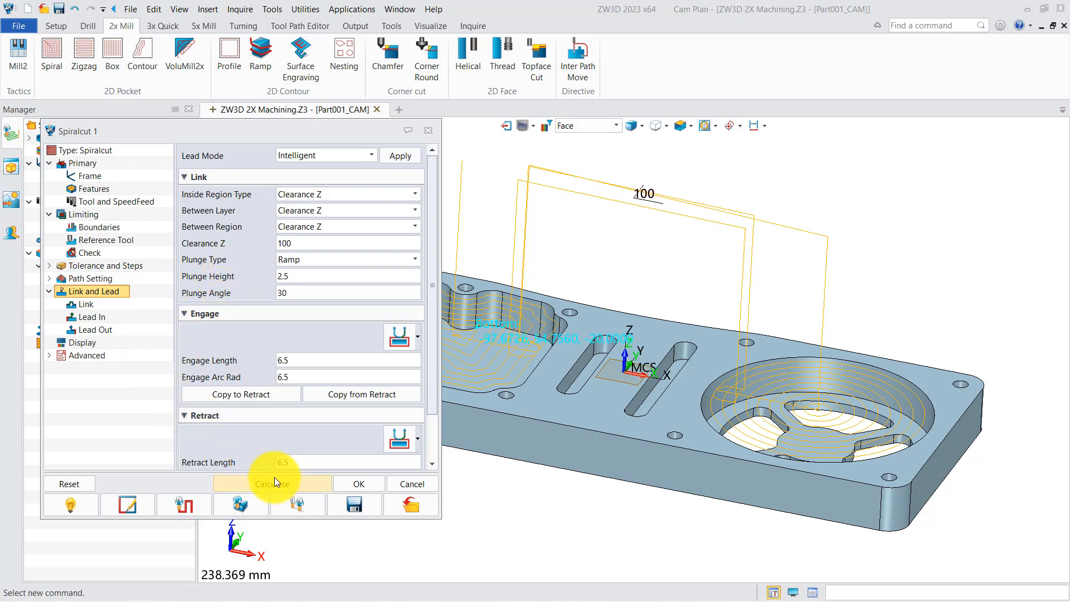
Recalculate the Spiralcut 1 toolpath and step through its replay as the tool plunges into the pocket
click(273, 483)
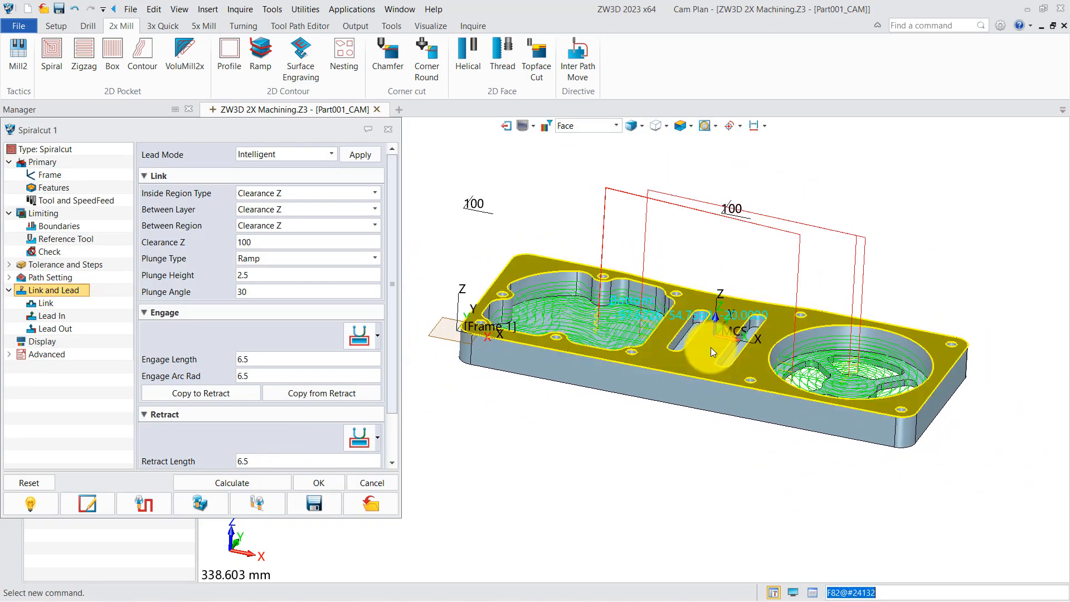
click(231, 482)
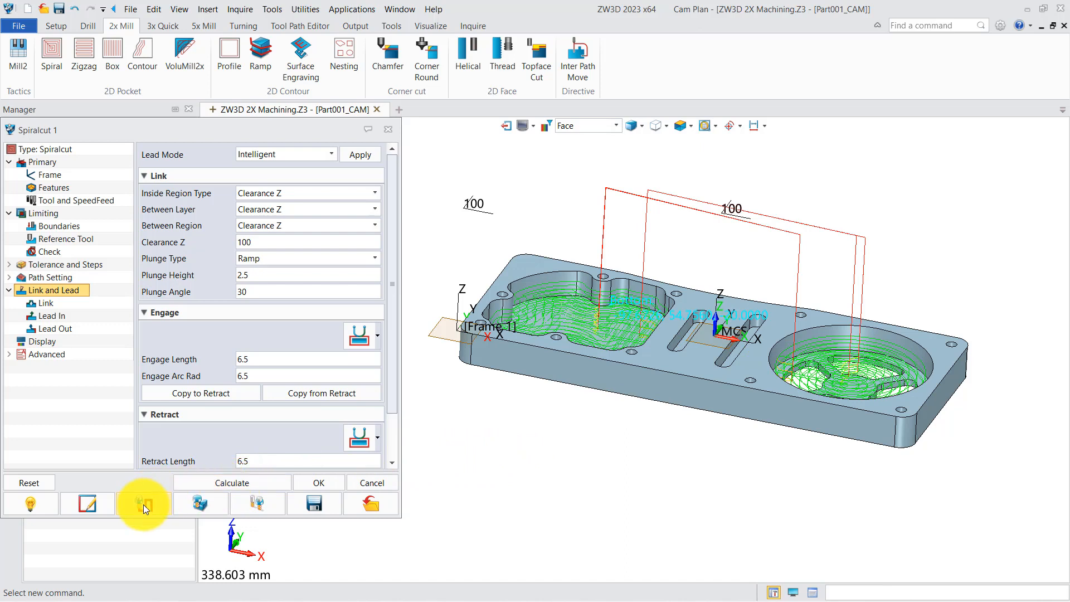
mouse_move(143, 504)
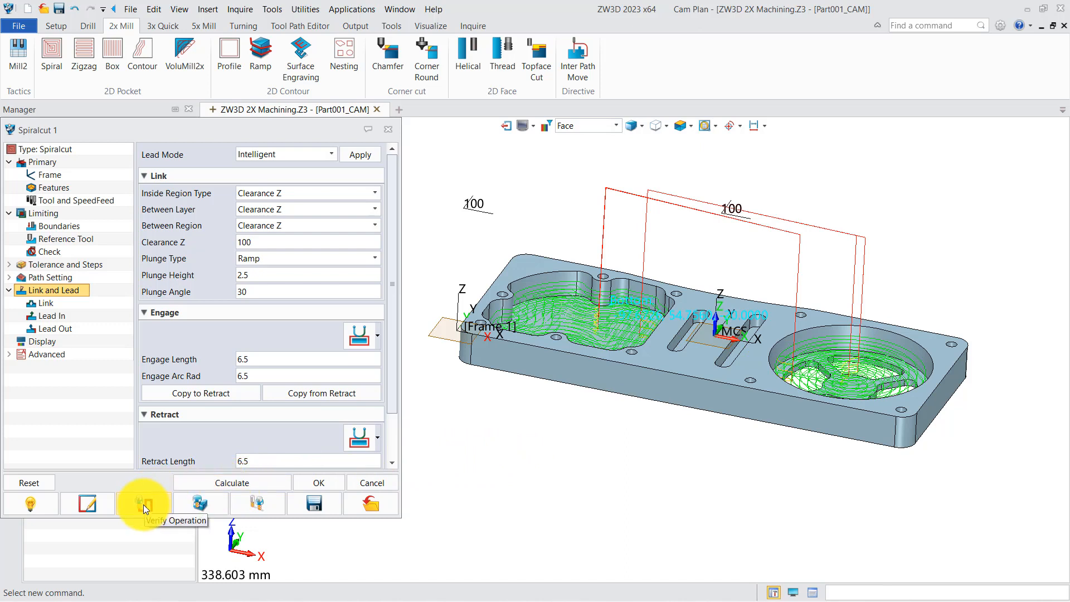
click(144, 502)
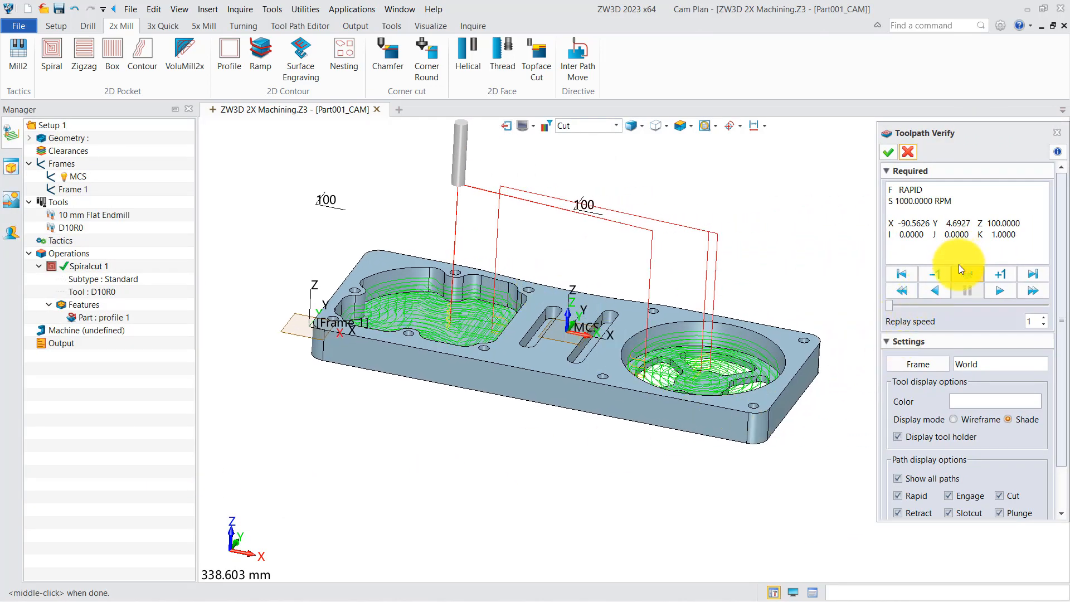
click(1000, 274)
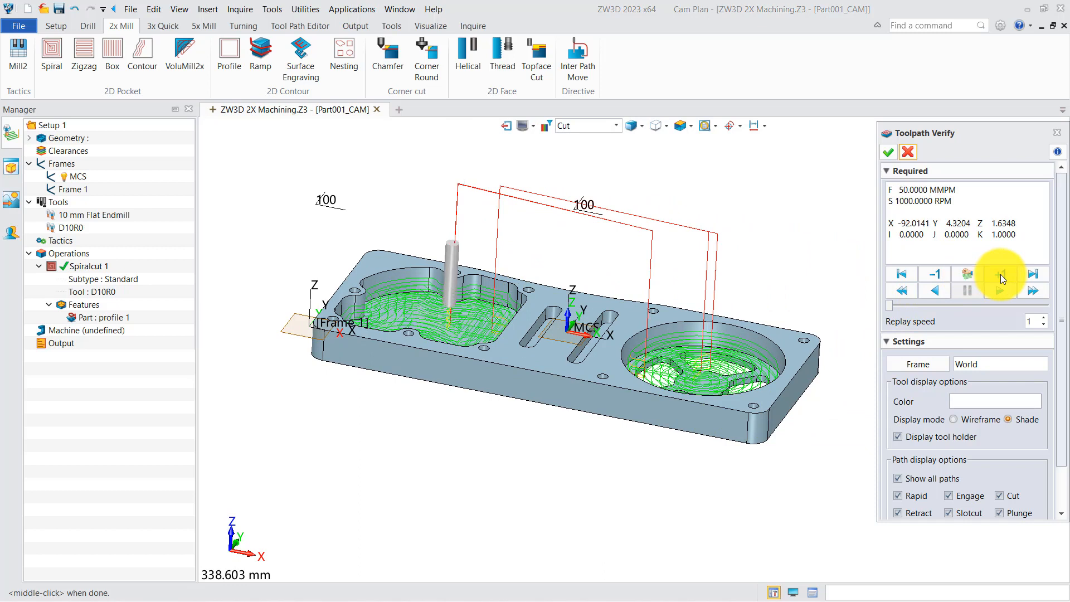
click(999, 273)
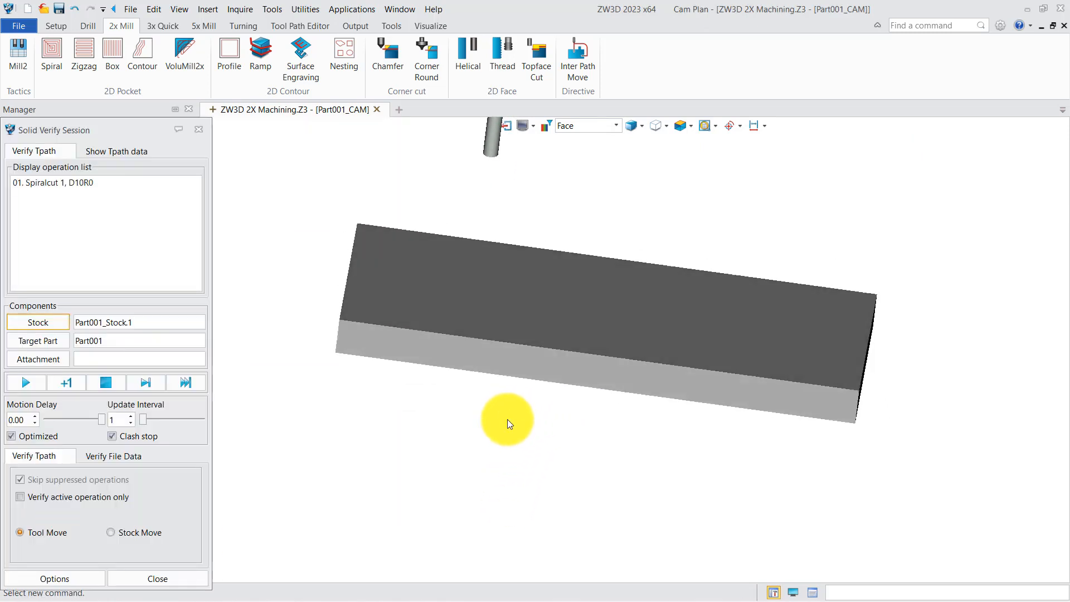
Run the solid verify simulation until both pockets are cut, then return to Spiralcut 1's settings
click(25, 382)
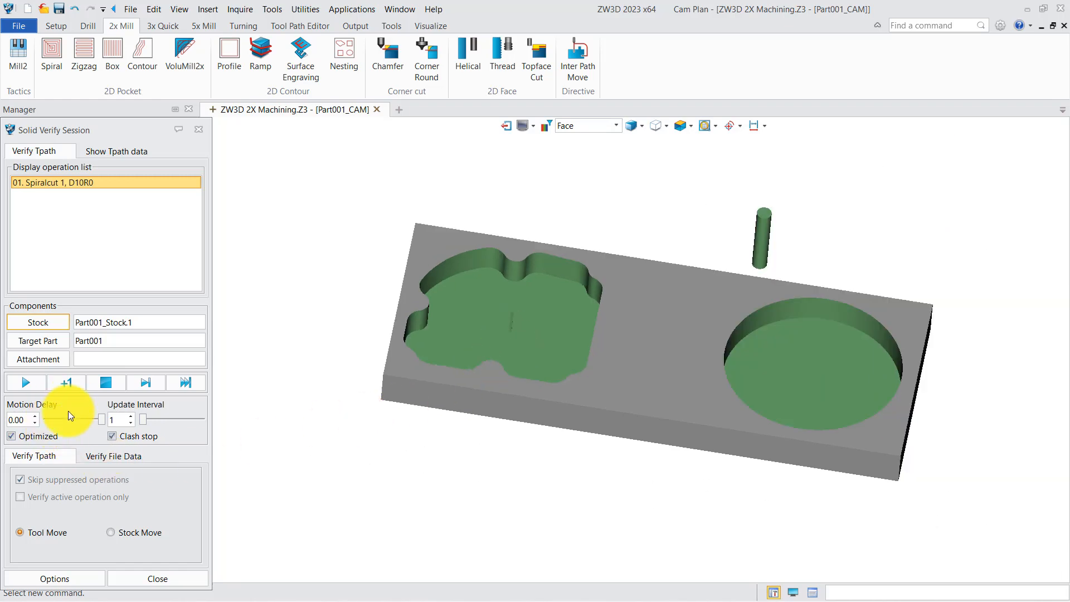
click(26, 382)
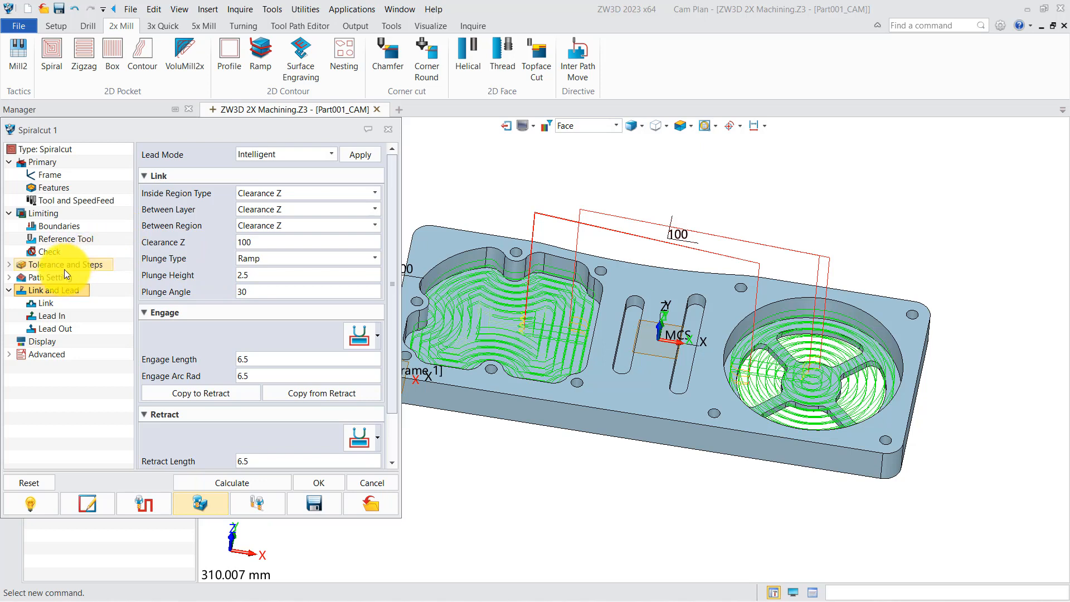
mouse_move(65, 275)
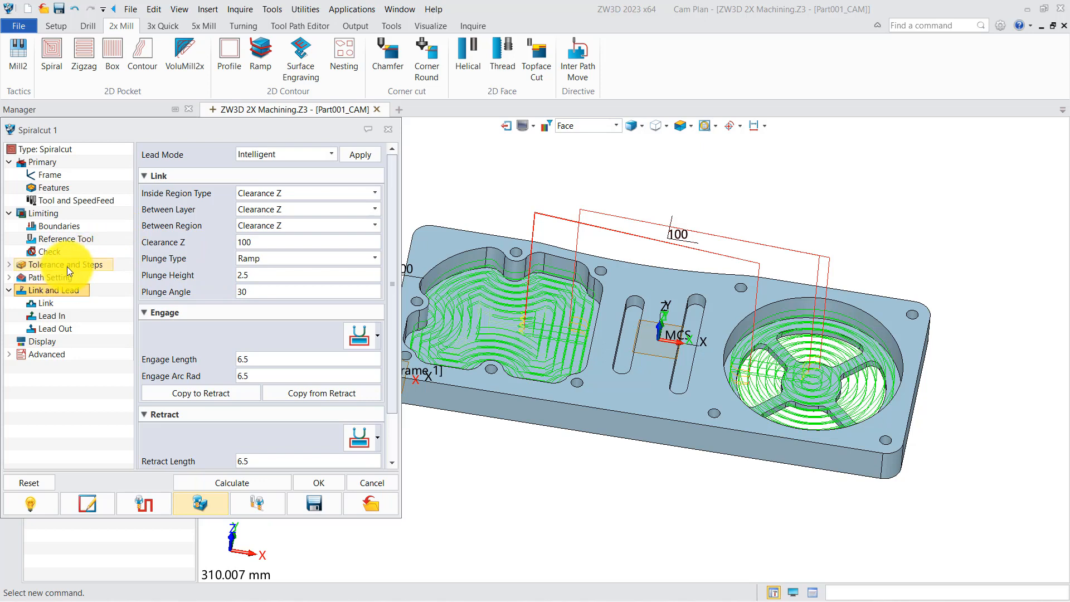
Check Spiralcut 1's tolerance, 45% stepover and 6 stepdown values, then close its settings
click(66, 264)
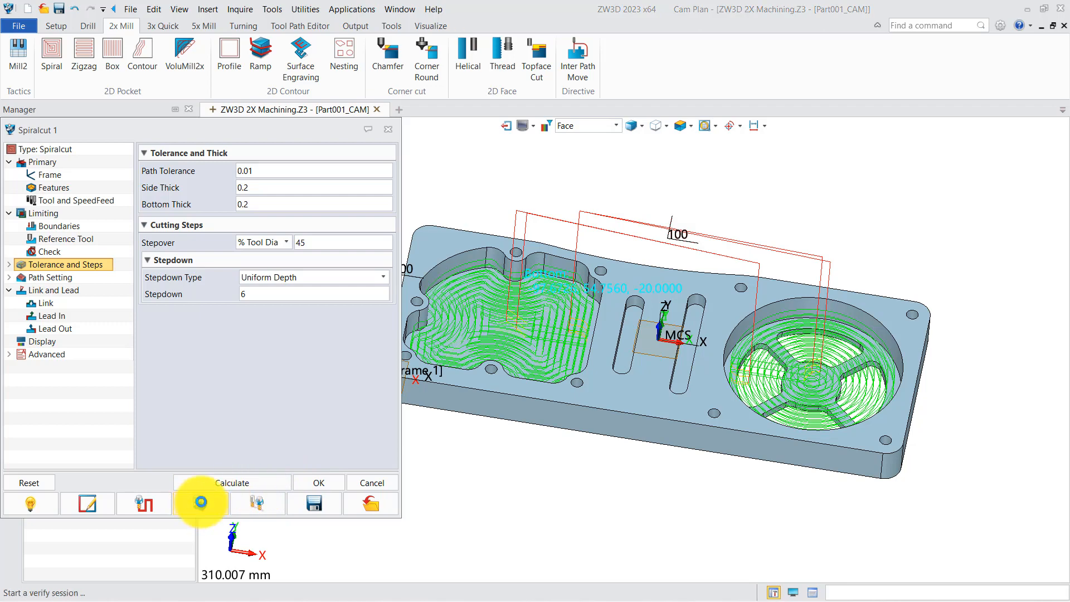
click(200, 501)
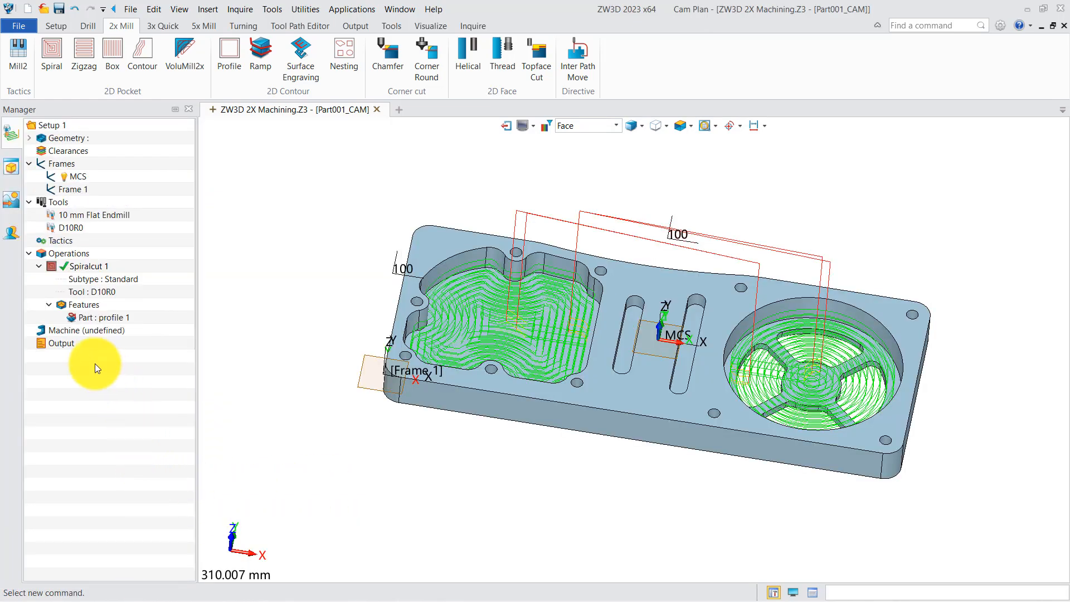
Define Machine 1 as a 3-axis machine with the ZWPost FanucBasic post-processor
click(87, 331)
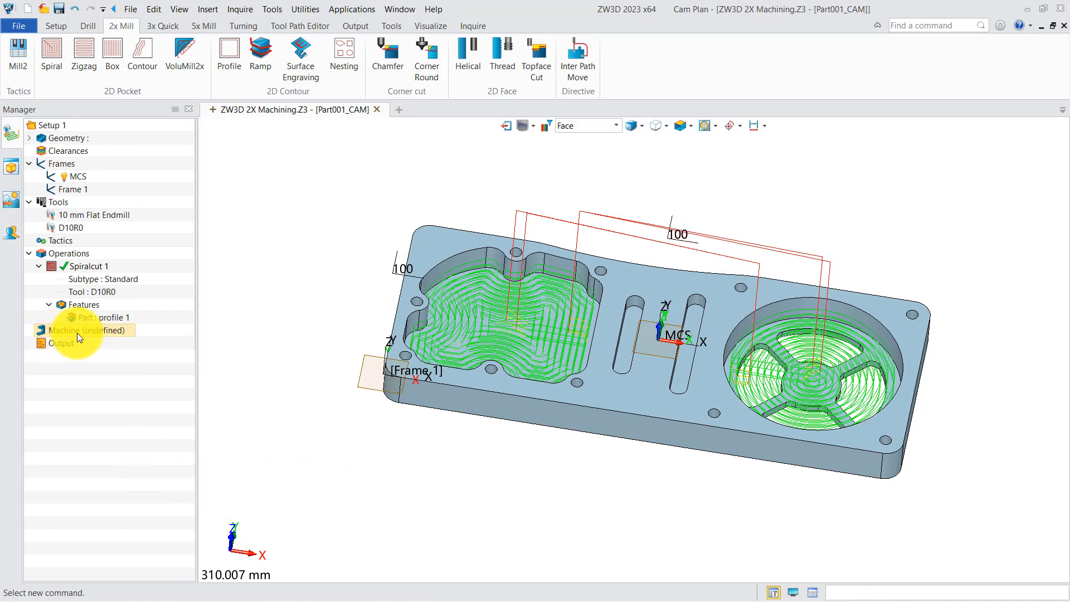
double_click(88, 330)
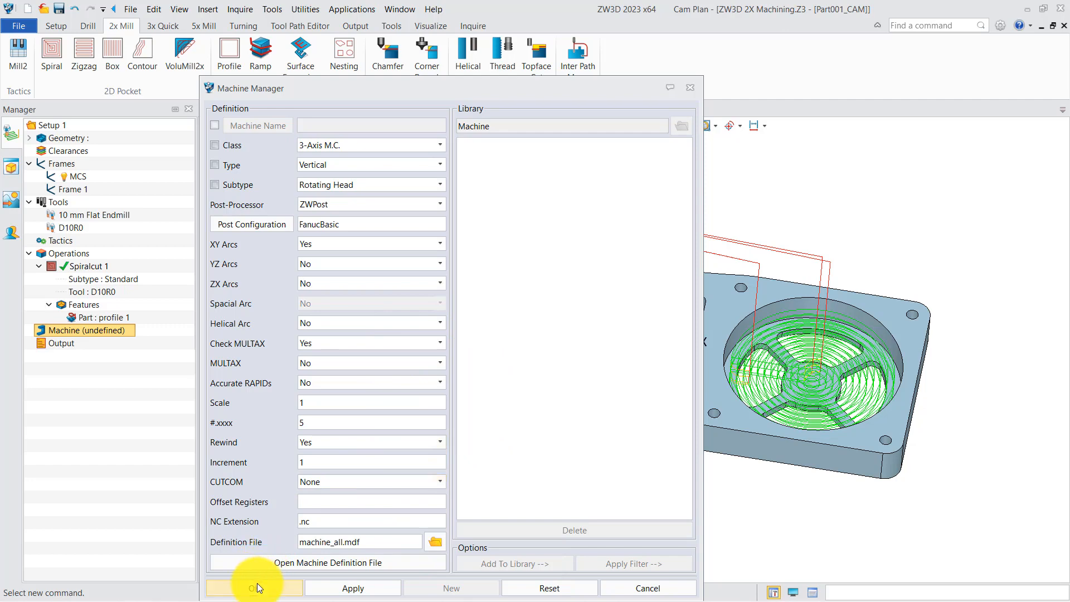
click(253, 587)
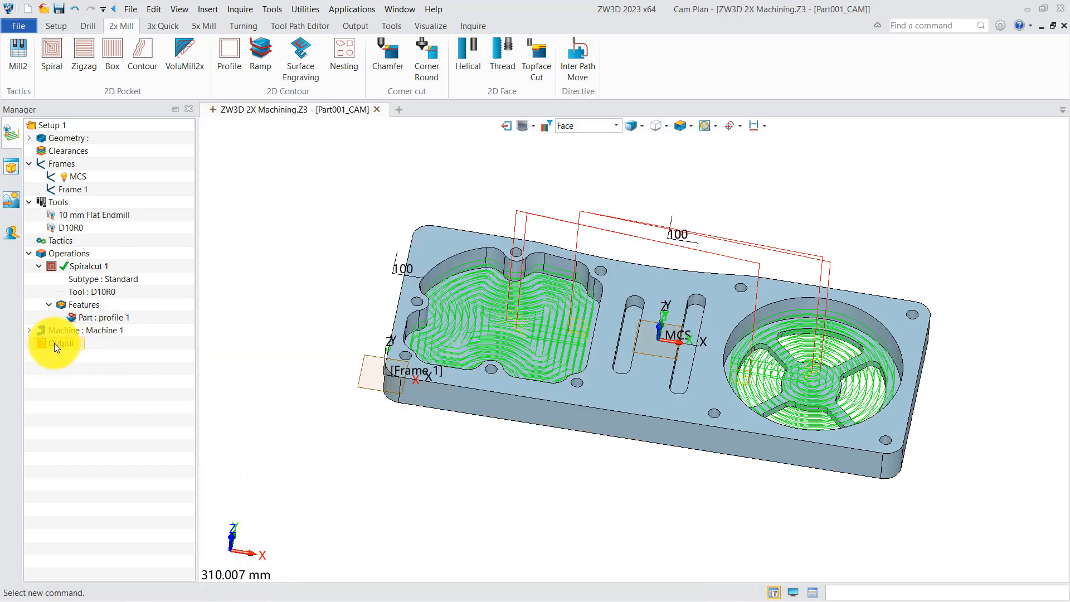
Insert an NC program under Output, add the spiral operation to it and generate its G-code file
right_click(61, 342)
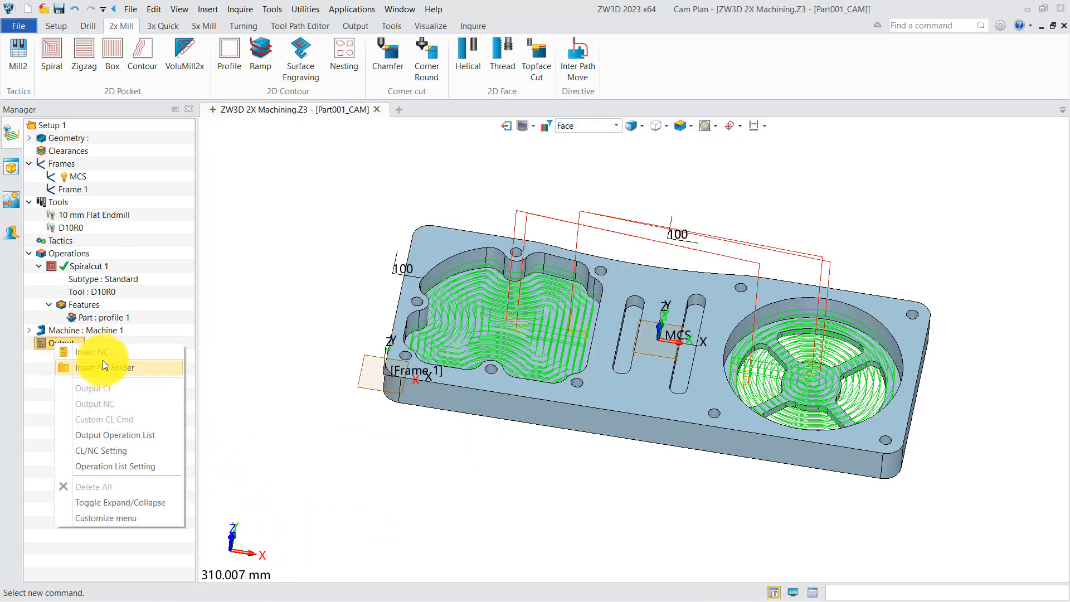
click(94, 351)
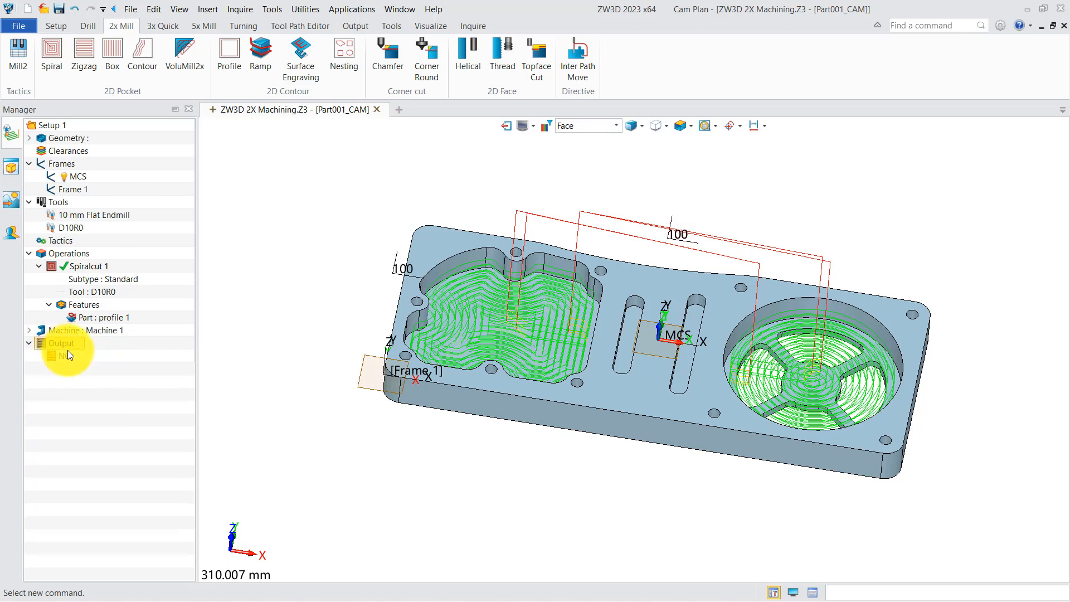
right_click(61, 343)
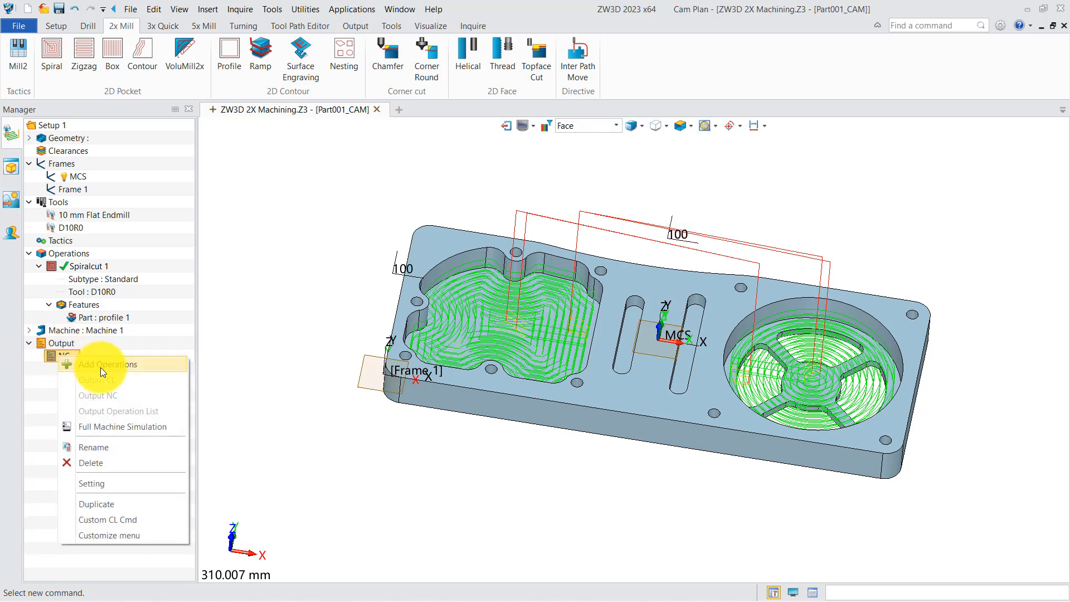
click(109, 364)
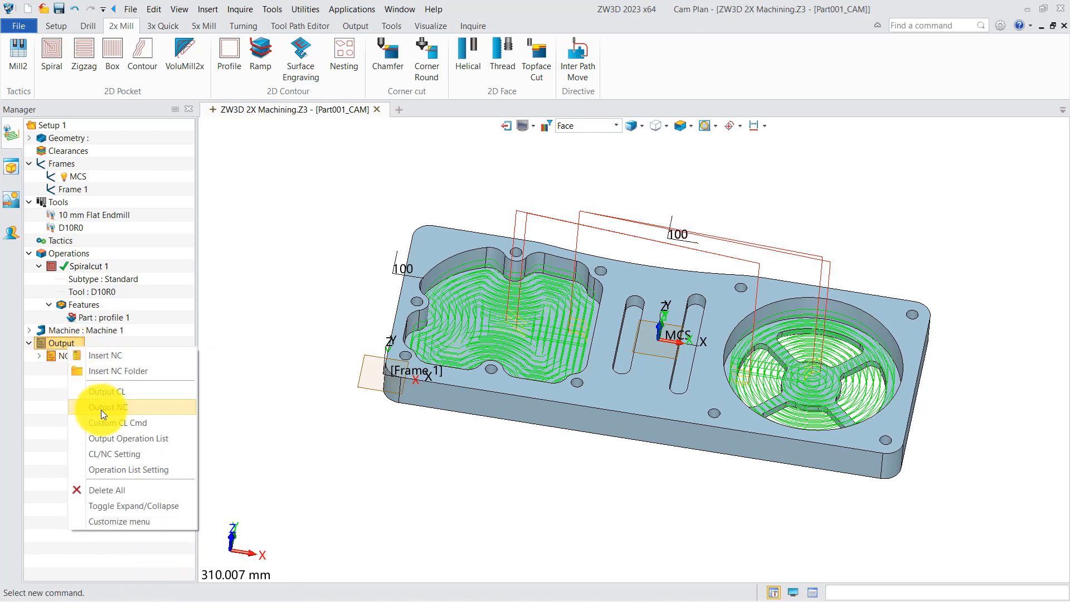
click(107, 407)
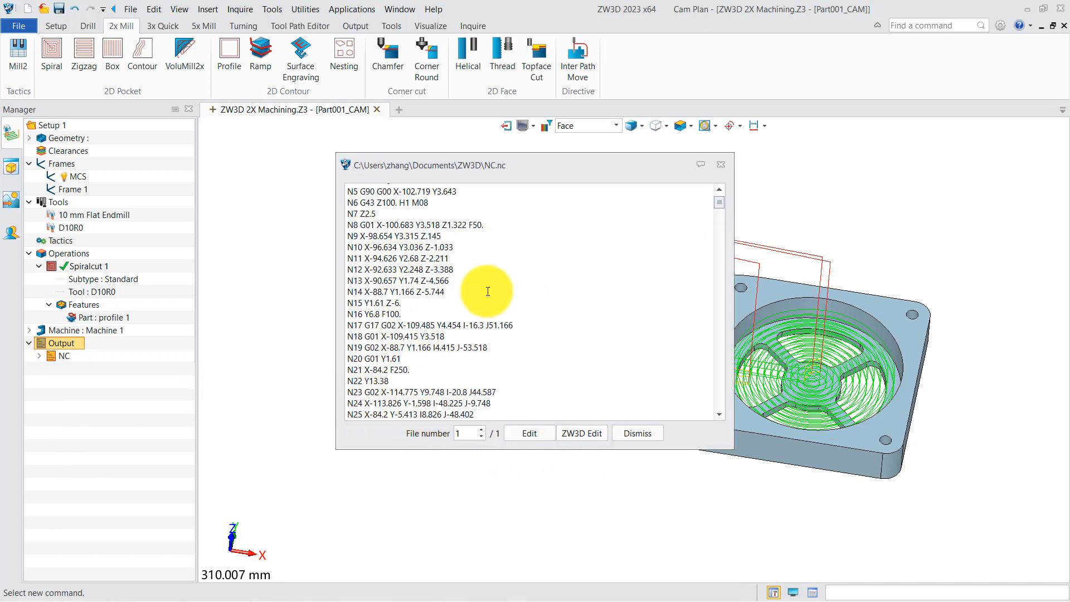
click(635, 432)
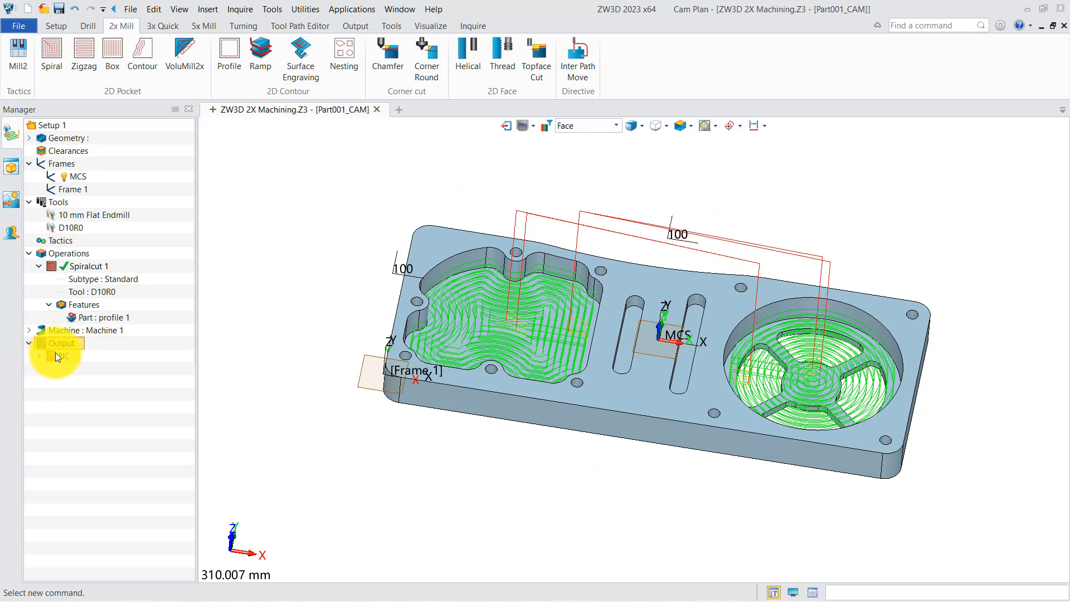
Choose OpListExcel.xlsx as the operation list template in Operation List Setting
right_click(61, 342)
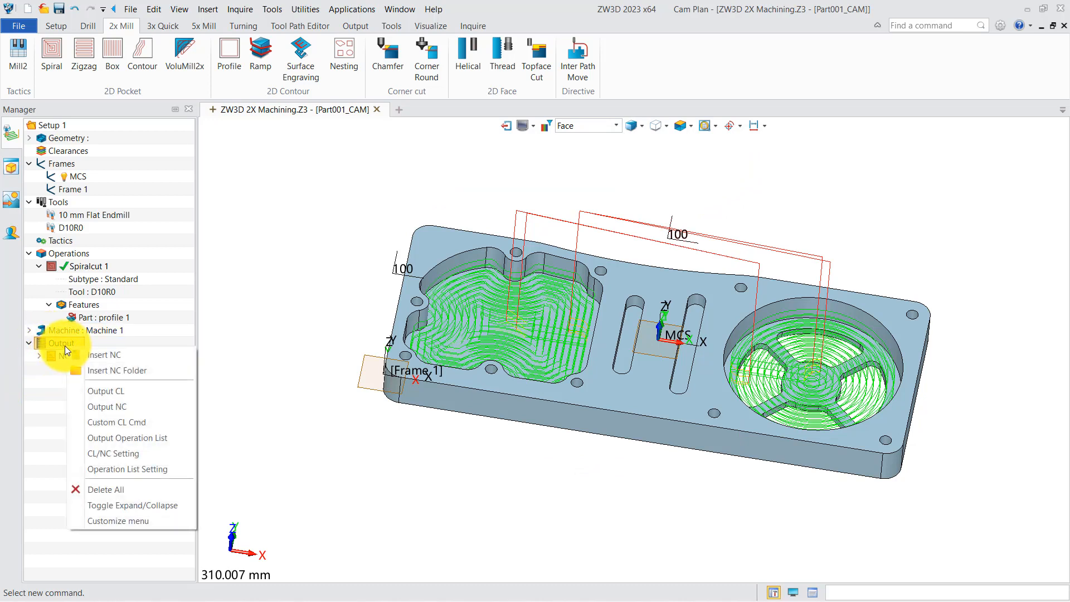
mouse_move(137, 468)
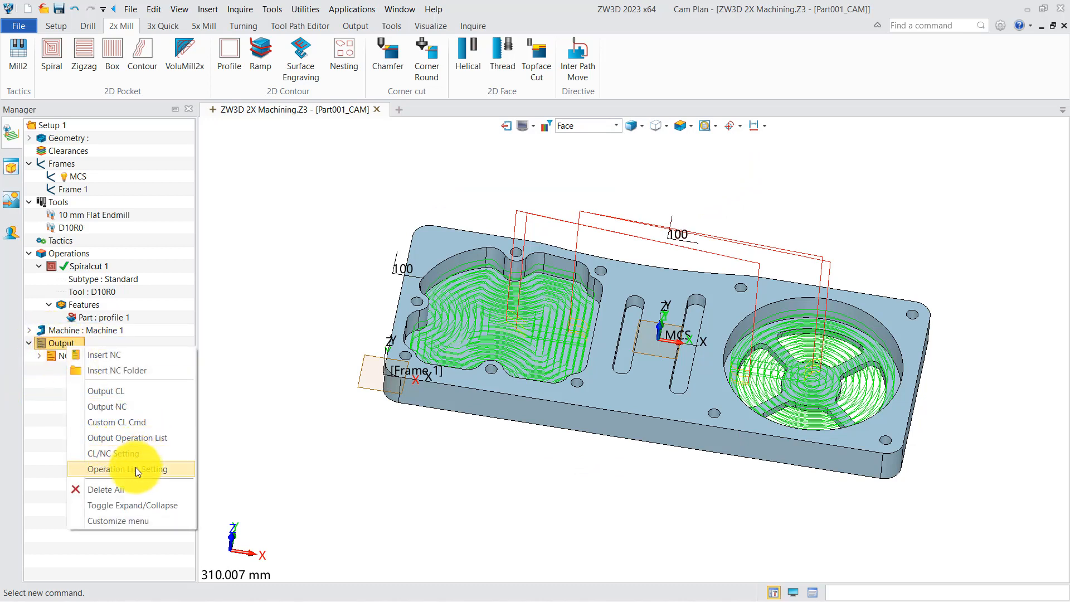
click(125, 468)
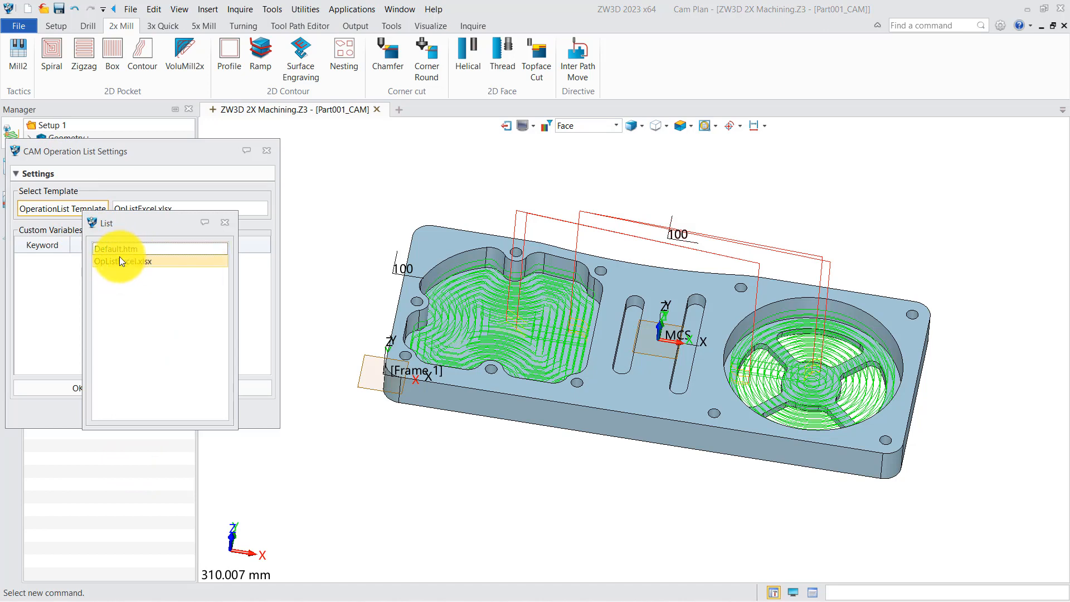
click(123, 248)
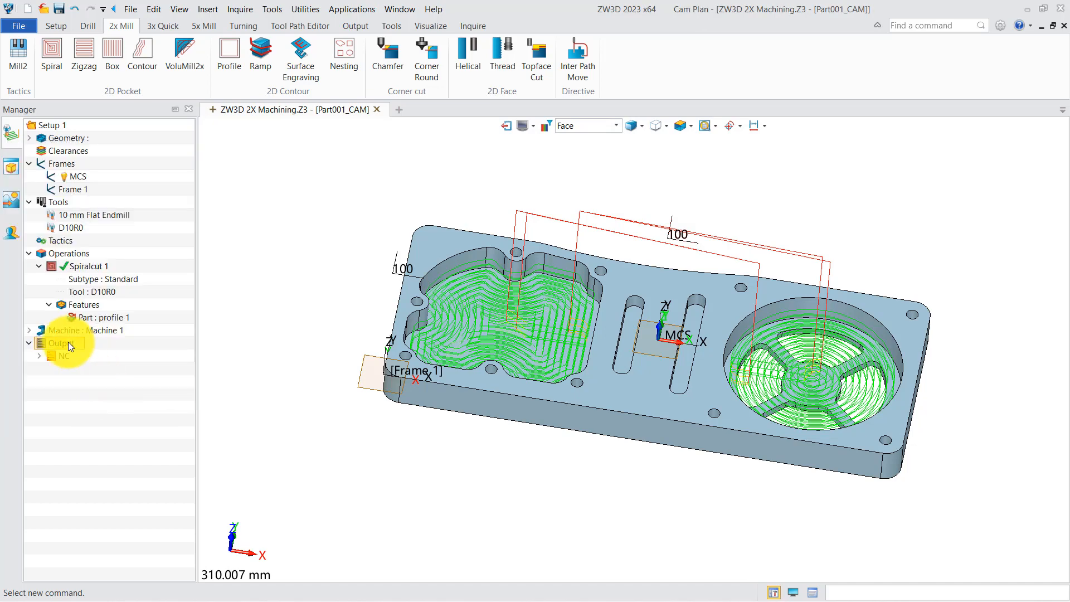
right_click(55, 343)
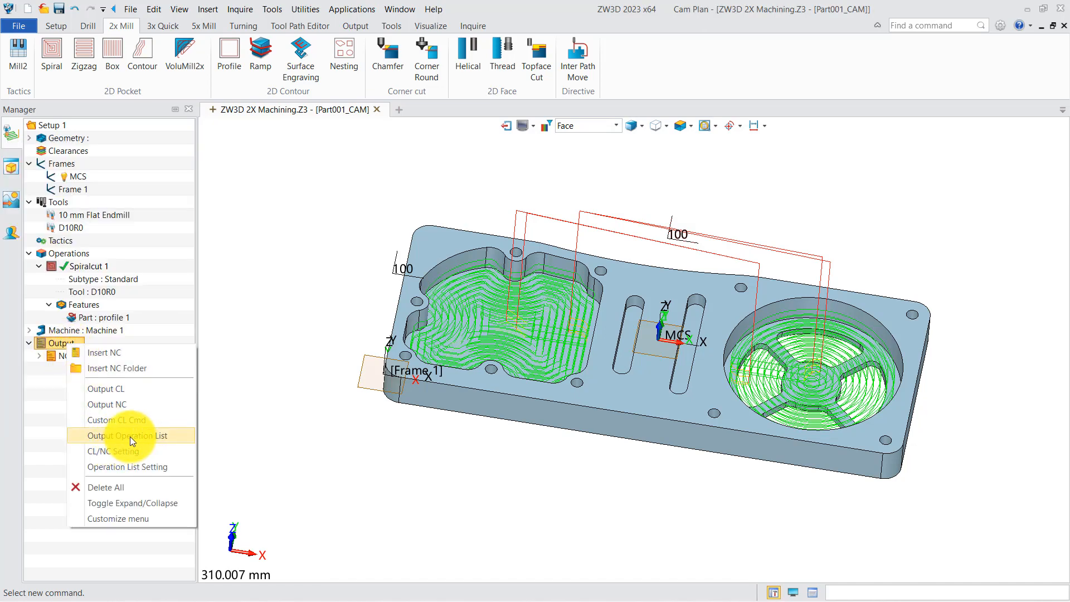
Export the operation list so Part001_CAM.xlsx opens in WPS Spreadsheets with the Spiralcut 1 row
click(130, 435)
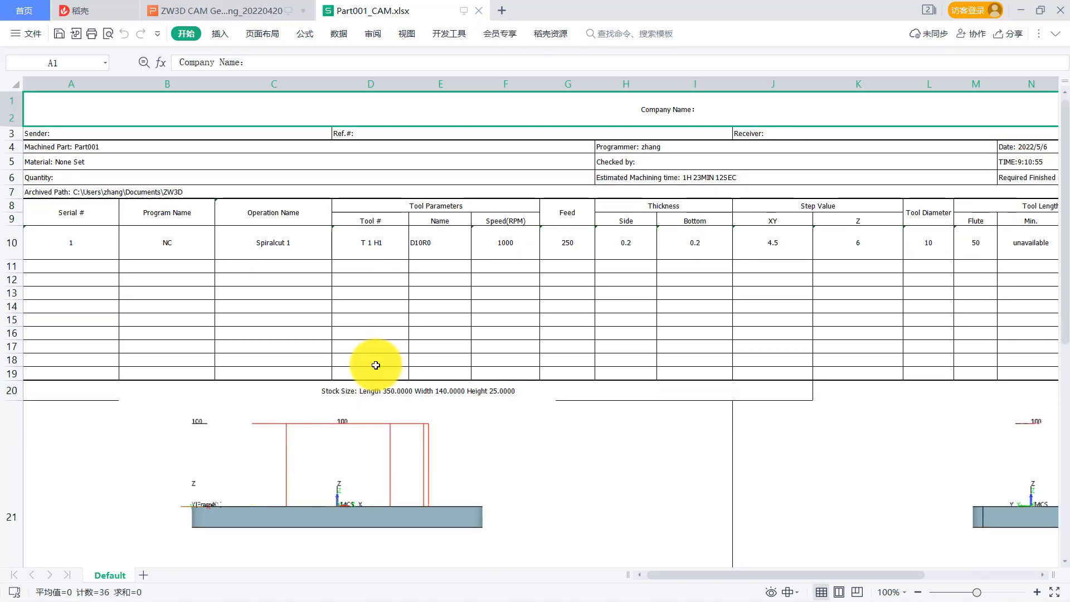
mouse_move(693, 531)
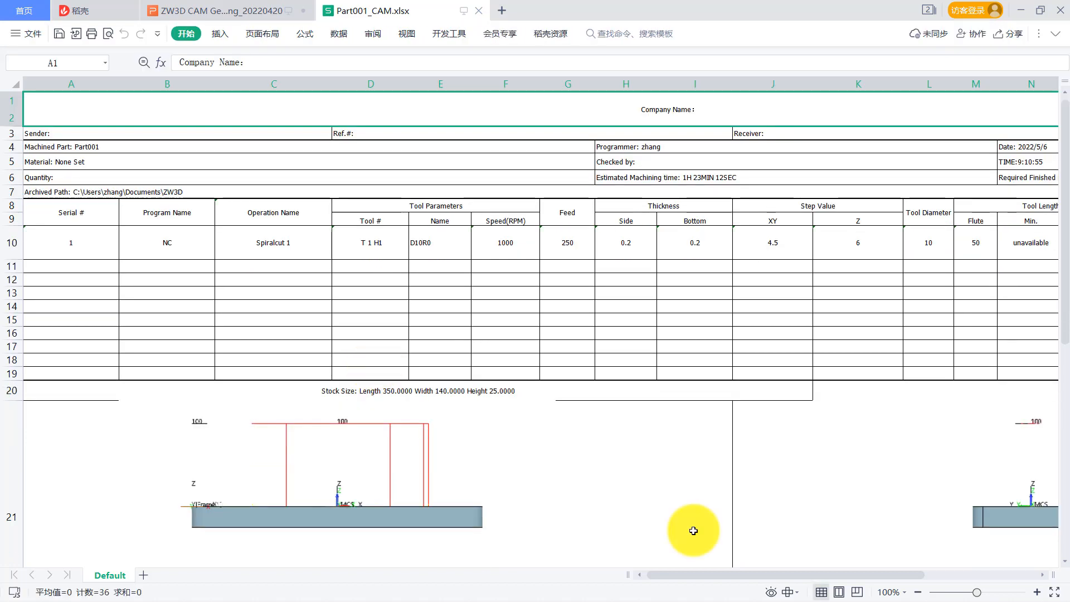